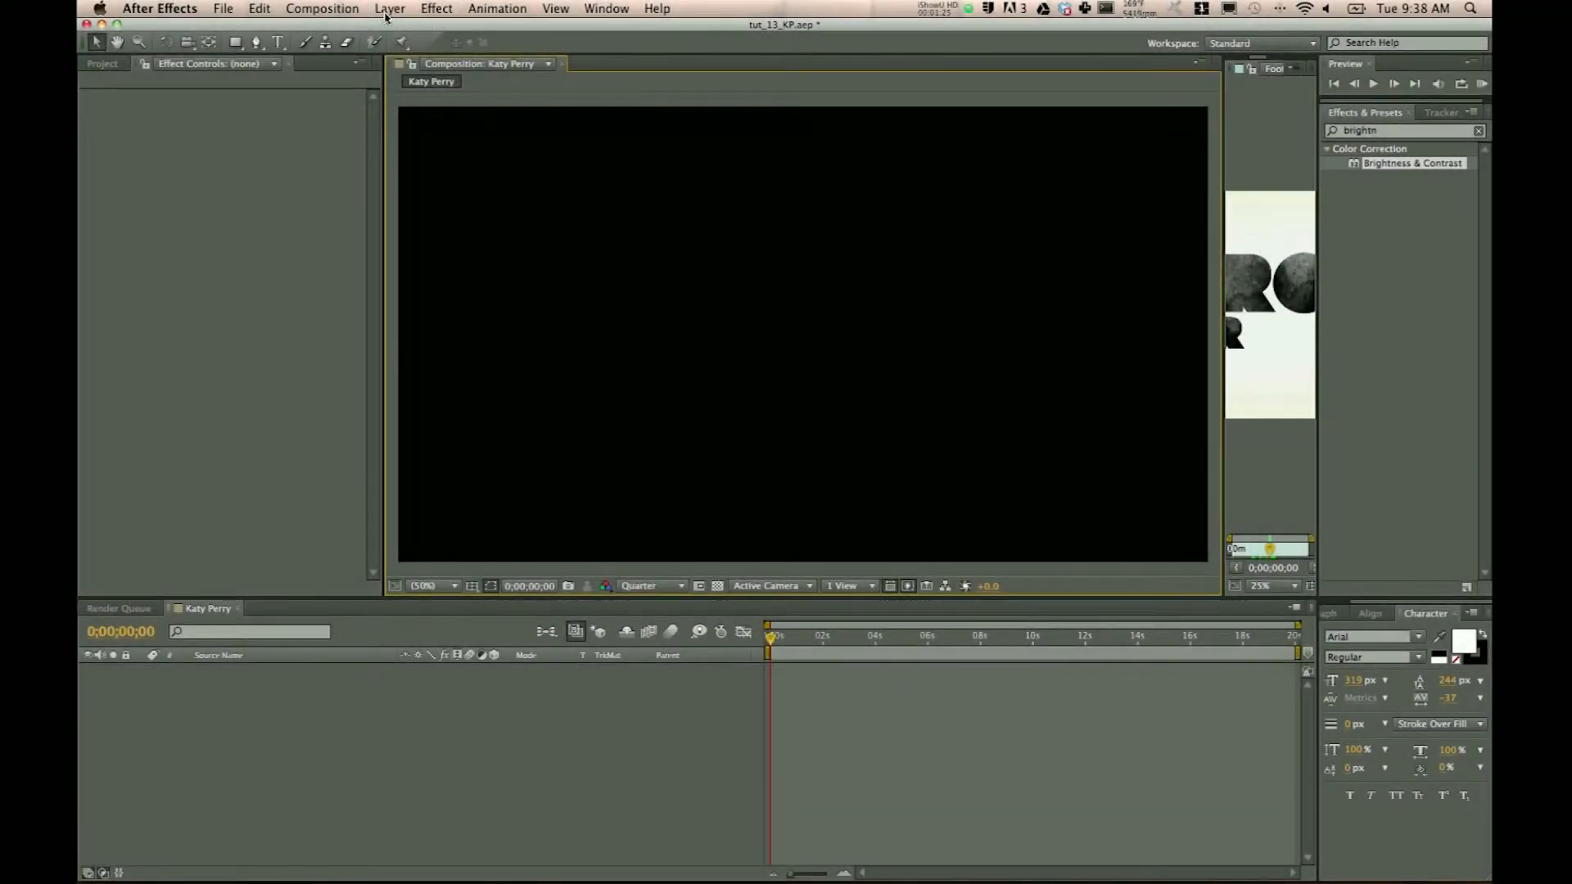
# Create a comp-sized dark grey solid layer named 'background' in the Katy Perry comp
pyautogui.click(390, 8)
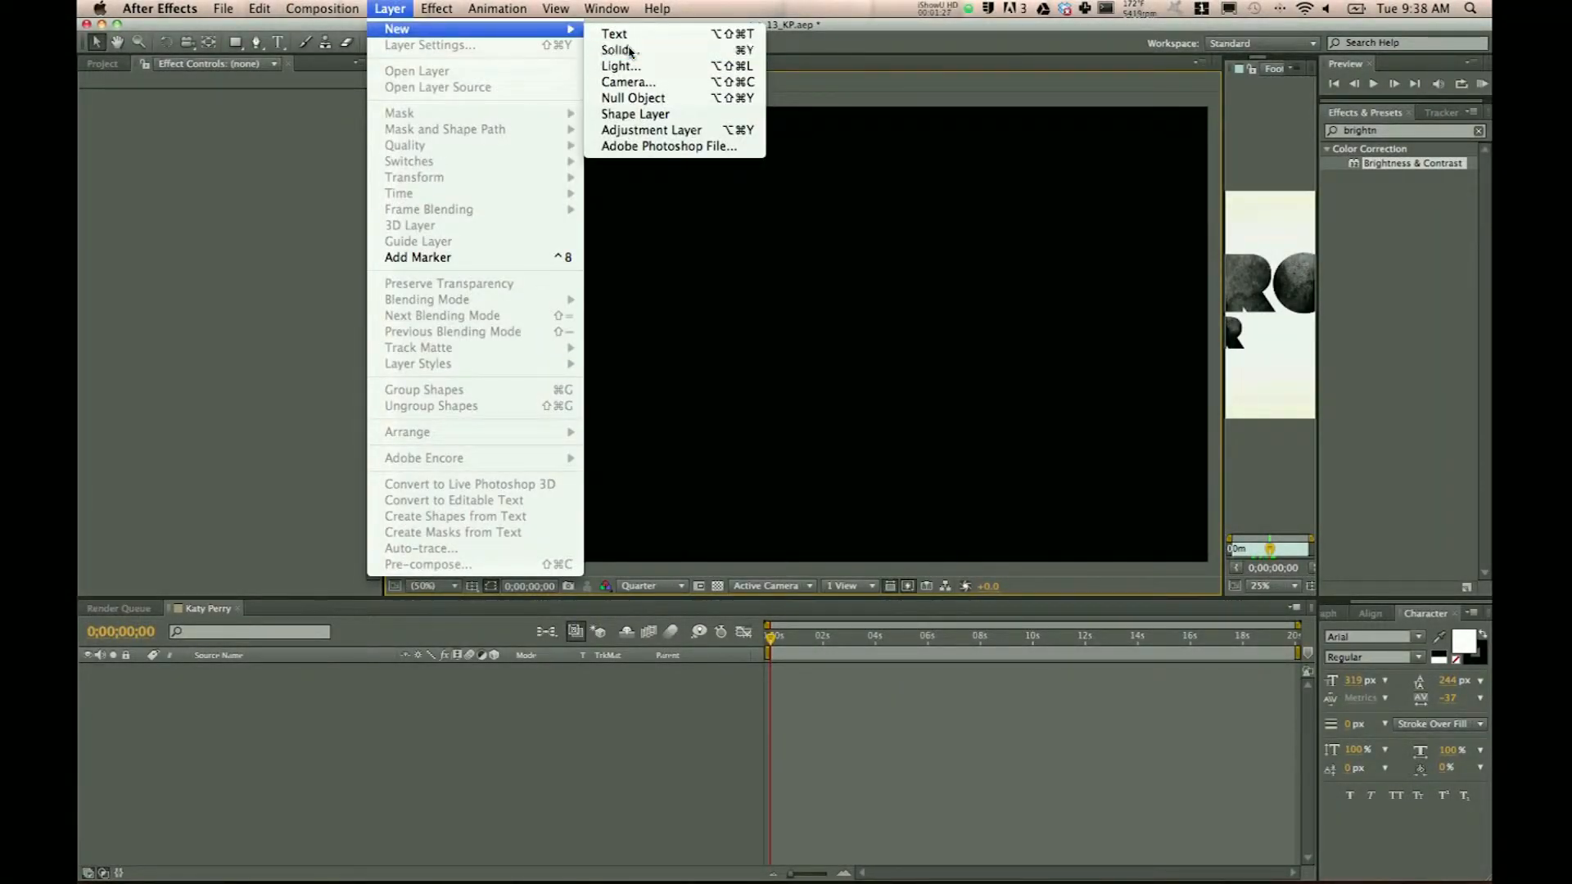
pyautogui.click(615, 50)
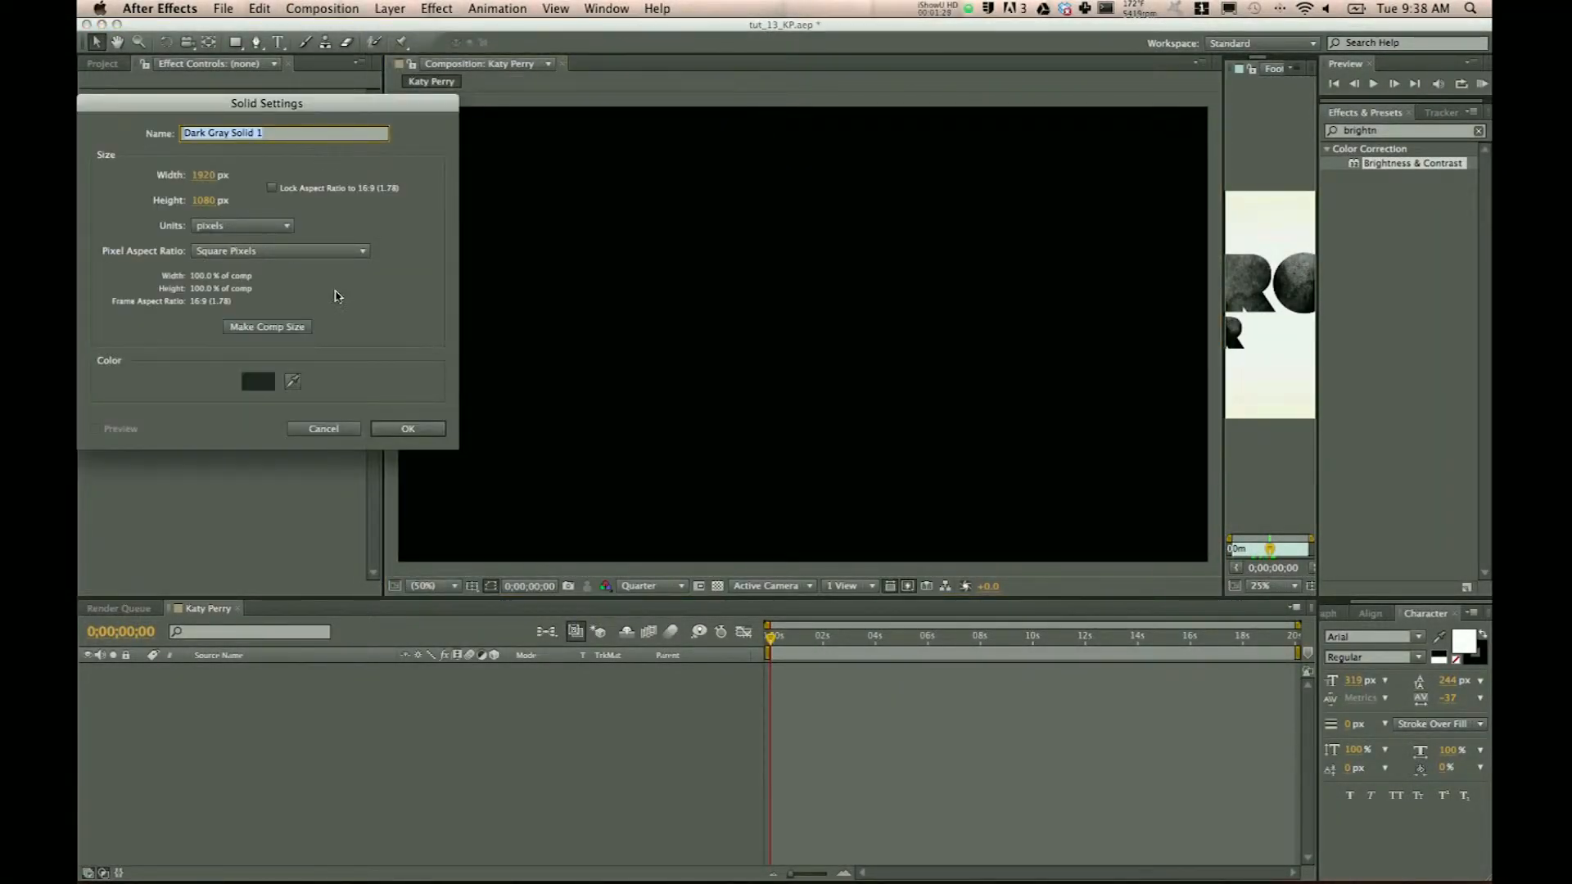
pyautogui.click(408, 428)
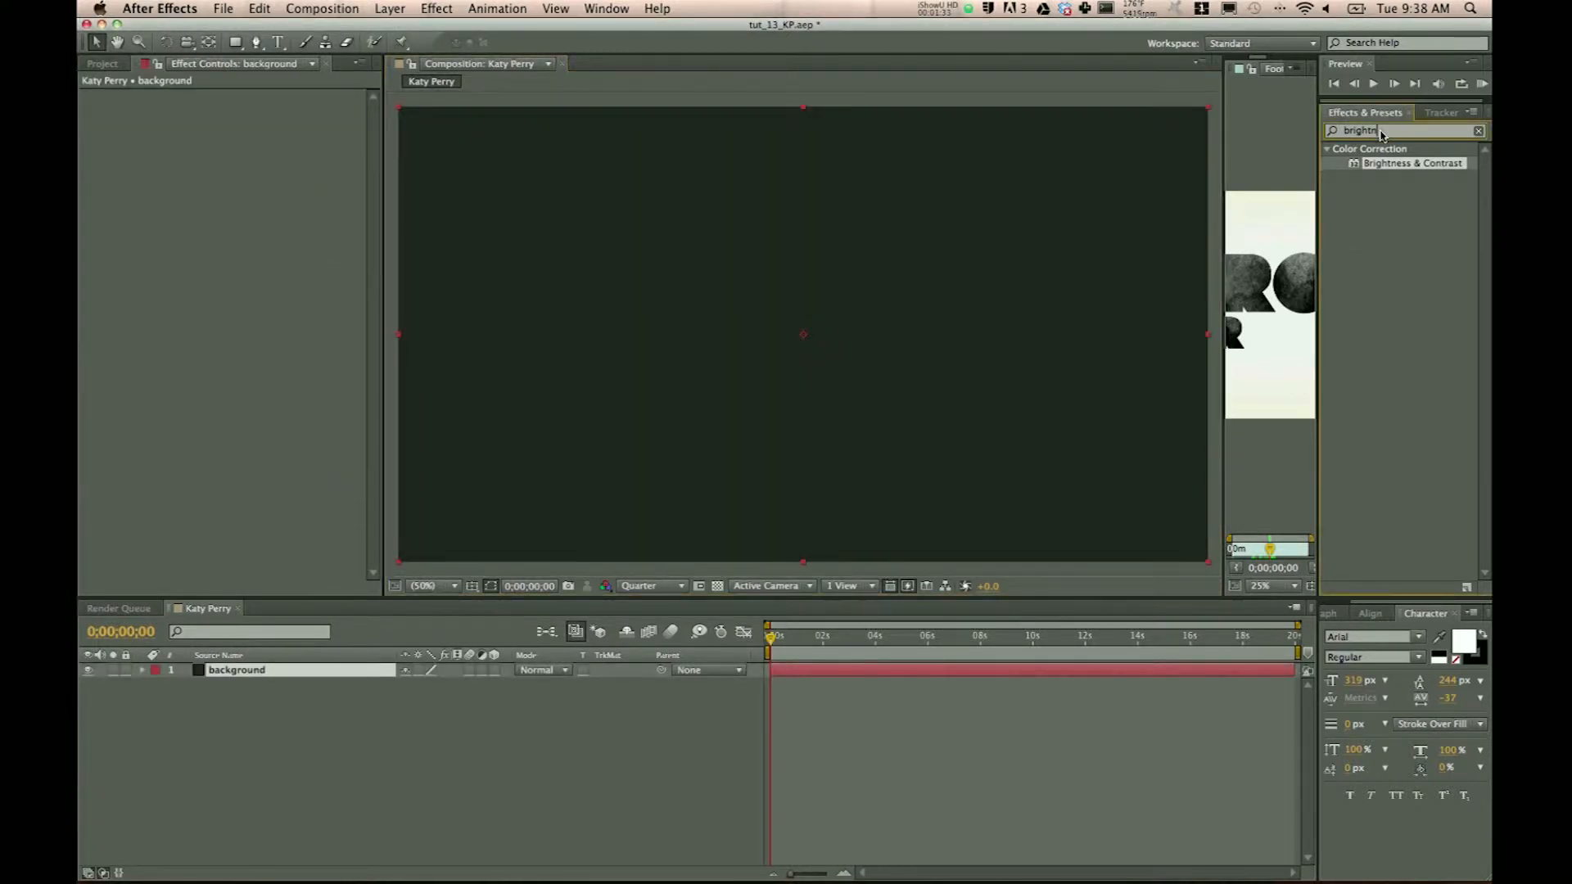
# Apply a radial Ramp to the background with a white start and pale cream end colour
pyautogui.write('ramp')
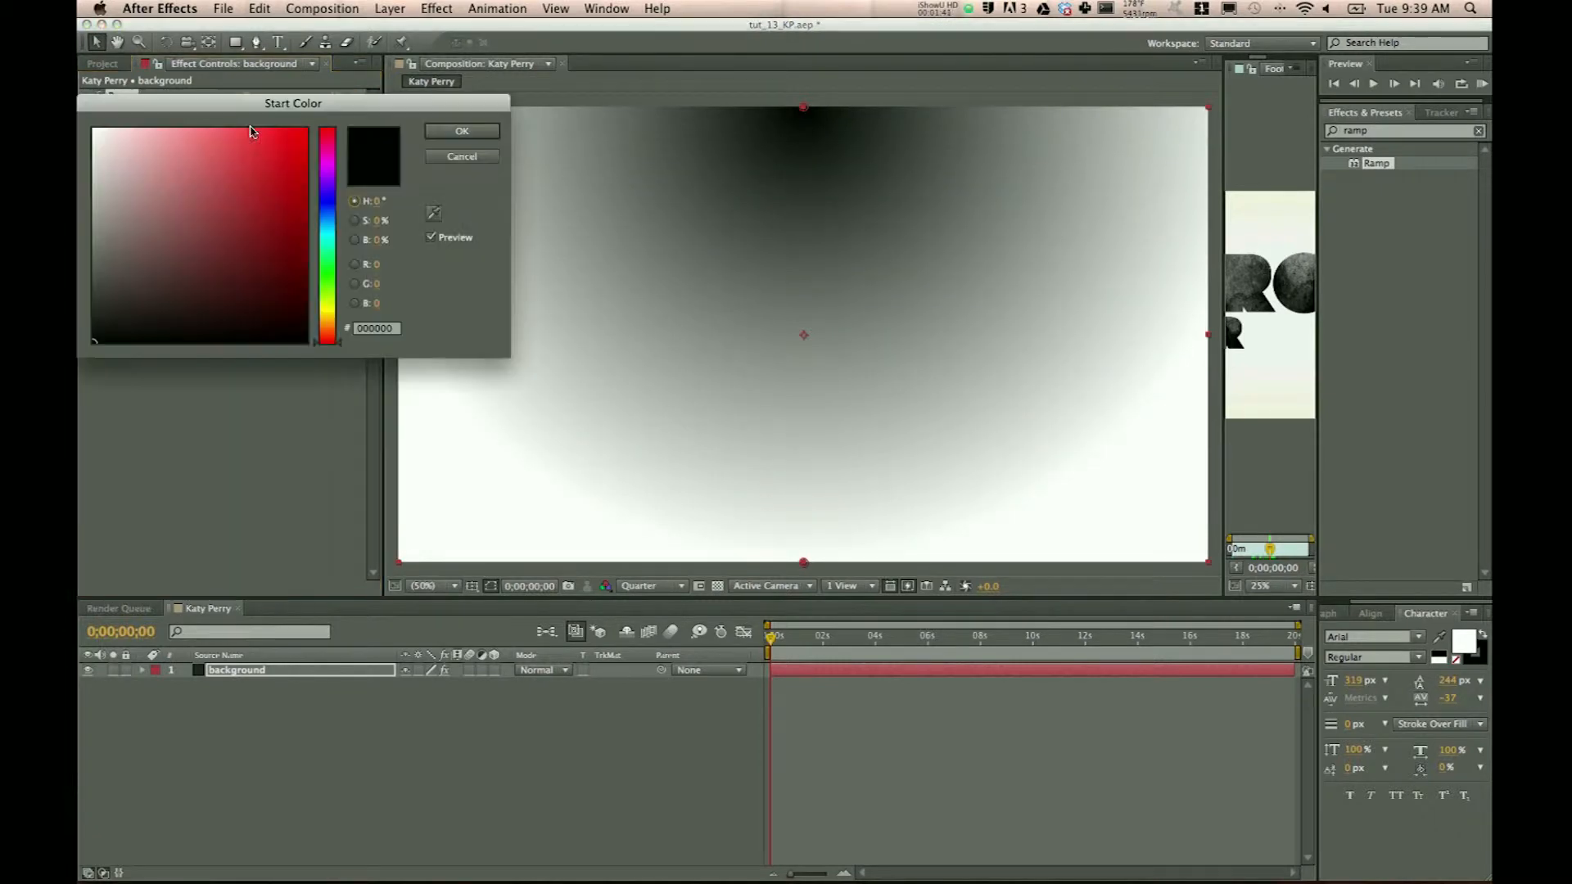
pyautogui.click(94, 131)
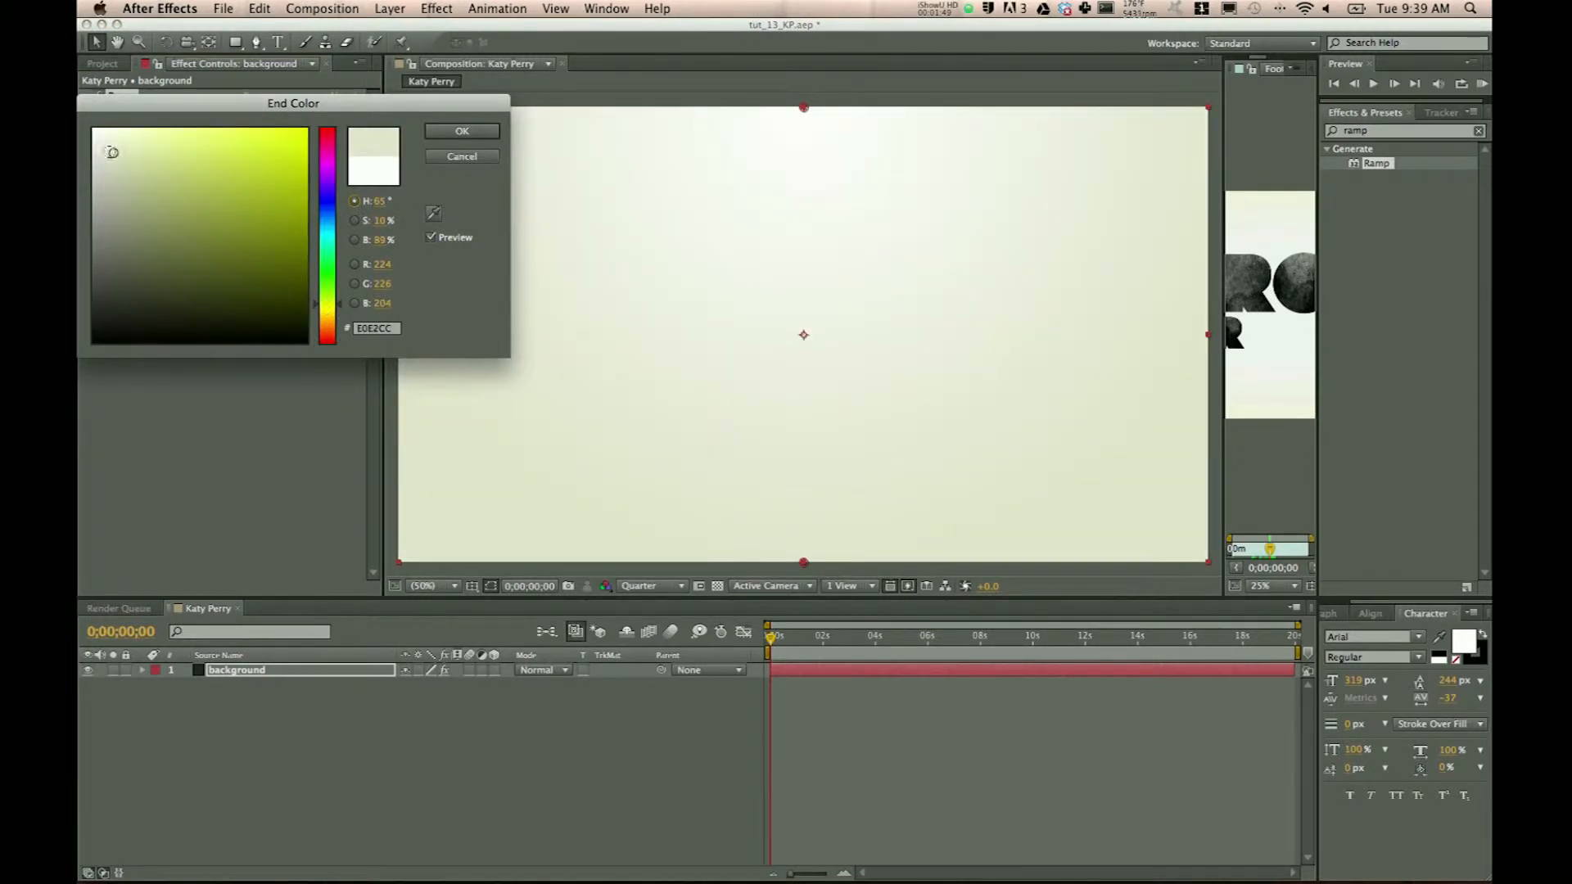
pyautogui.click(461, 131)
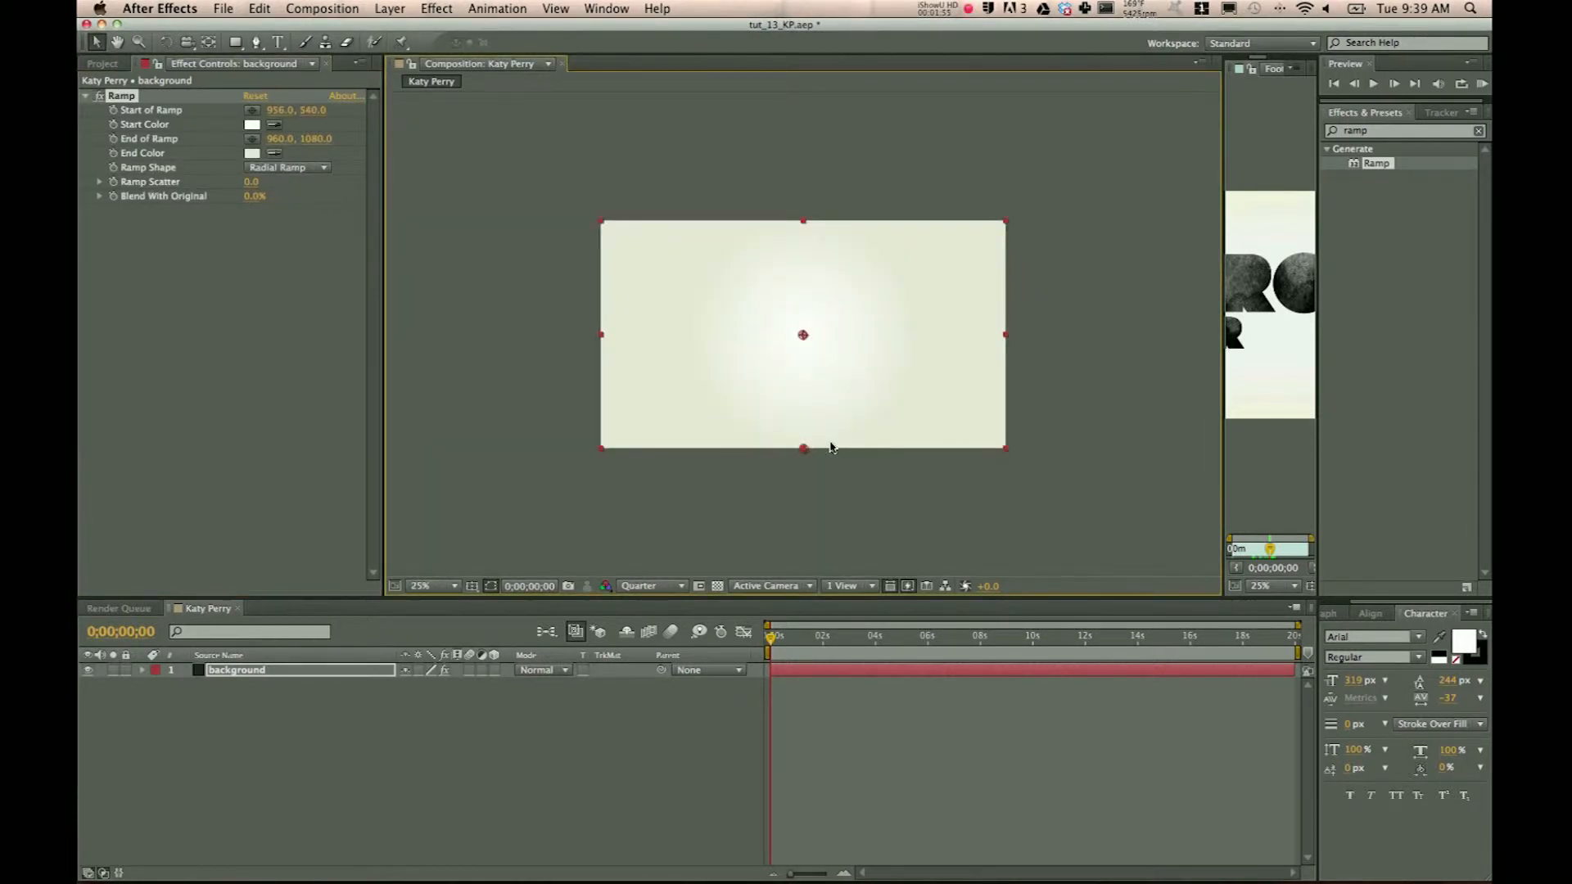
# Drag the ramp's end point below the frame and make the cream end colour slightly darker
pyautogui.moveTo(802, 448); pyautogui.dragTo(807, 472)
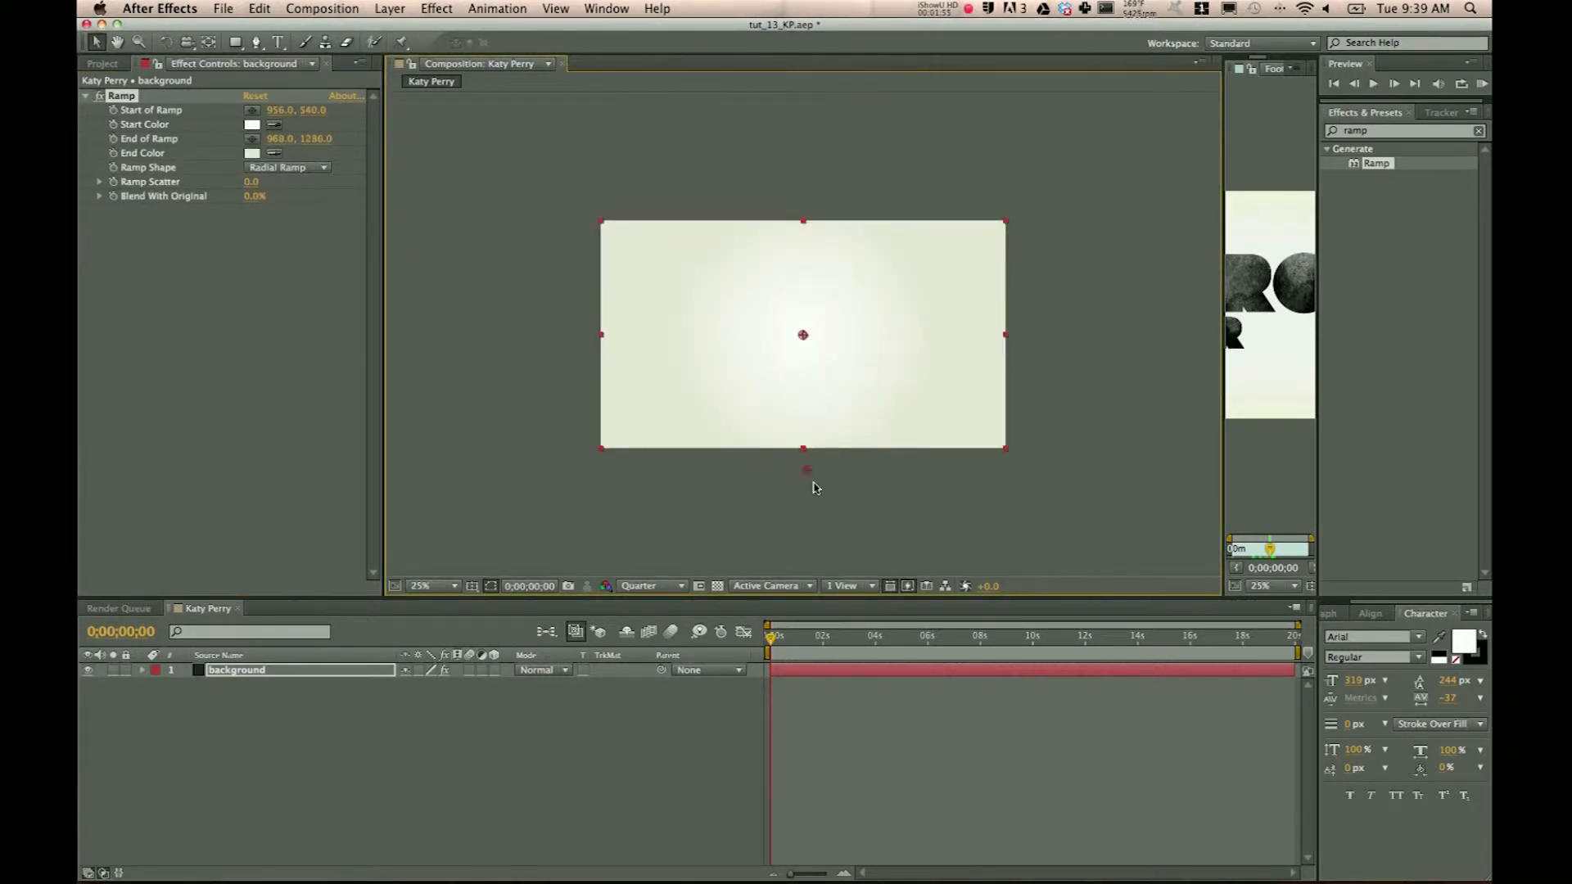
pyautogui.moveTo(808, 472); pyautogui.dragTo(803, 502)
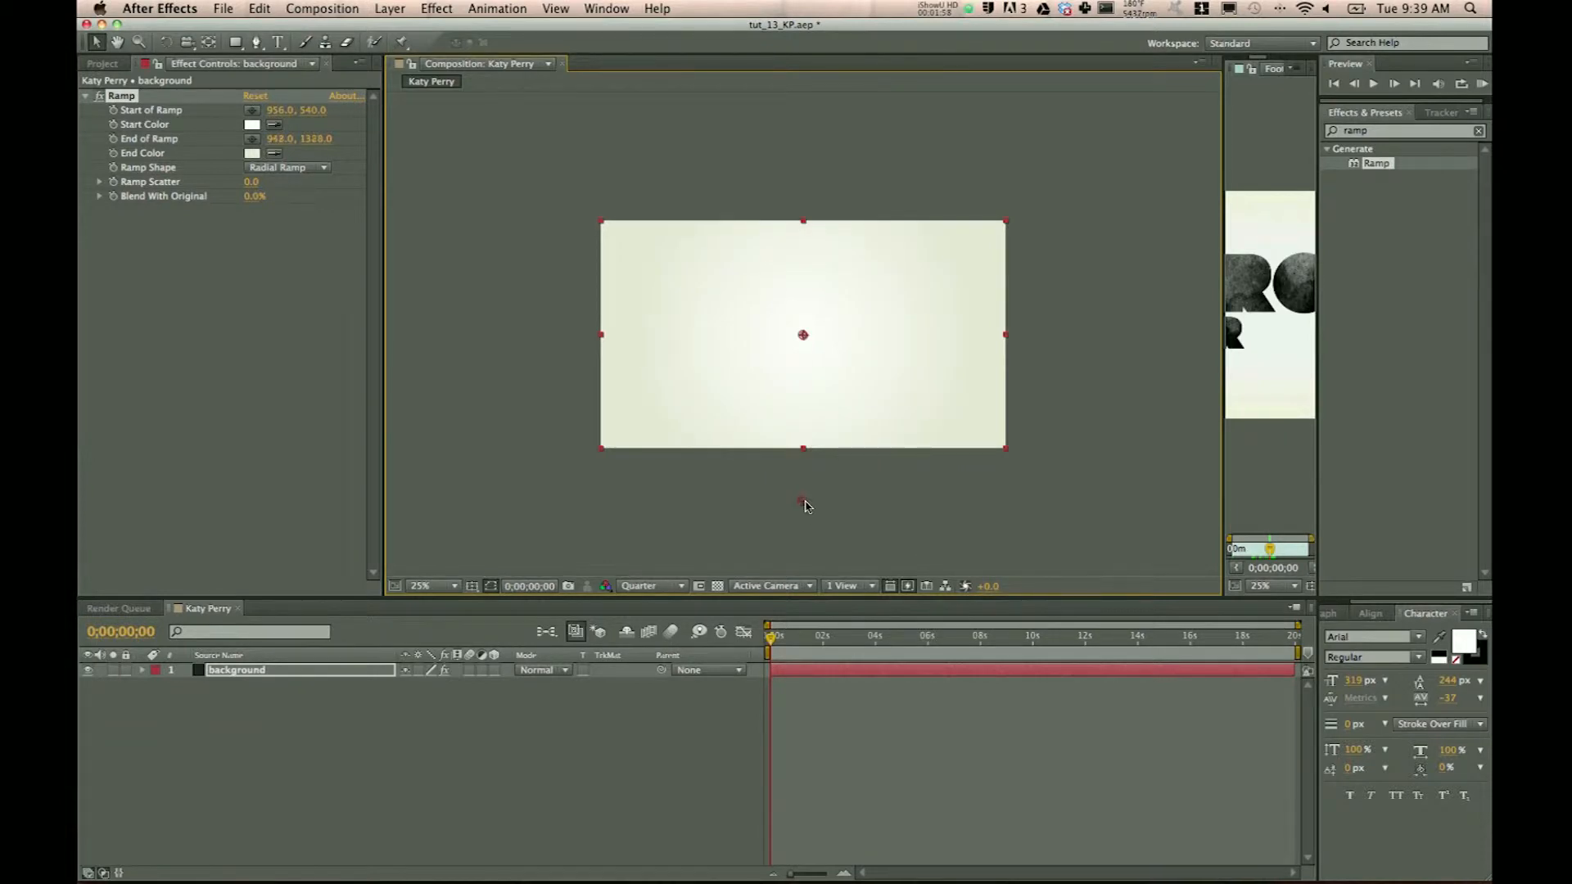
pyautogui.click(252, 153)
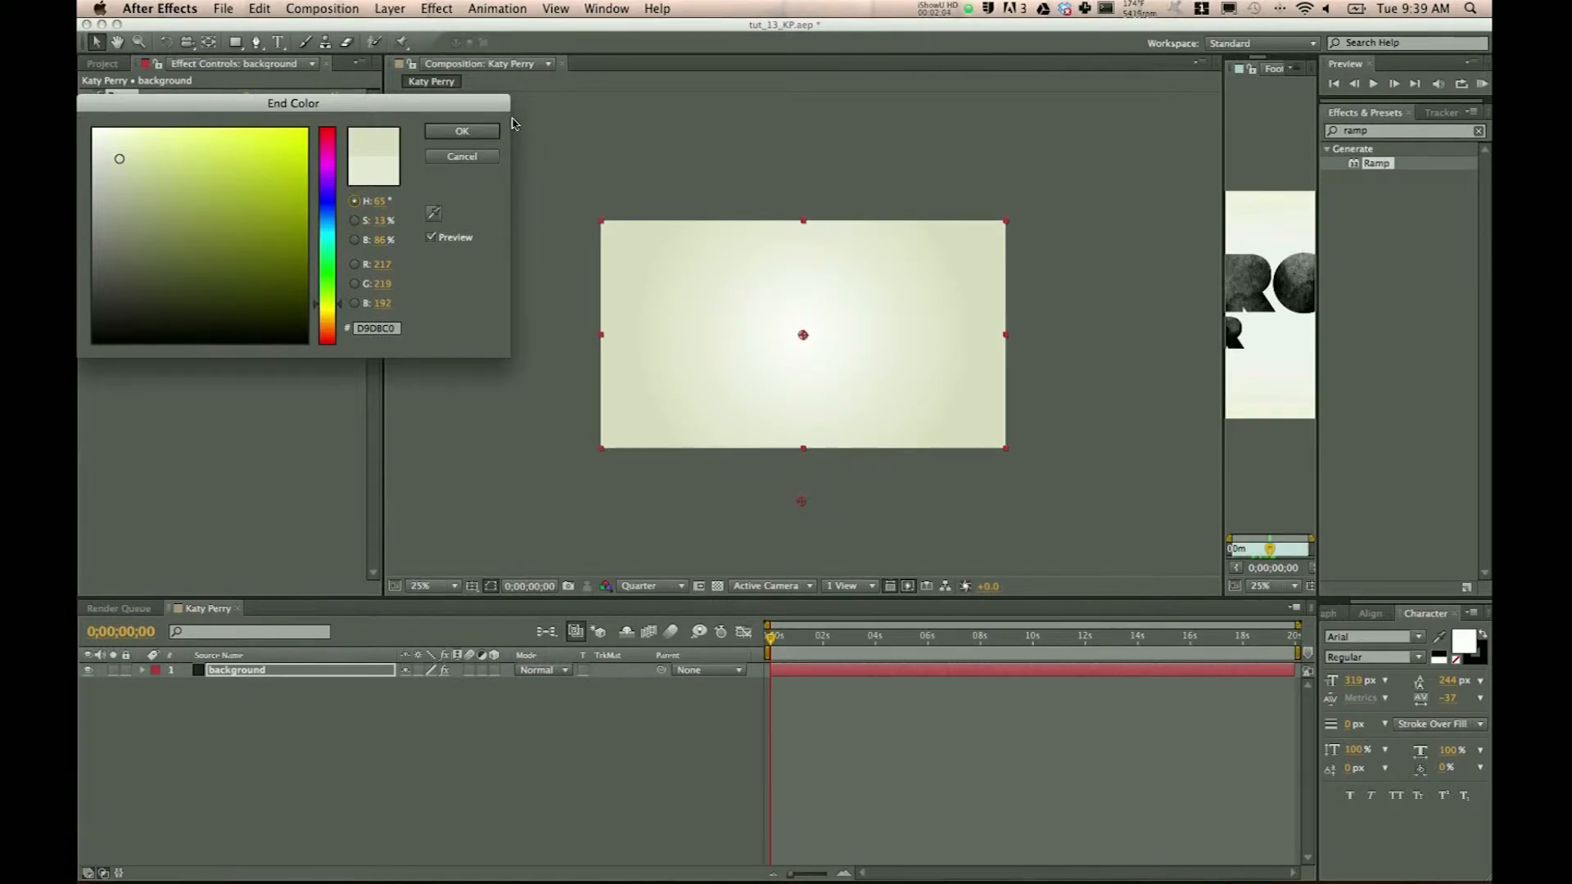
pyautogui.click(461, 130)
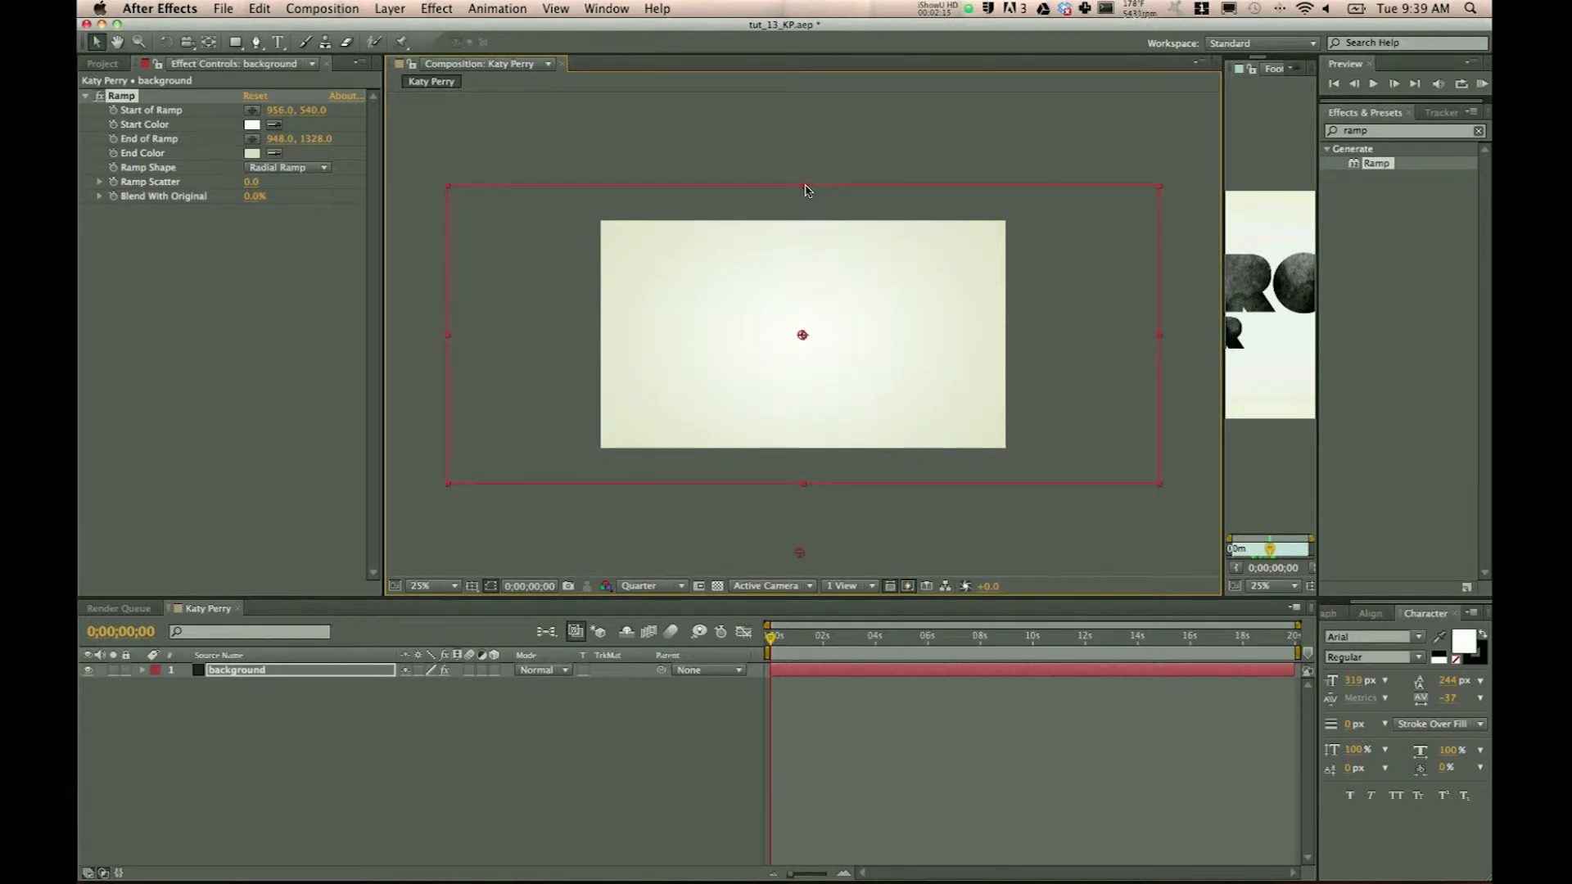
pyautogui.moveTo(781, 266)
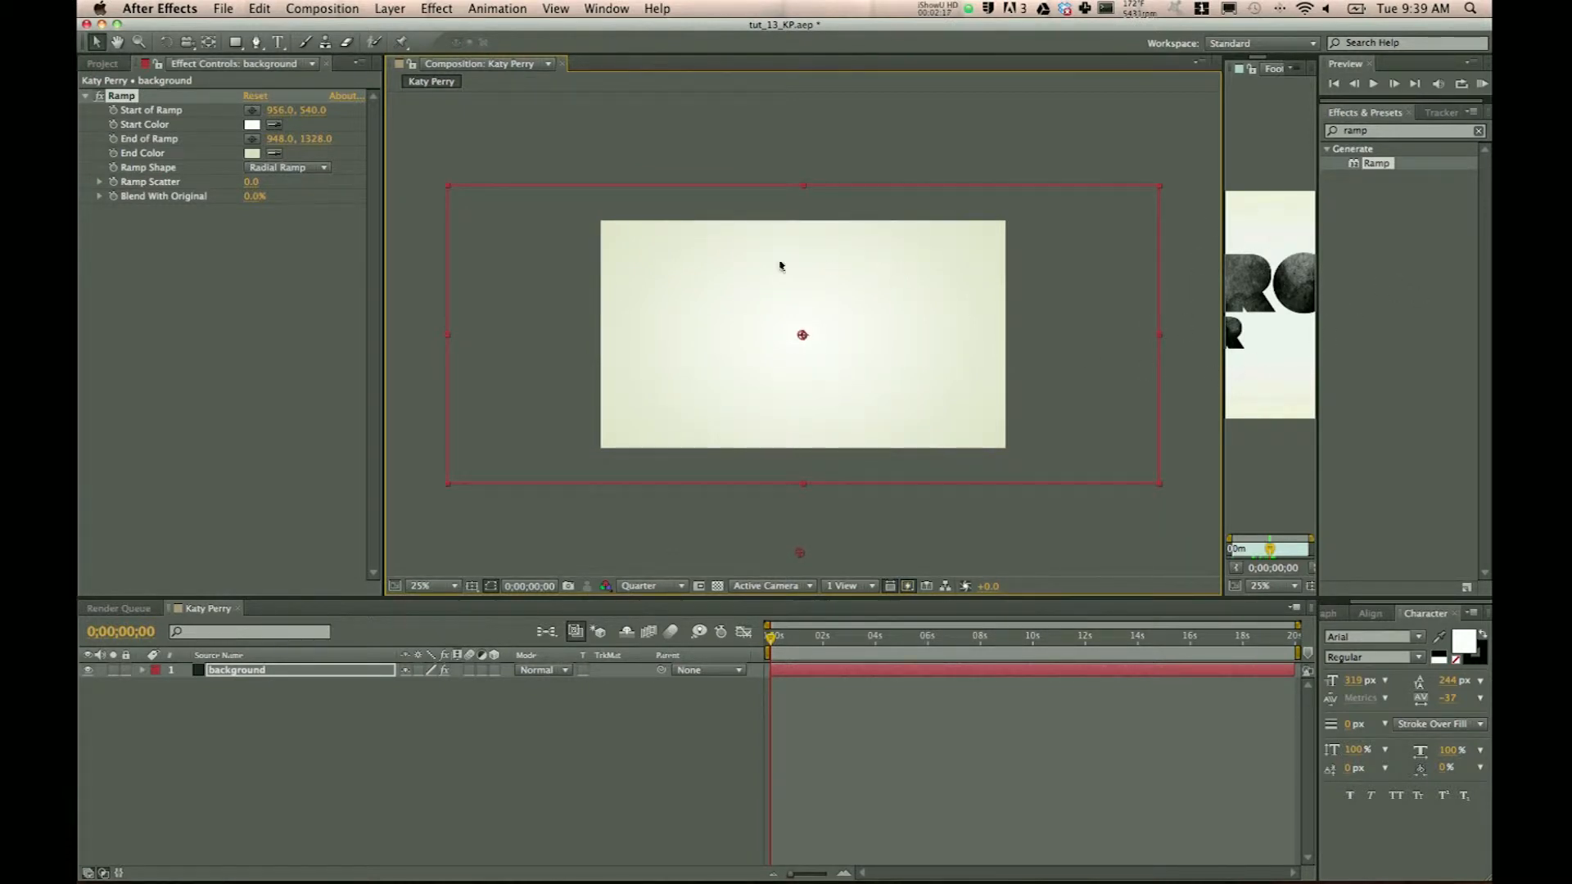
pyautogui.moveTo(869, 283)
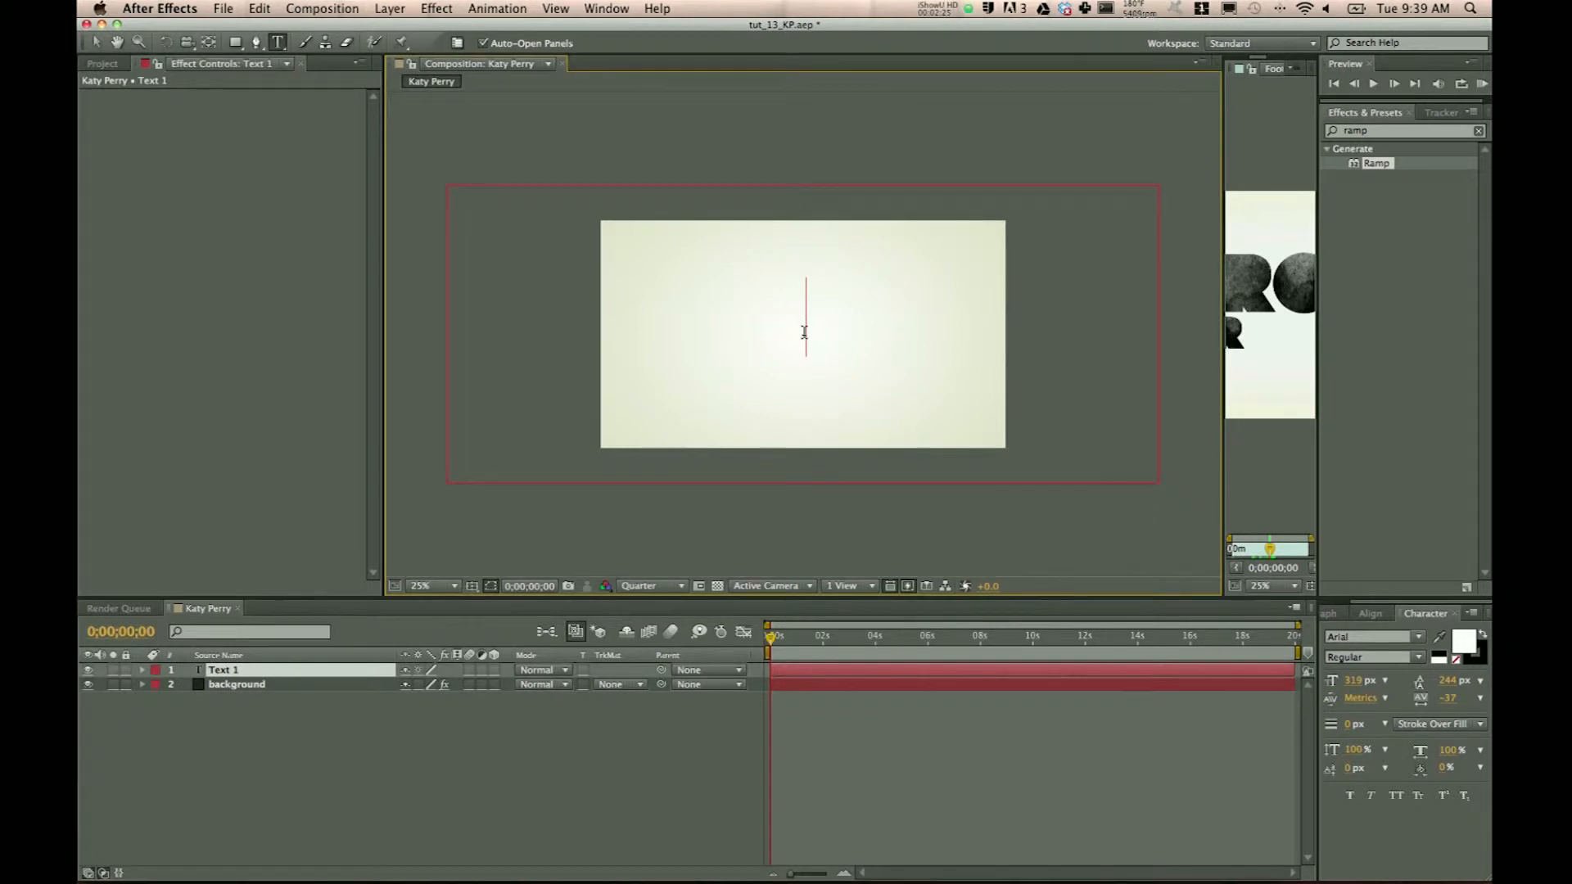
# Add 'BUT' as black 3D text in the PARTOFME font
pyautogui.write('BUT')
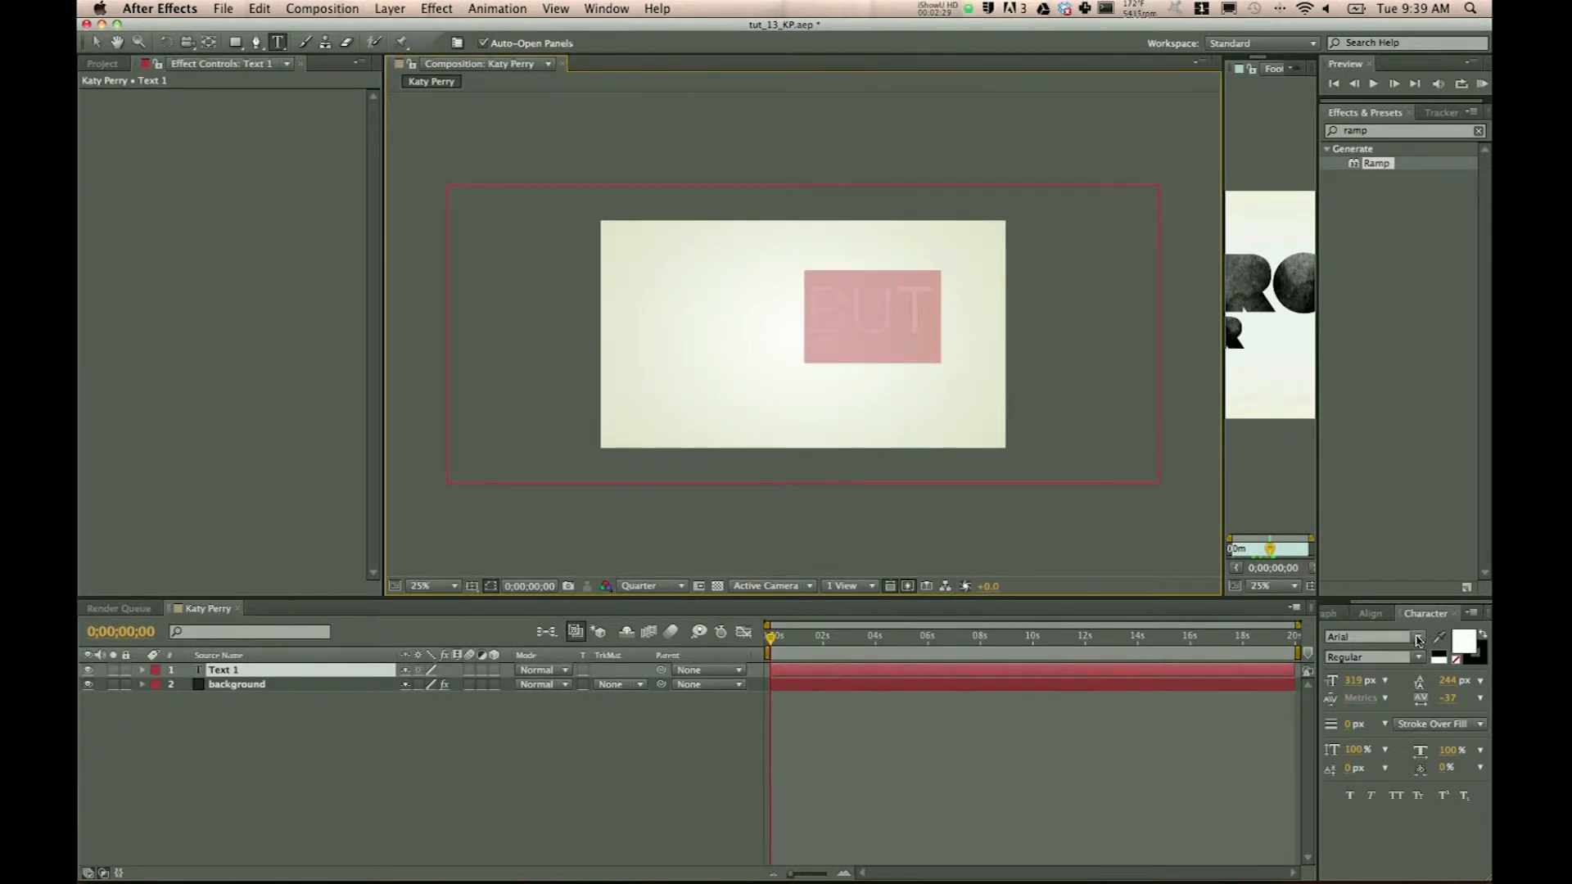
pyautogui.click(1418, 636)
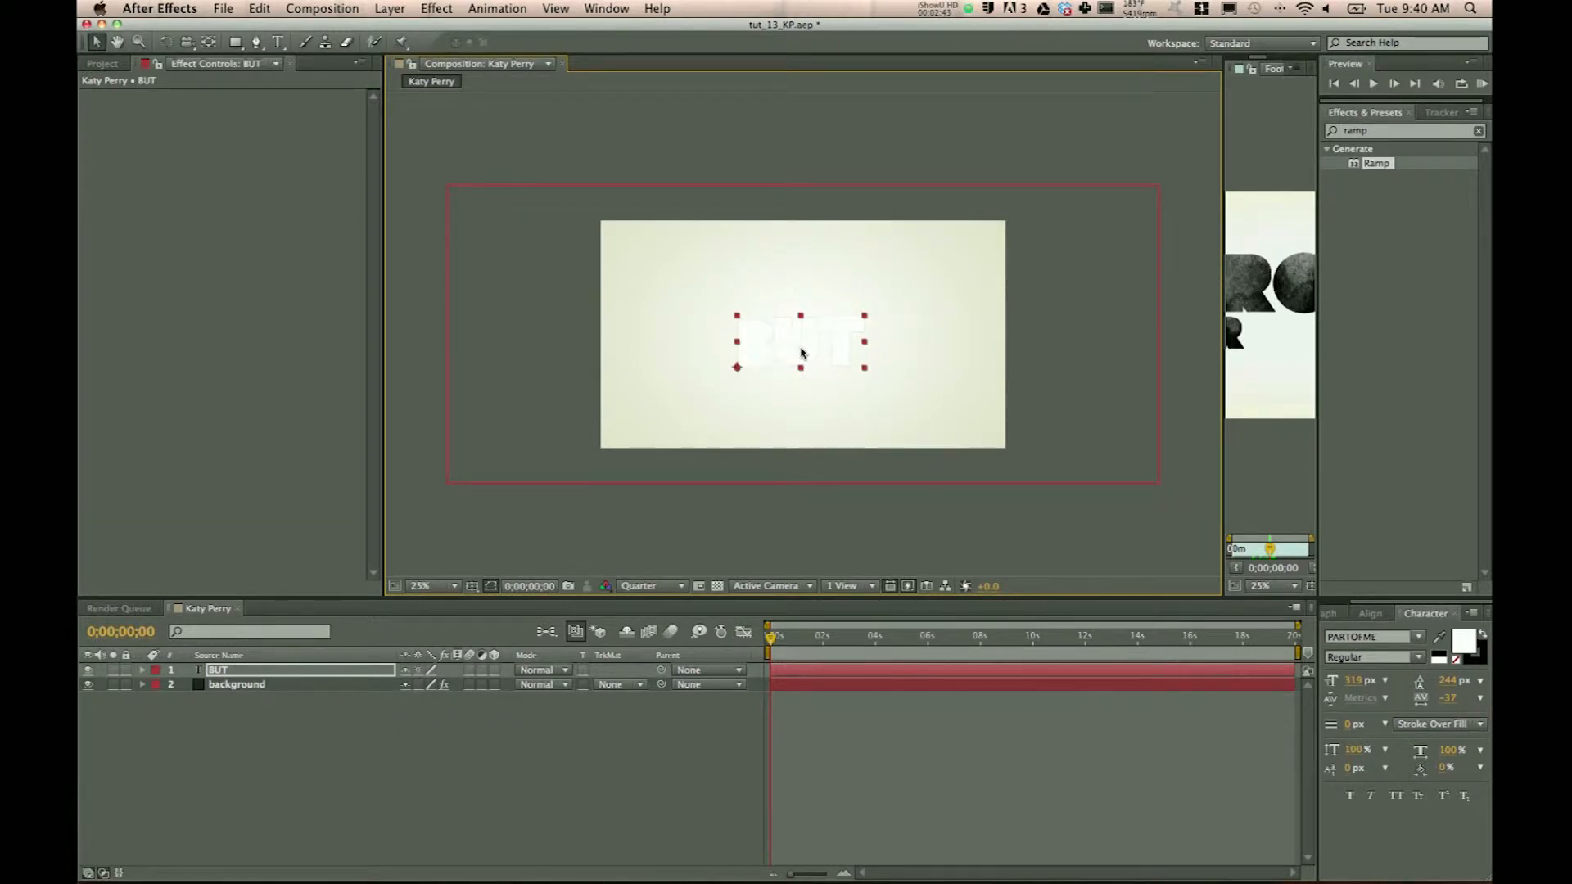
pyautogui.moveTo(841, 342)
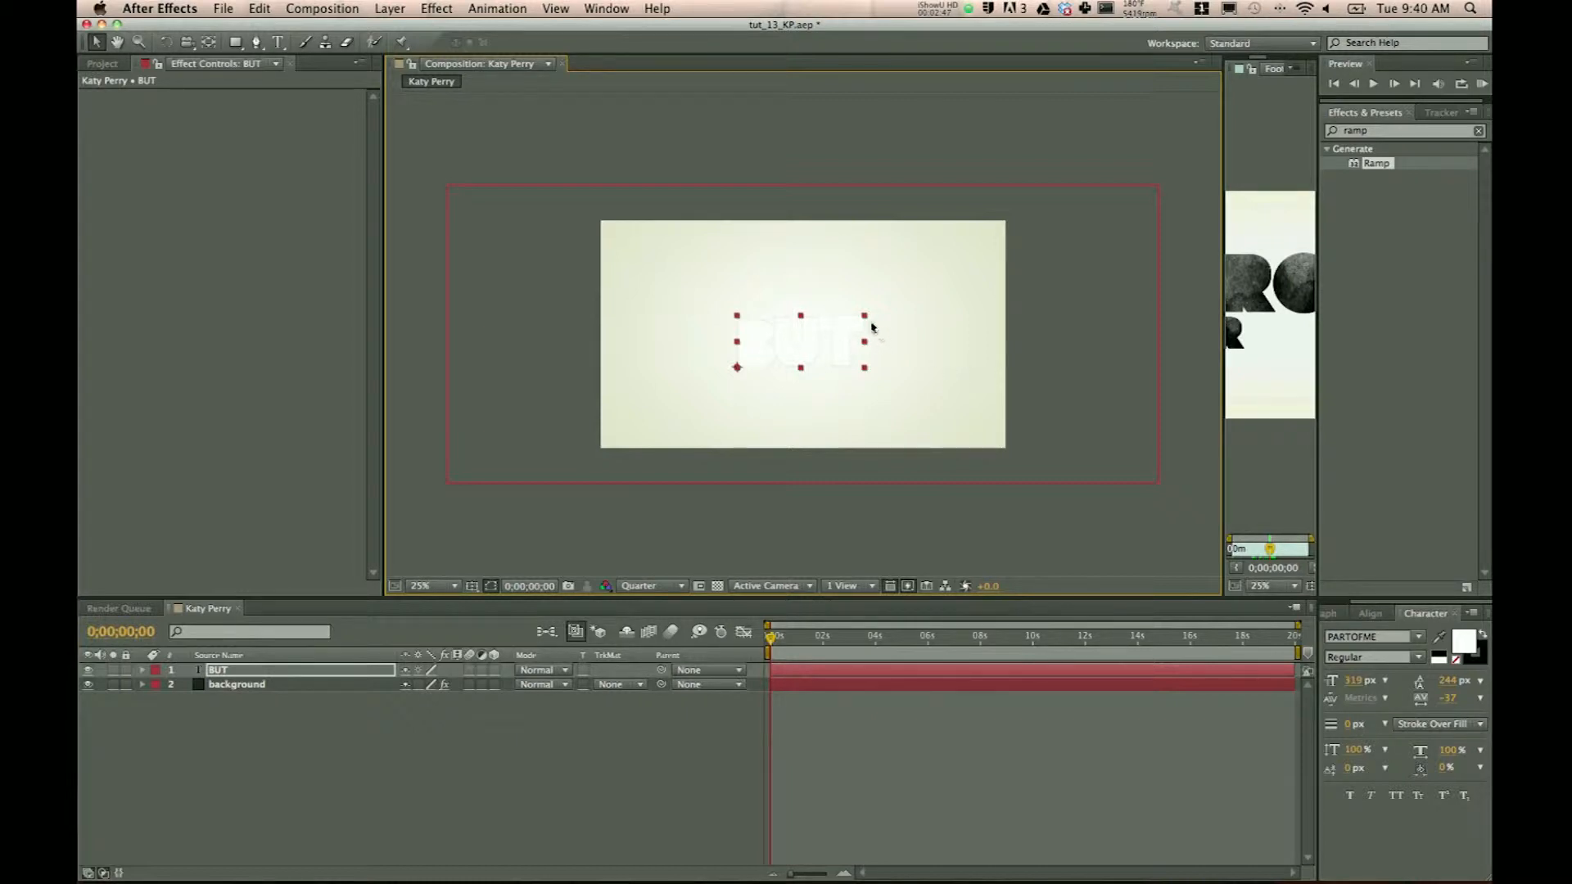
pyautogui.click(1462, 647)
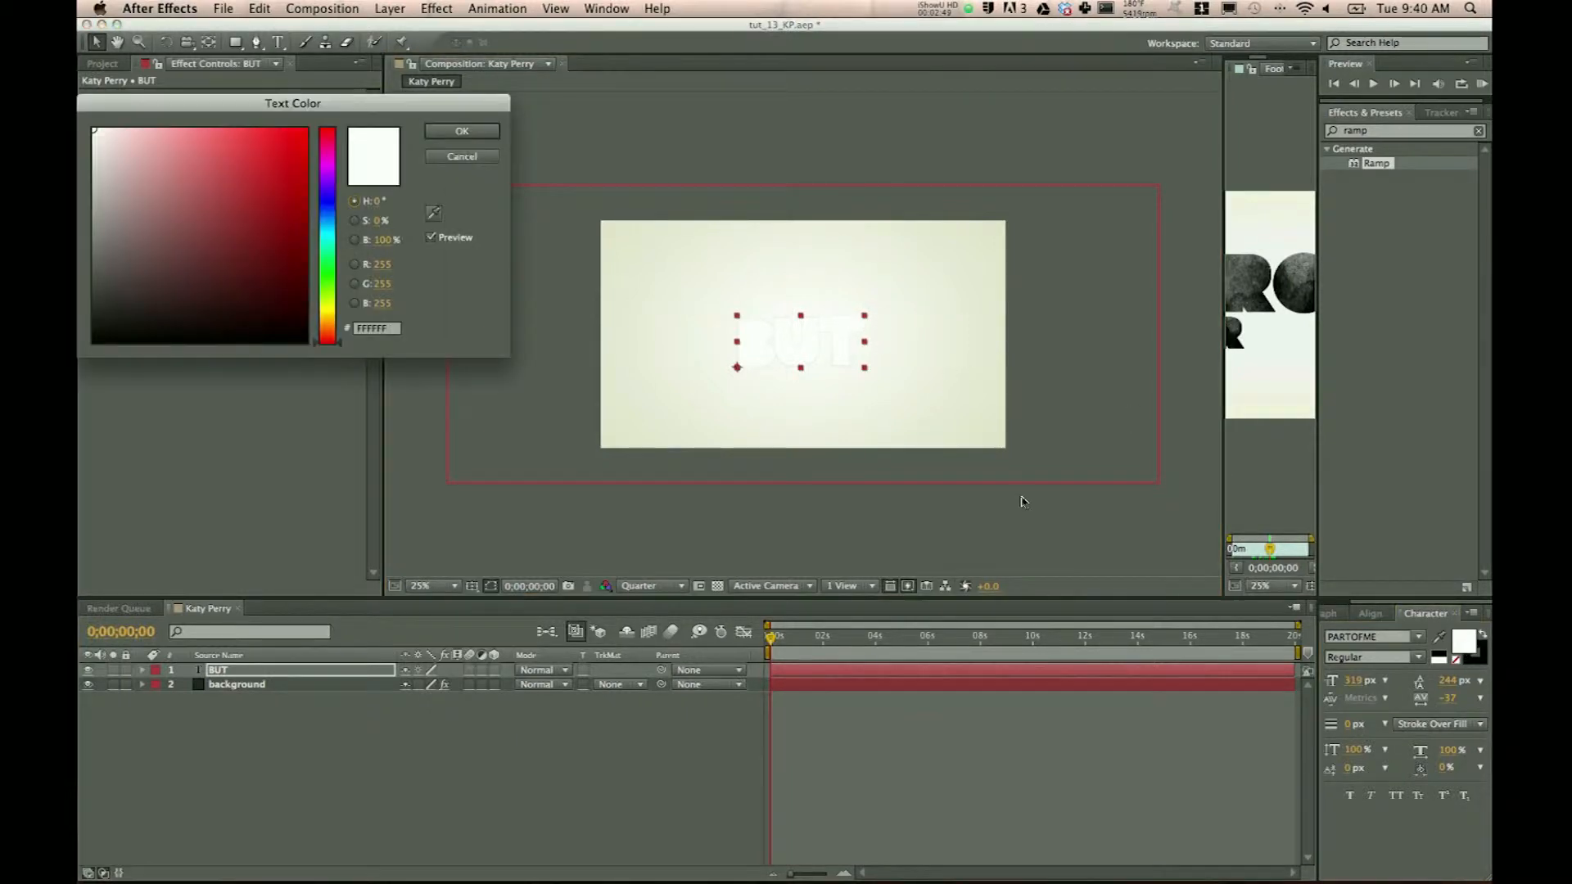
pyautogui.click(461, 131)
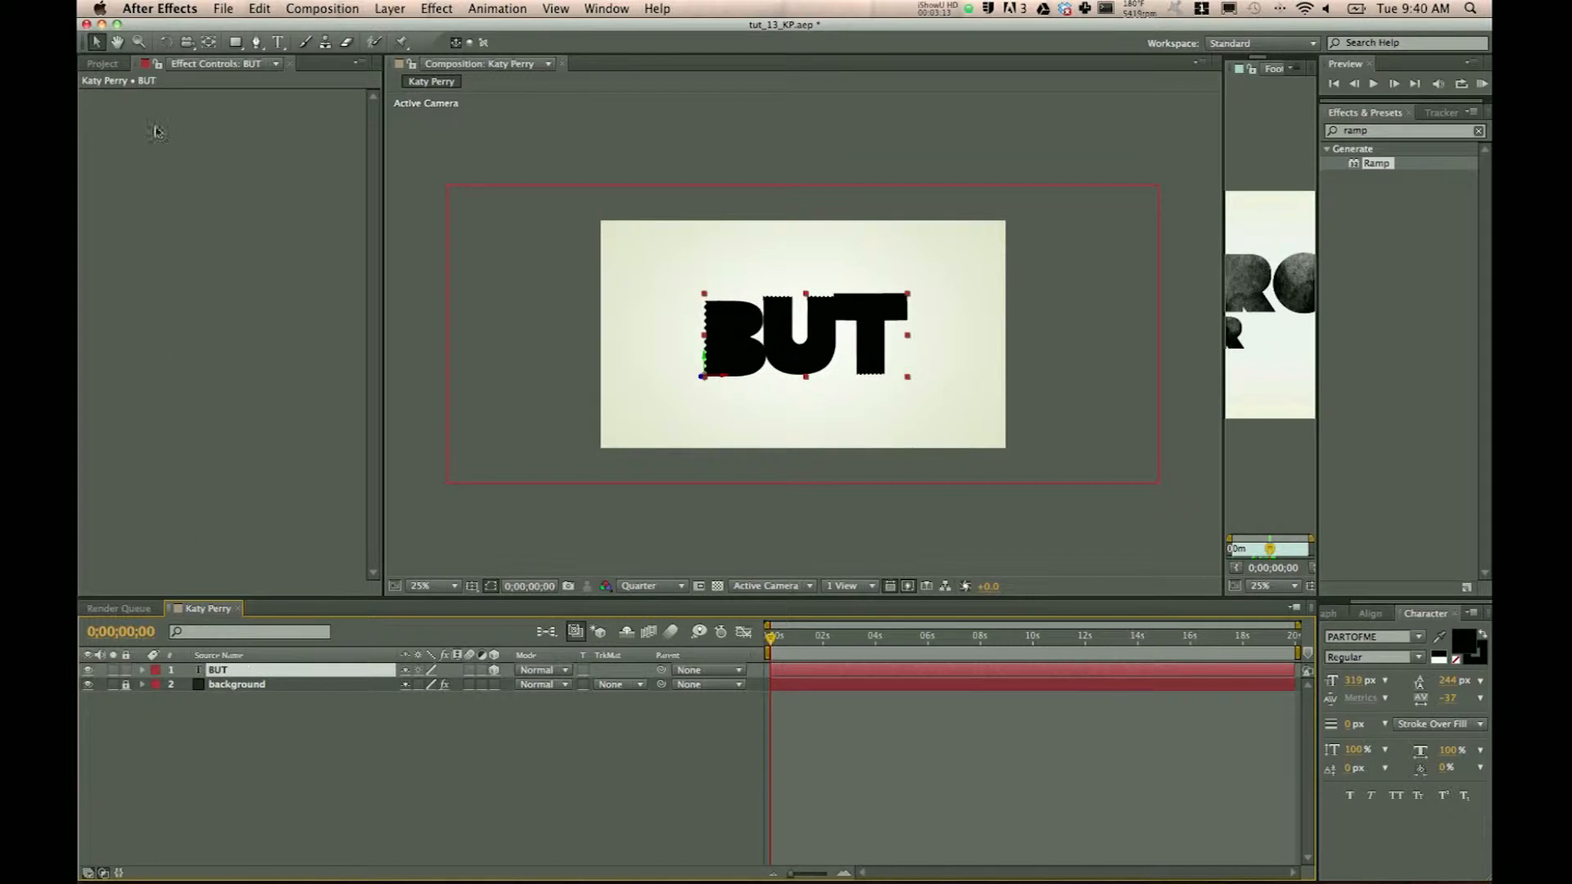
# Place 1.jpg below BUT and set its Track Matte to Alpha Matte 'BUT'
pyautogui.click(102, 63)
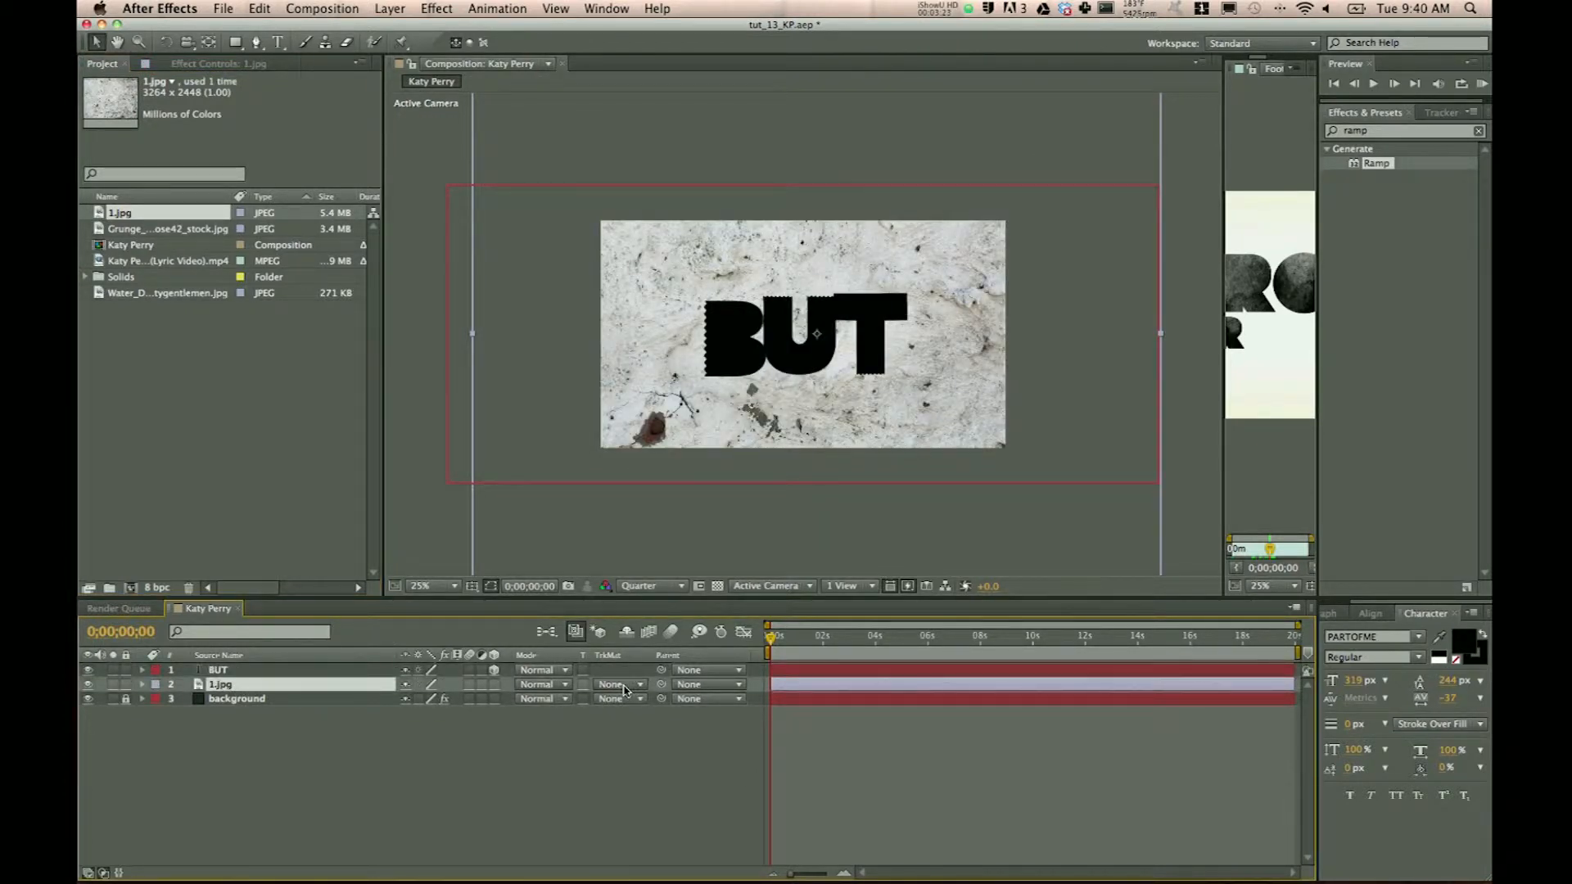
pyautogui.click(616, 684)
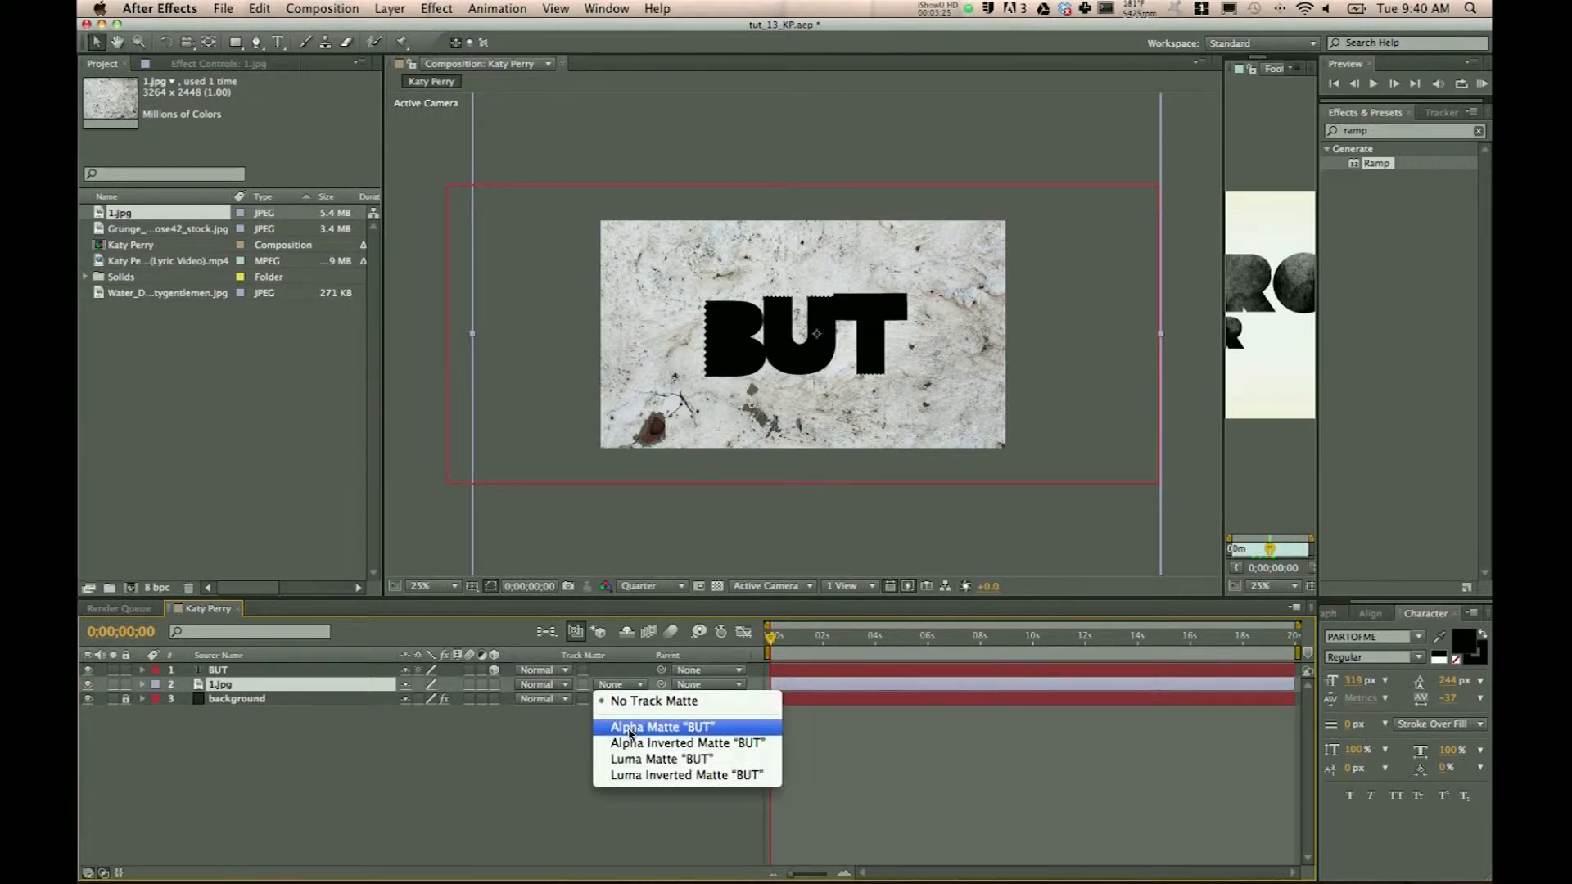
pyautogui.click(654, 726)
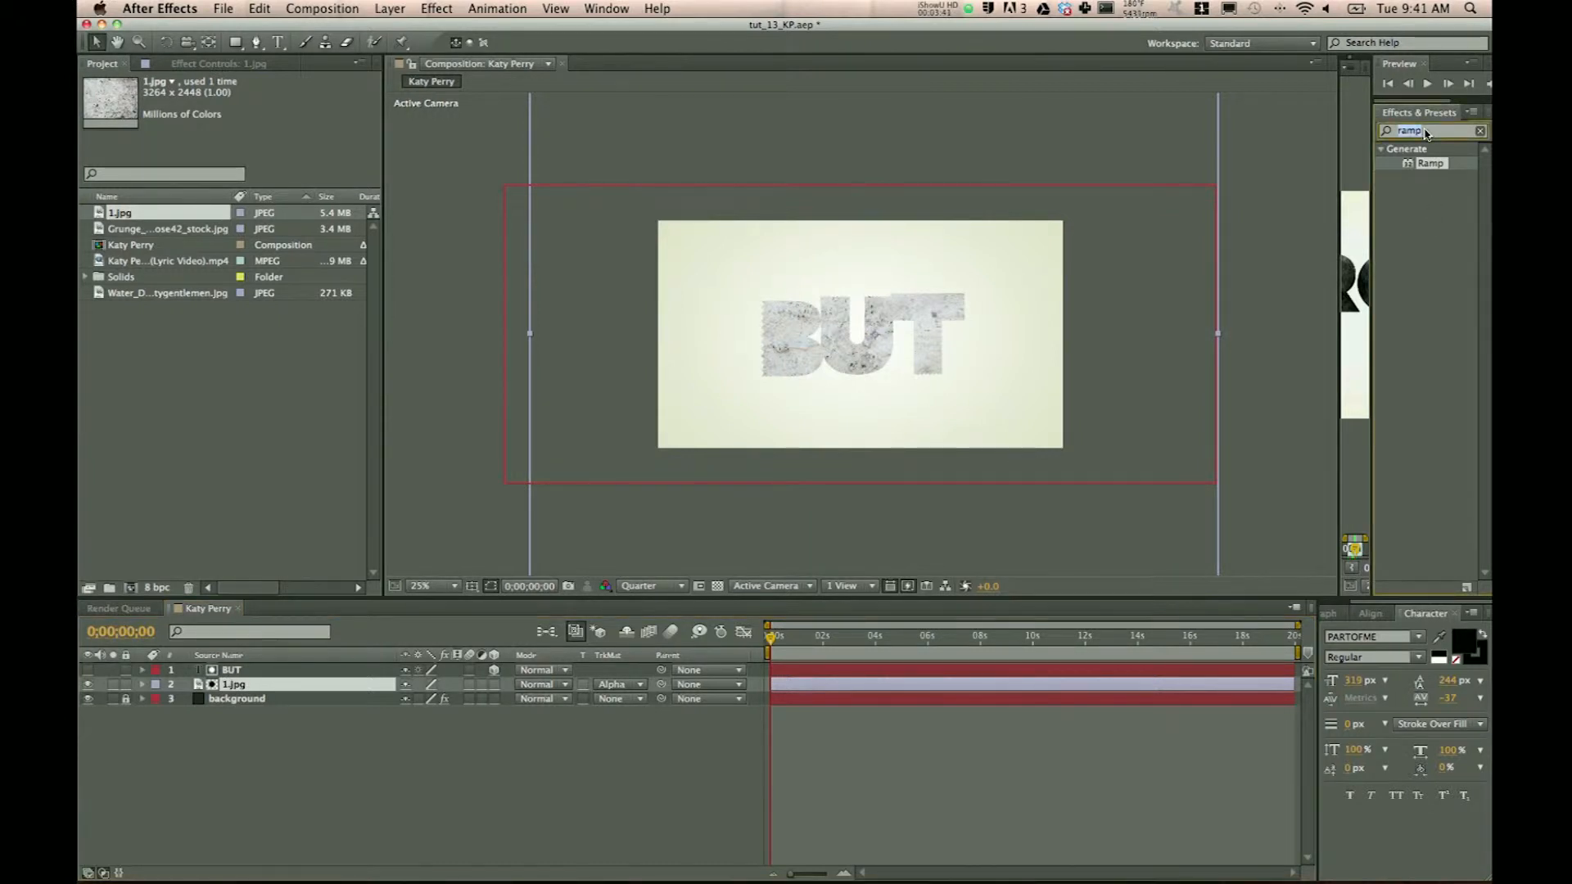
# Add Brightness & Contrast to 1.jpg twice: Brightness -100, Contrast -70, then Brightness -9
pyautogui.write('brightn')
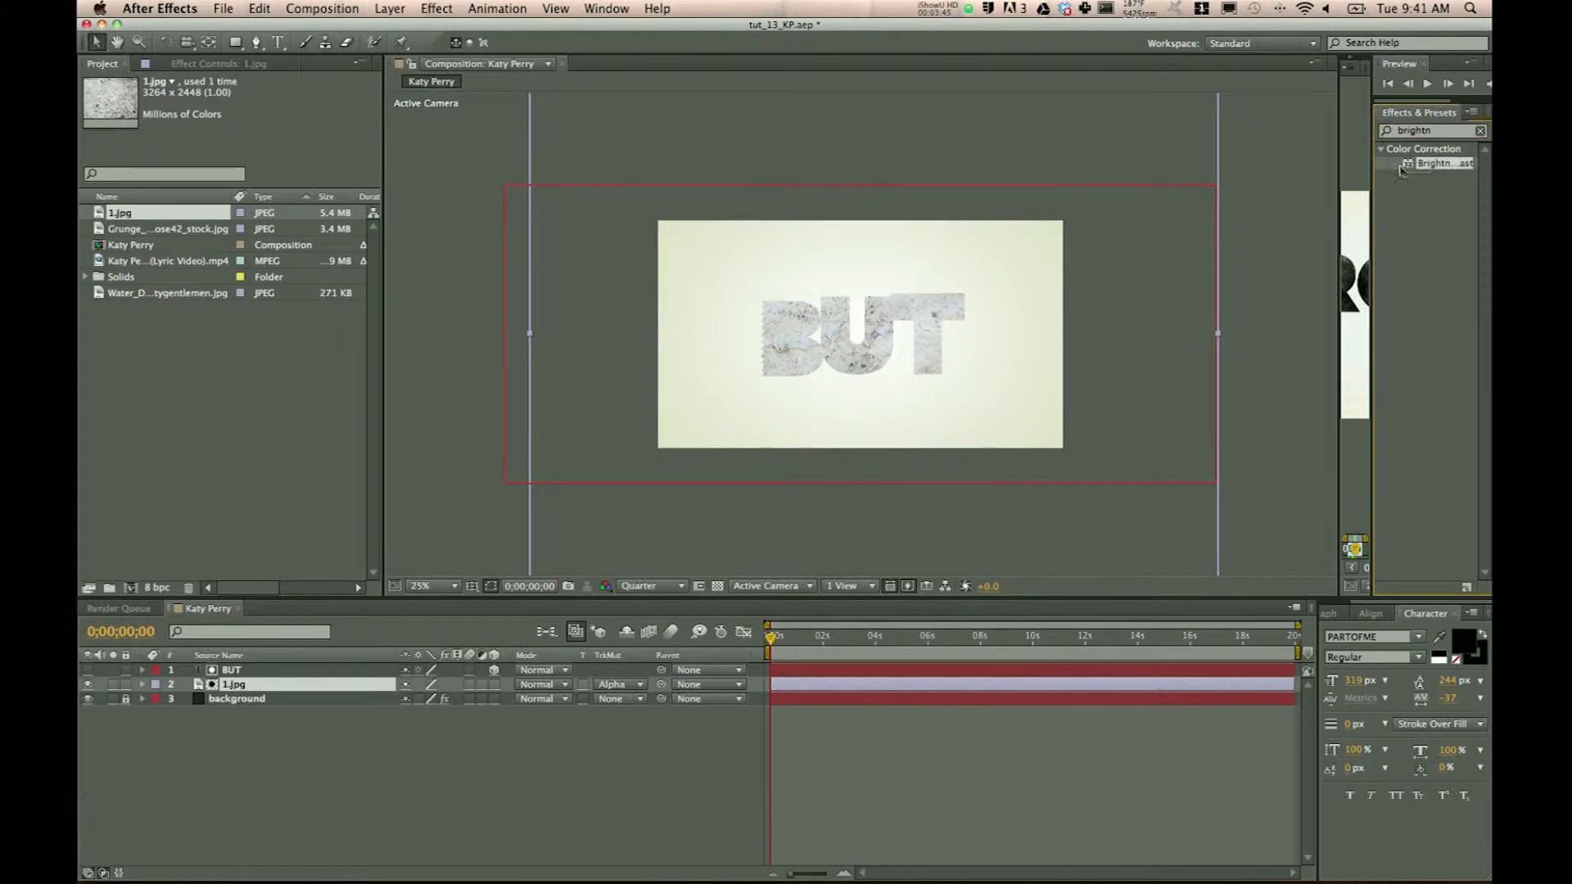
pyautogui.doubleClick(1435, 164)
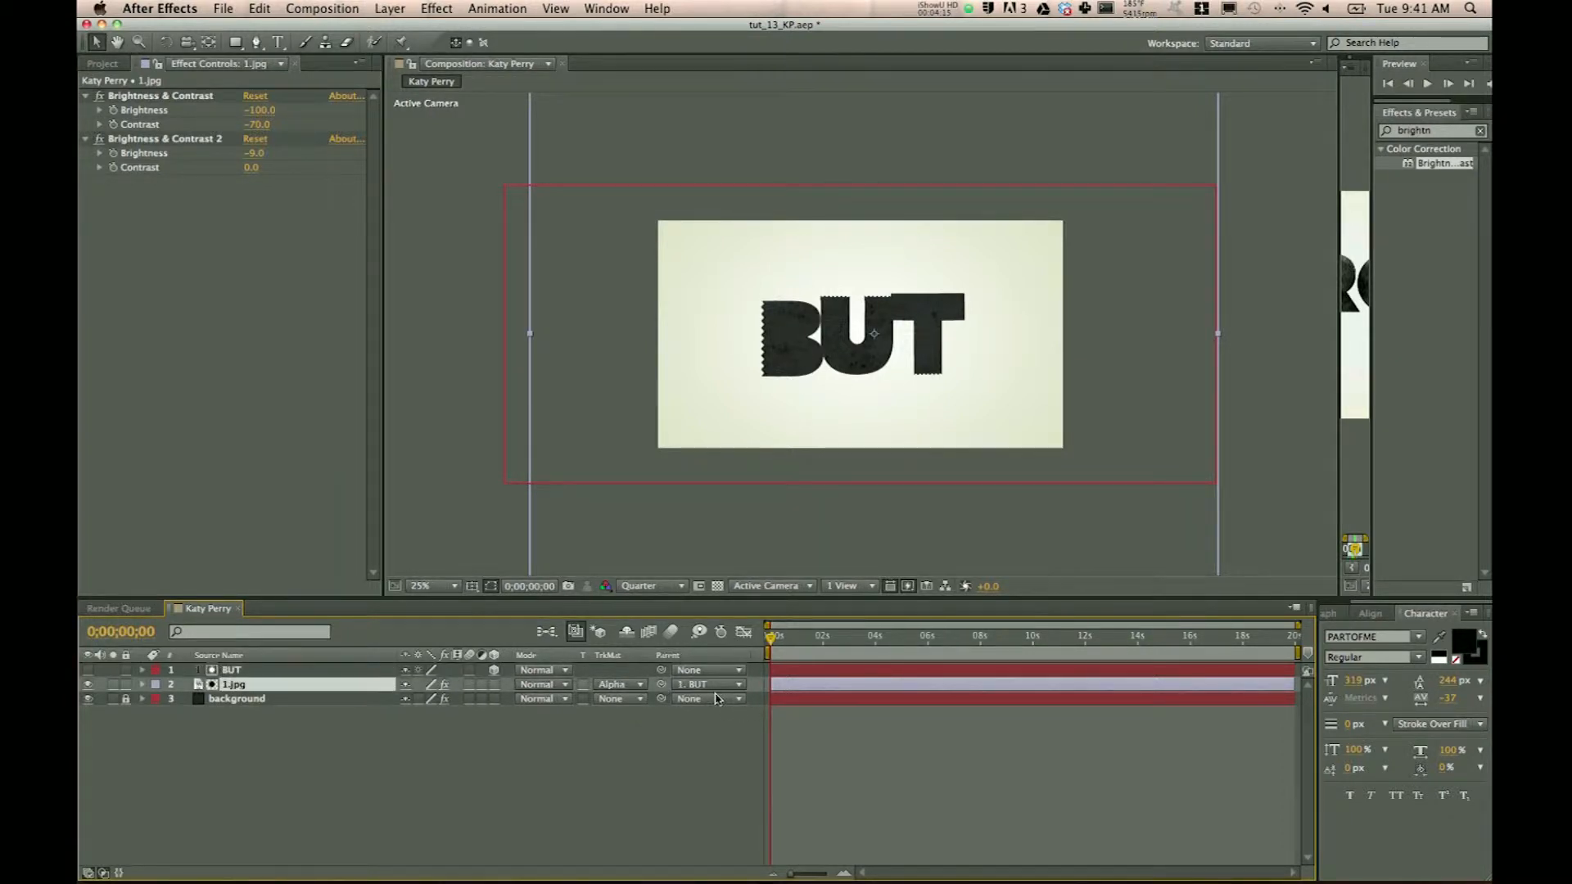
# Parent 1.jpg to the BUT layer and drag BUT to confirm both move together
pyautogui.click(707, 699)
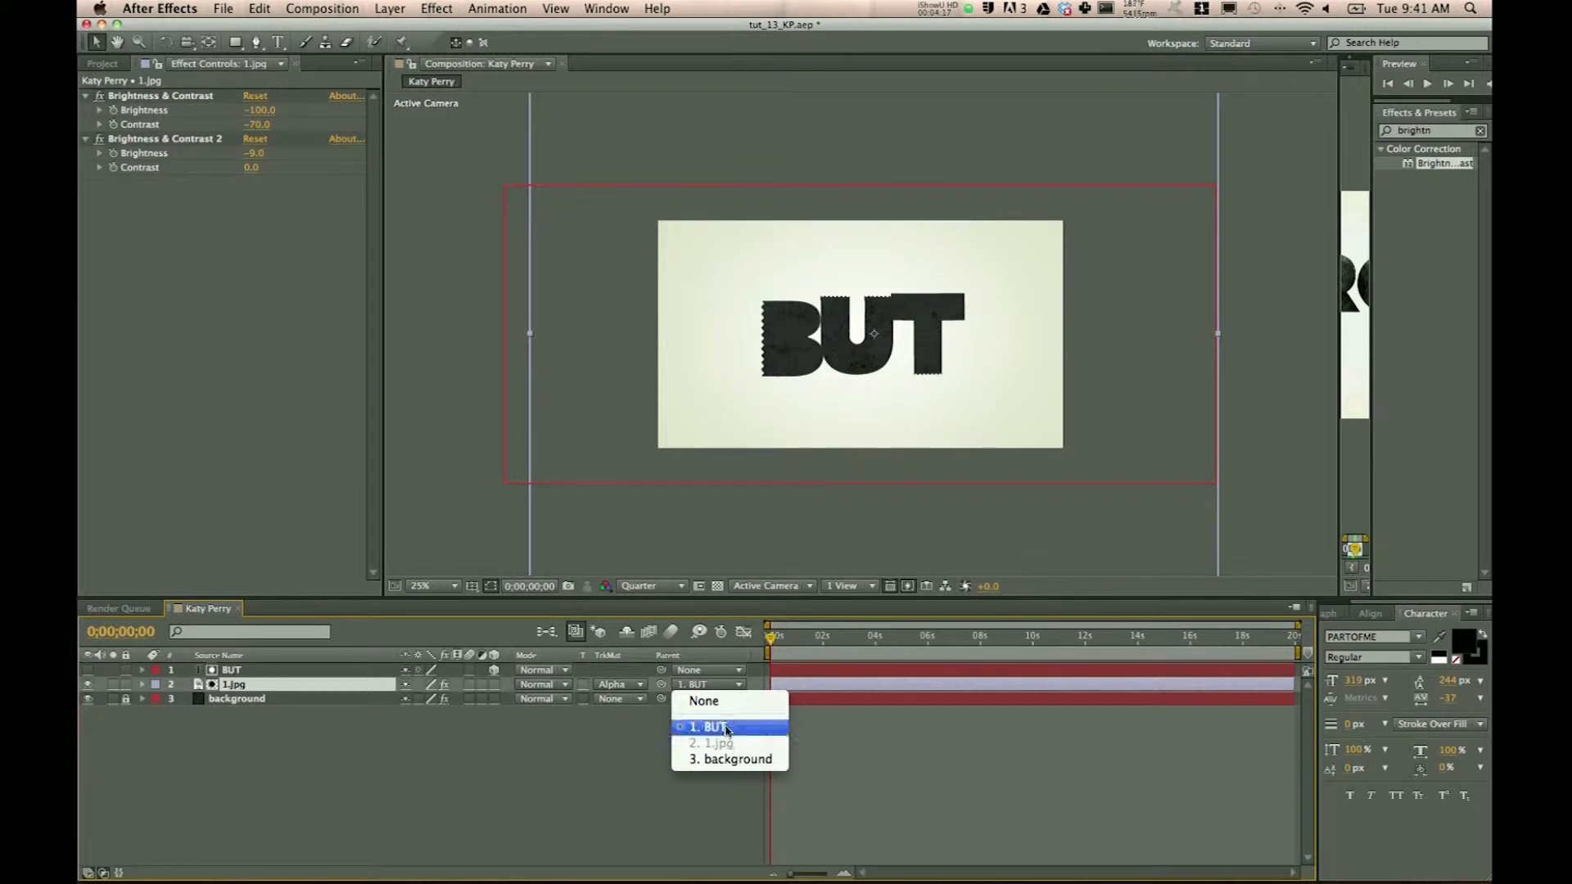
pyautogui.click(710, 726)
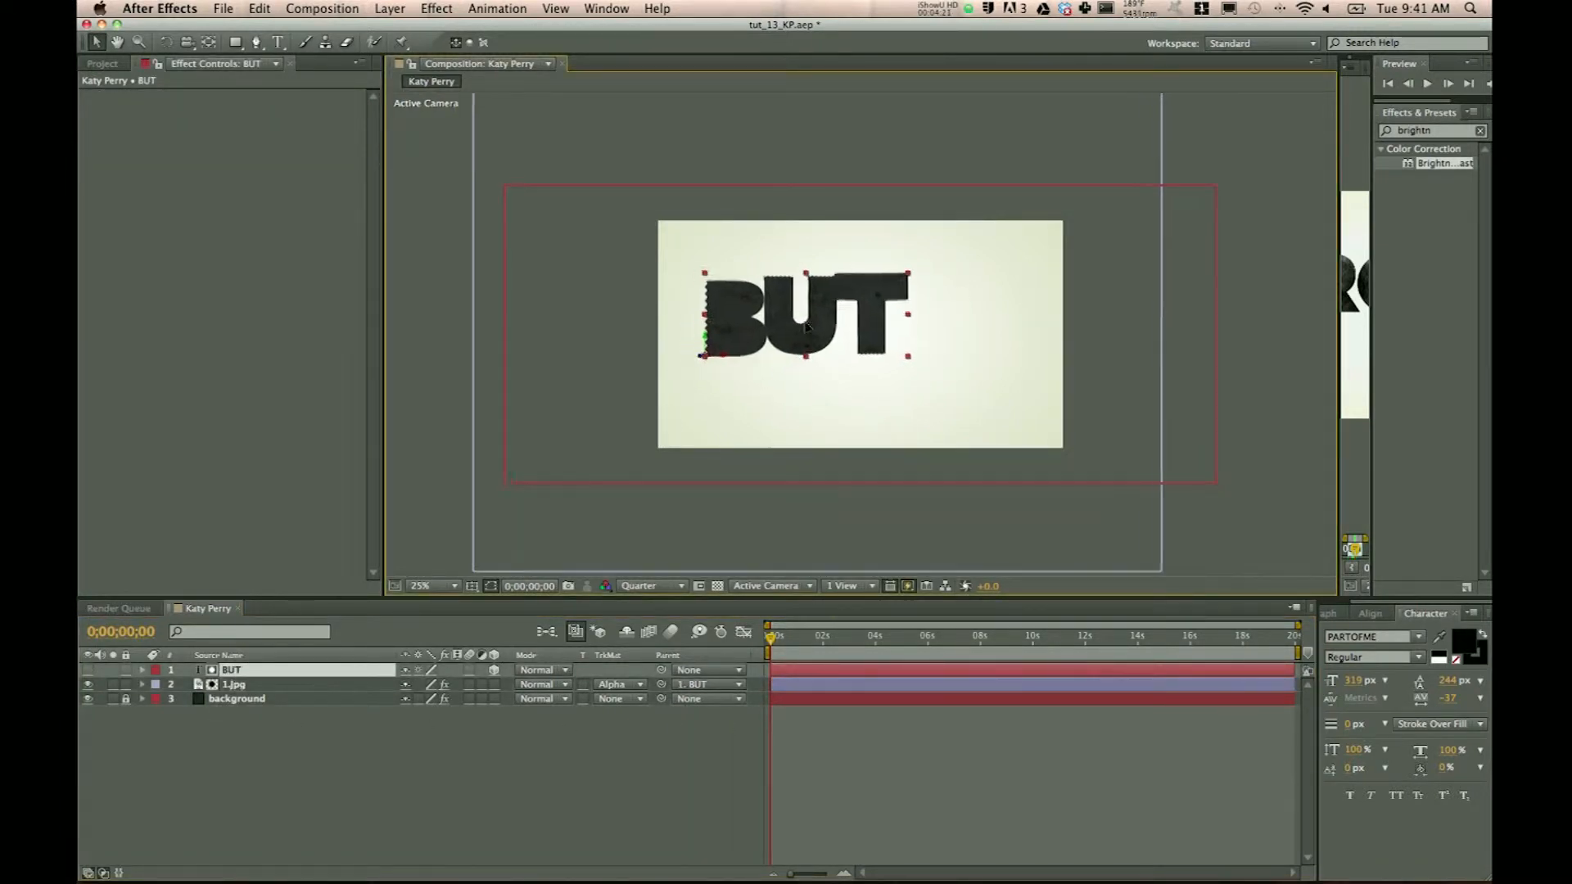
pyautogui.moveTo(802, 316); pyautogui.dragTo(872, 361)
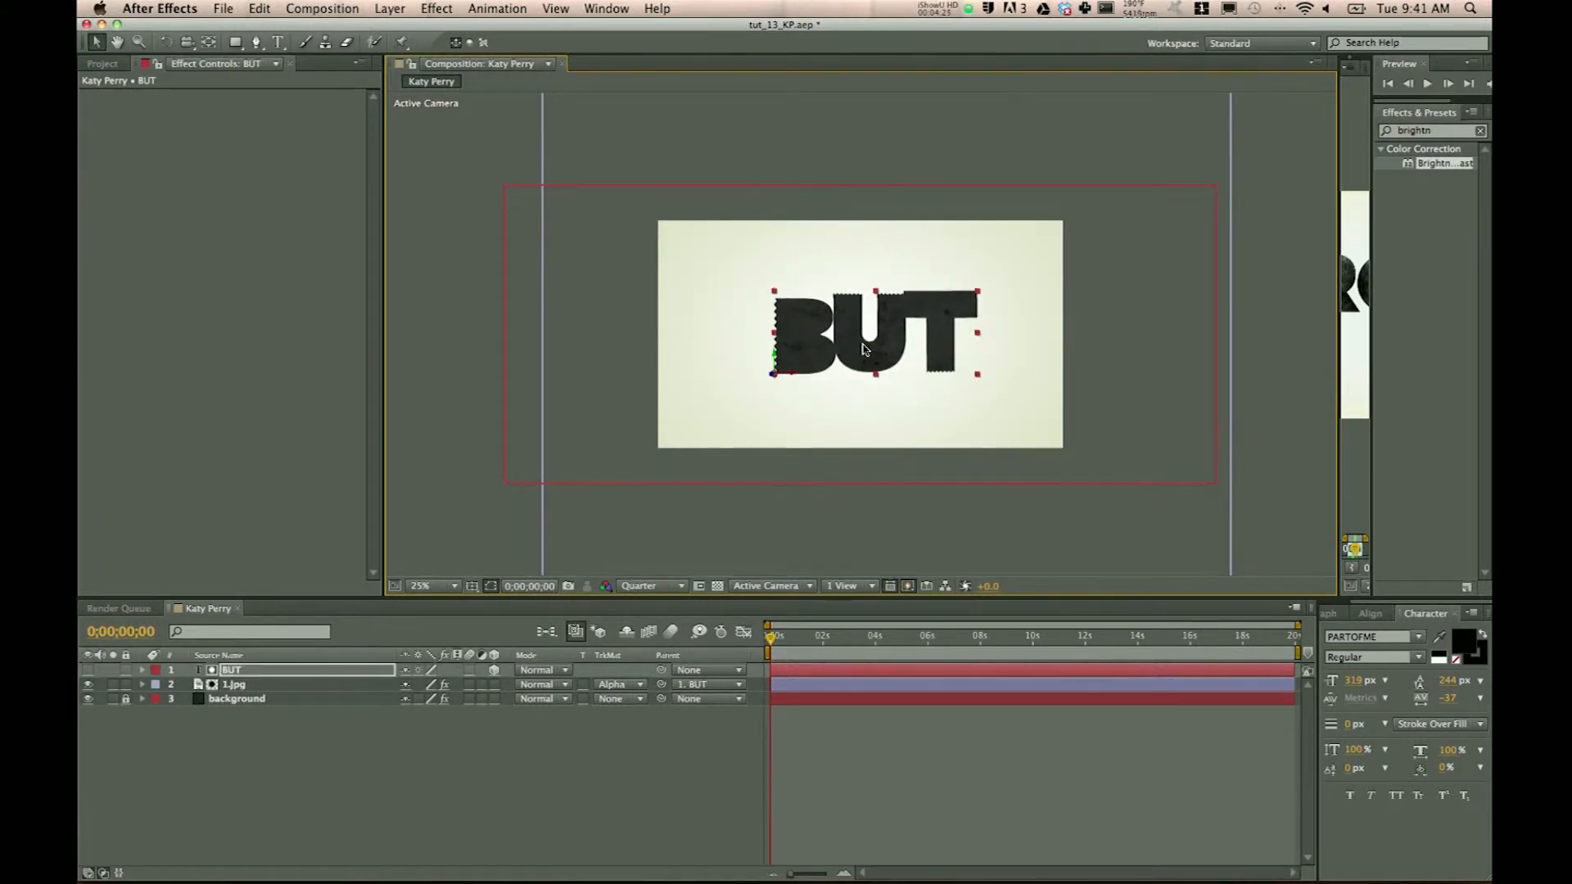
pyautogui.moveTo(629, 860)
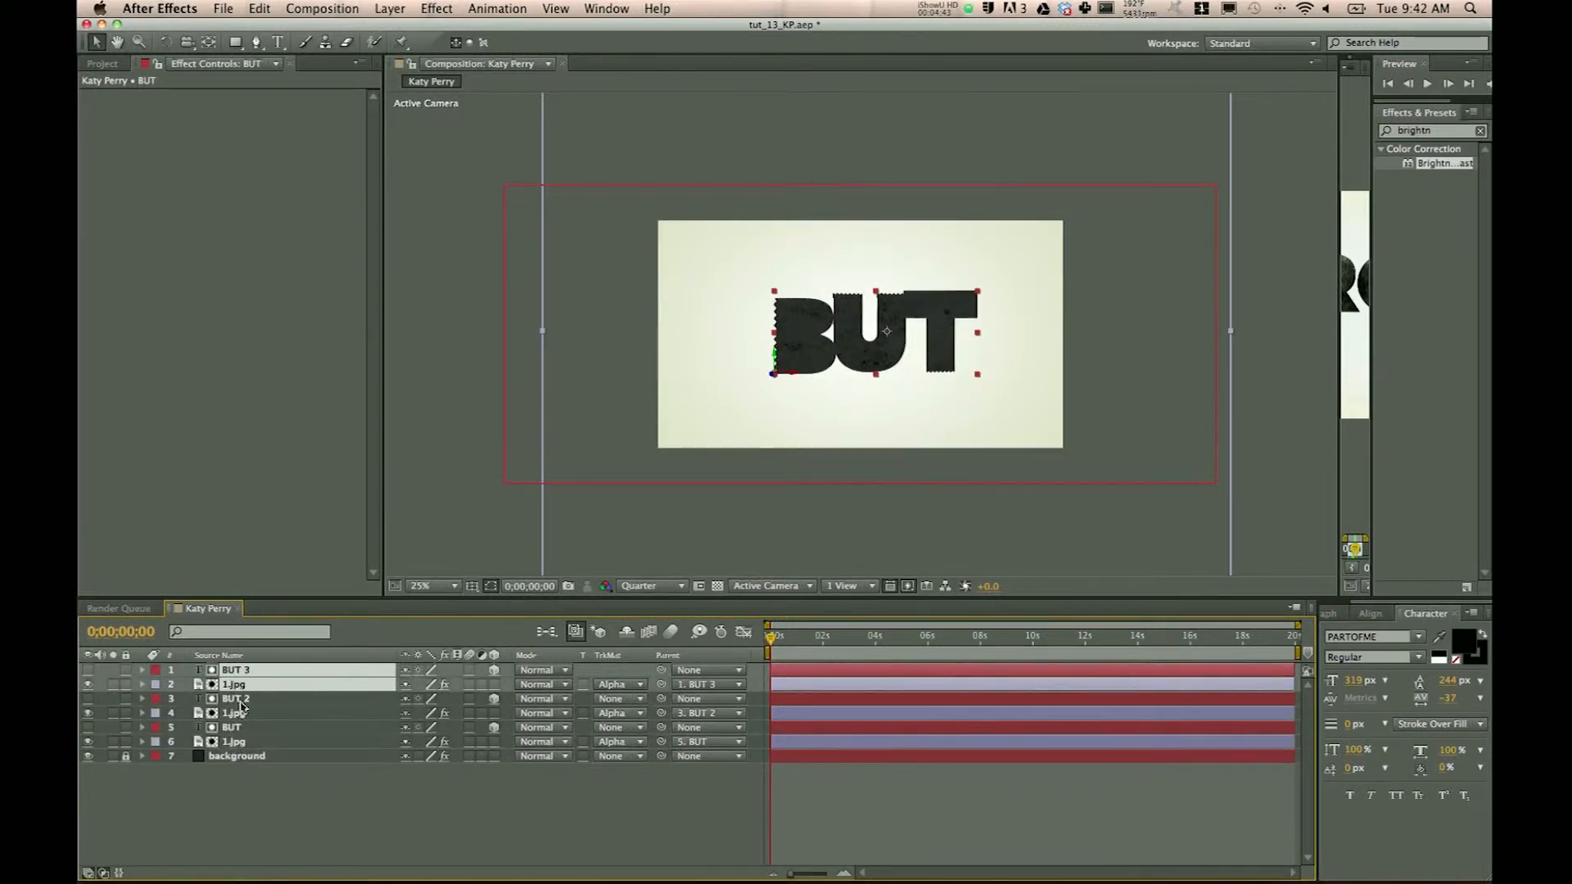
# Duplicate the BUT and 1.jpg pair twice and retype the copies as You're and NEVER
pyautogui.click(234, 698)
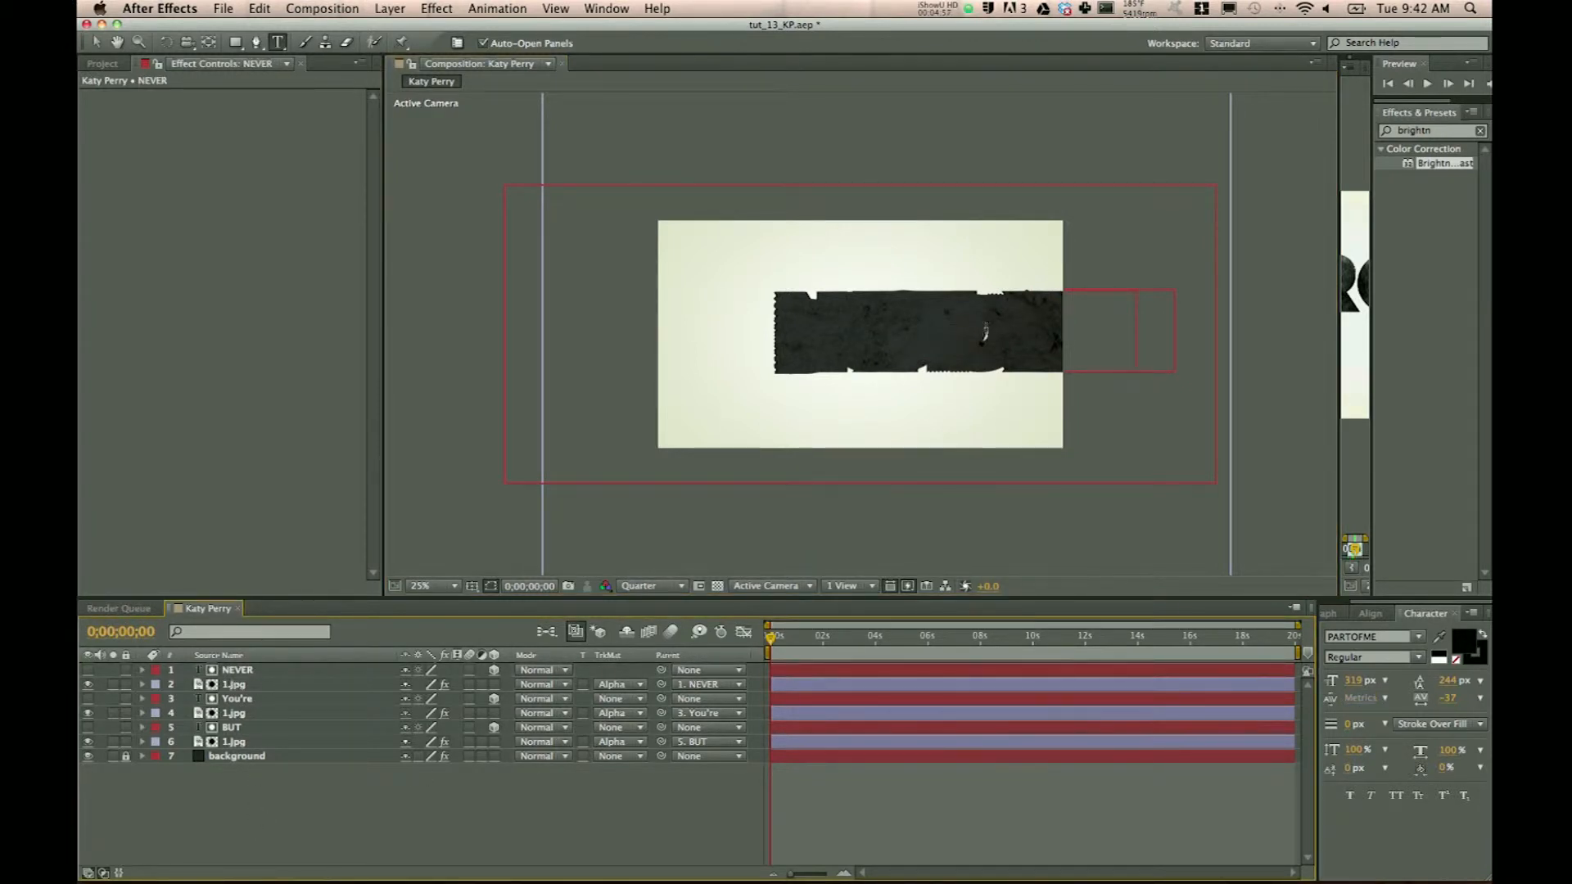
pyautogui.click(232, 684)
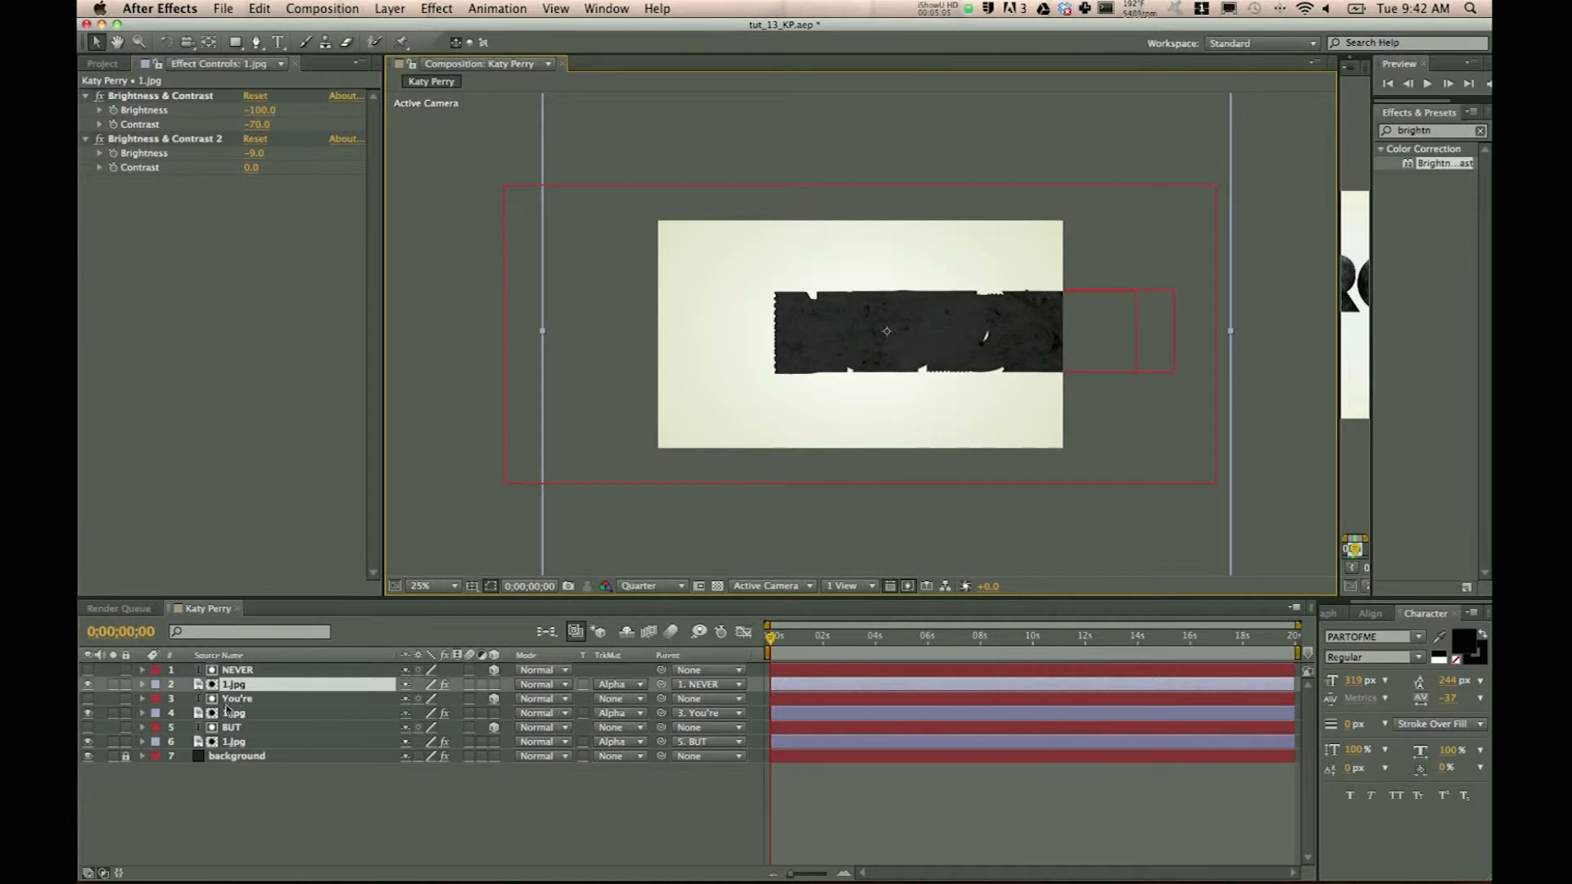
# Move BUT to the lower left and You're up and to its right
pyautogui.click(235, 670)
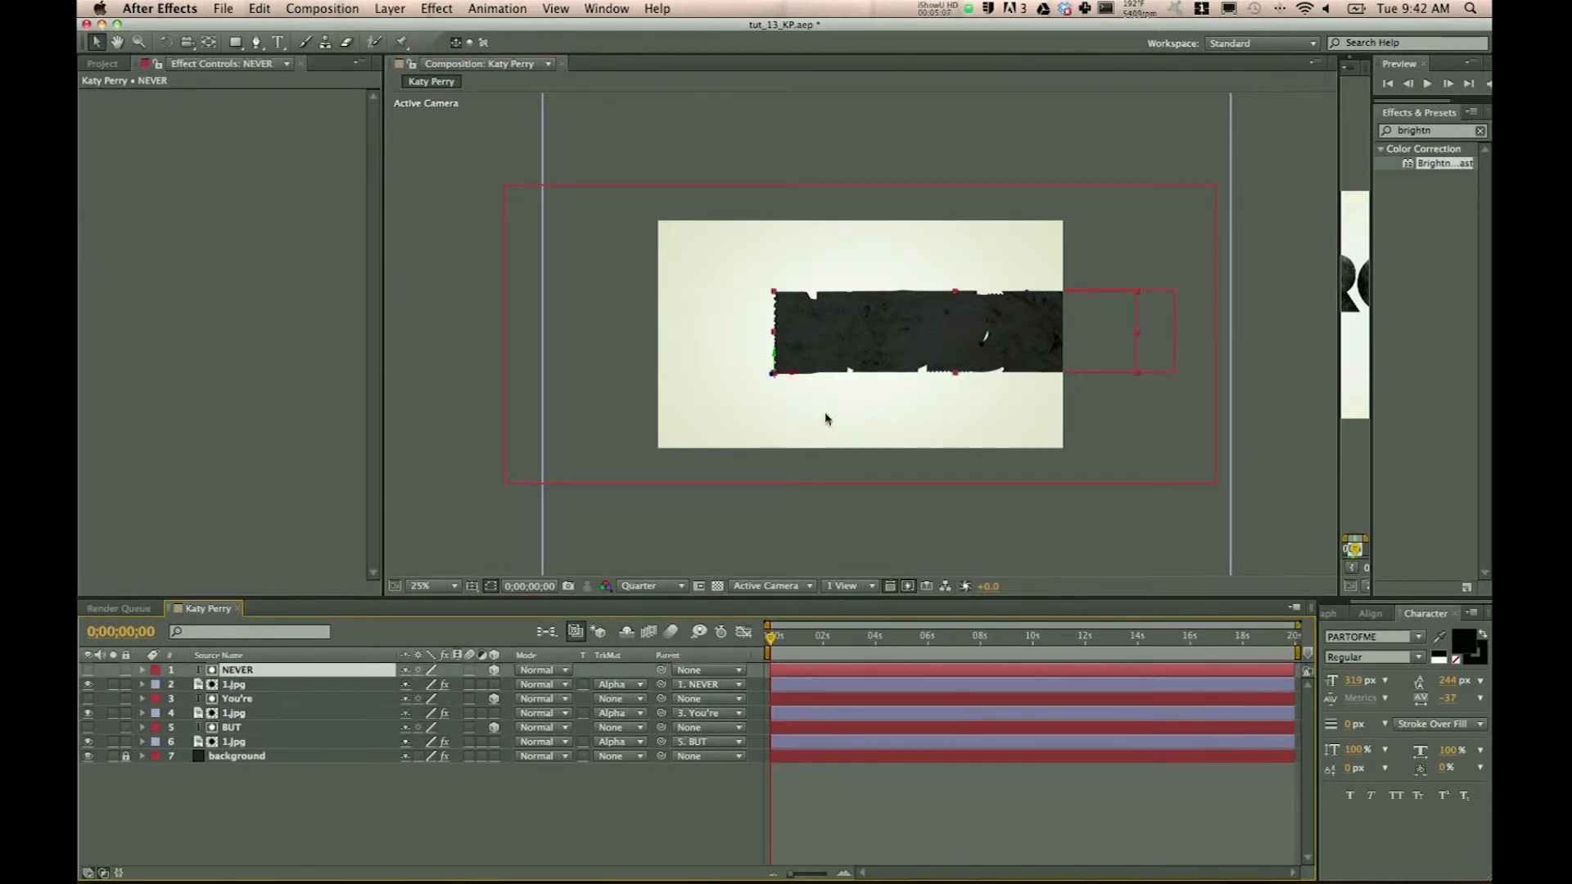
pyautogui.click(234, 683)
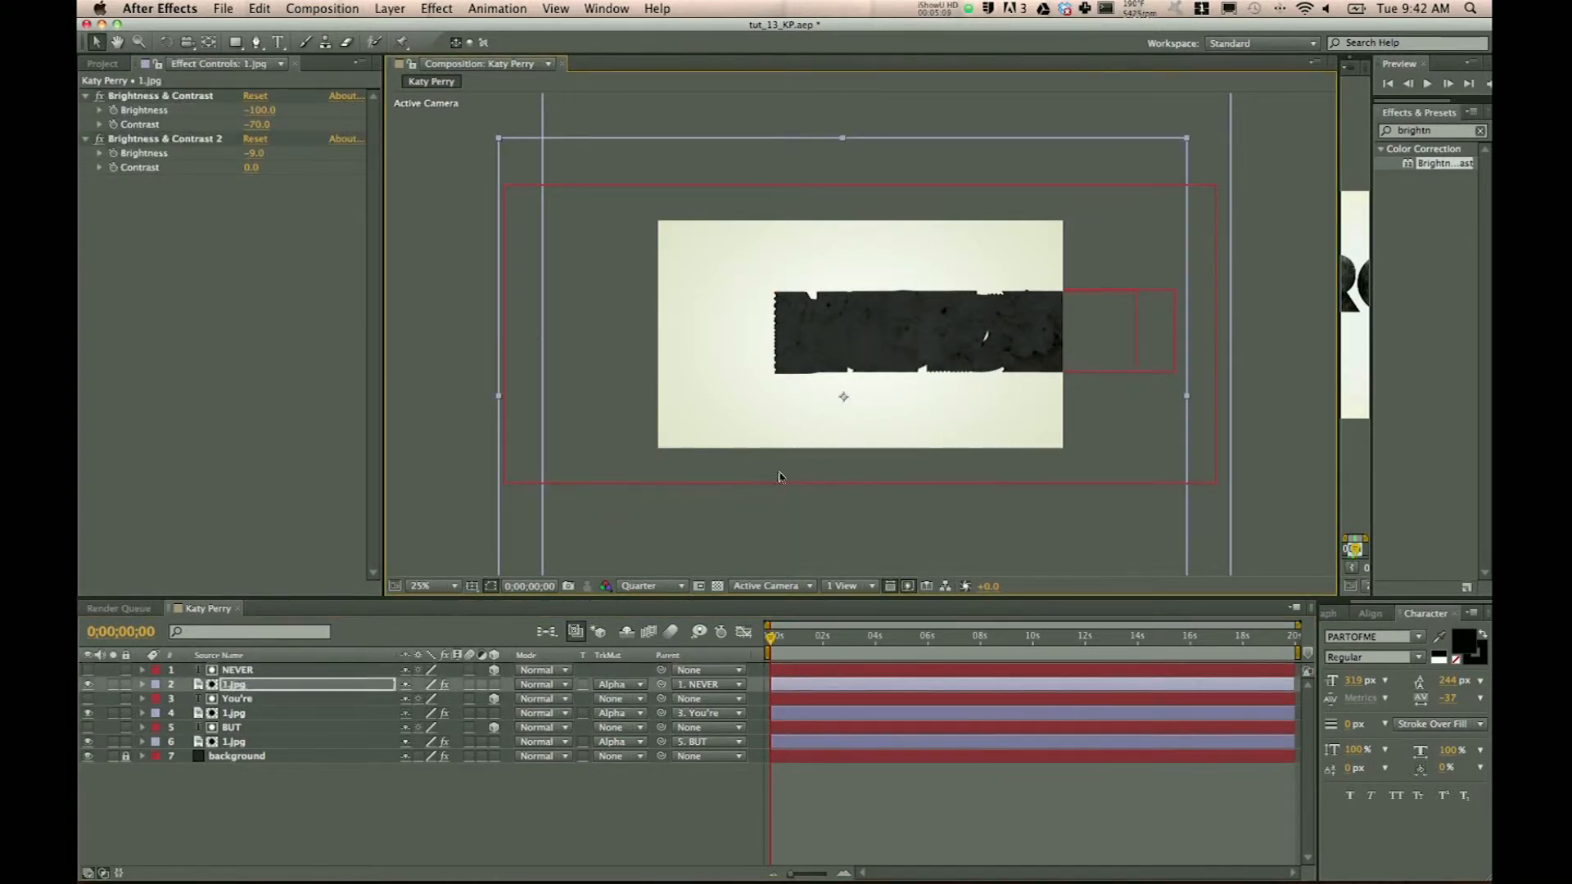
pyautogui.click(234, 670)
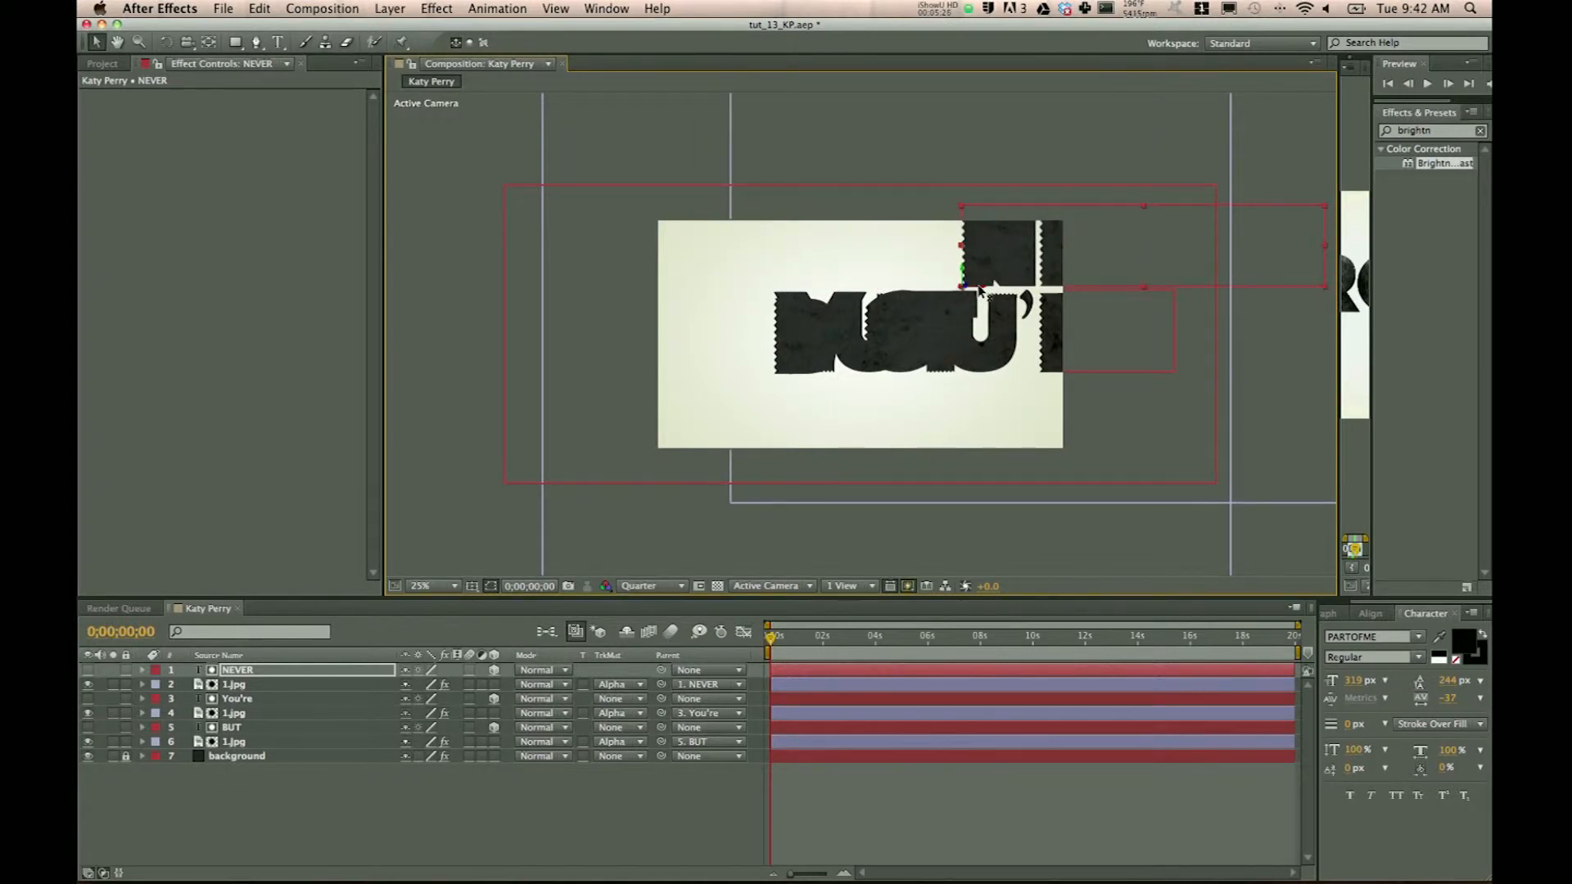
pyautogui.click(236, 698)
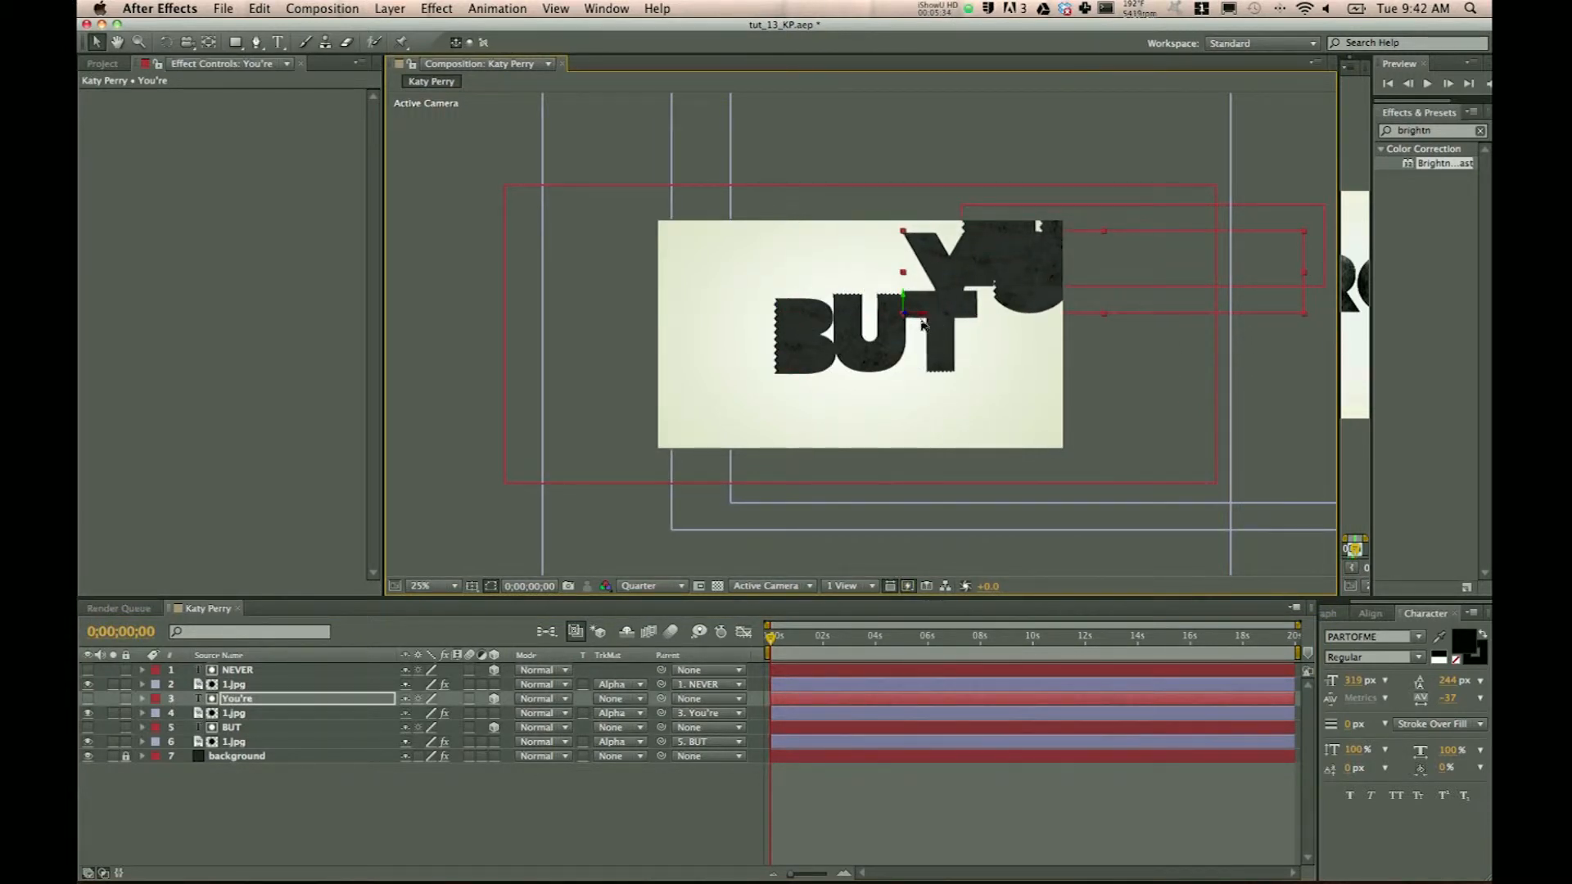
pyautogui.click(230, 727)
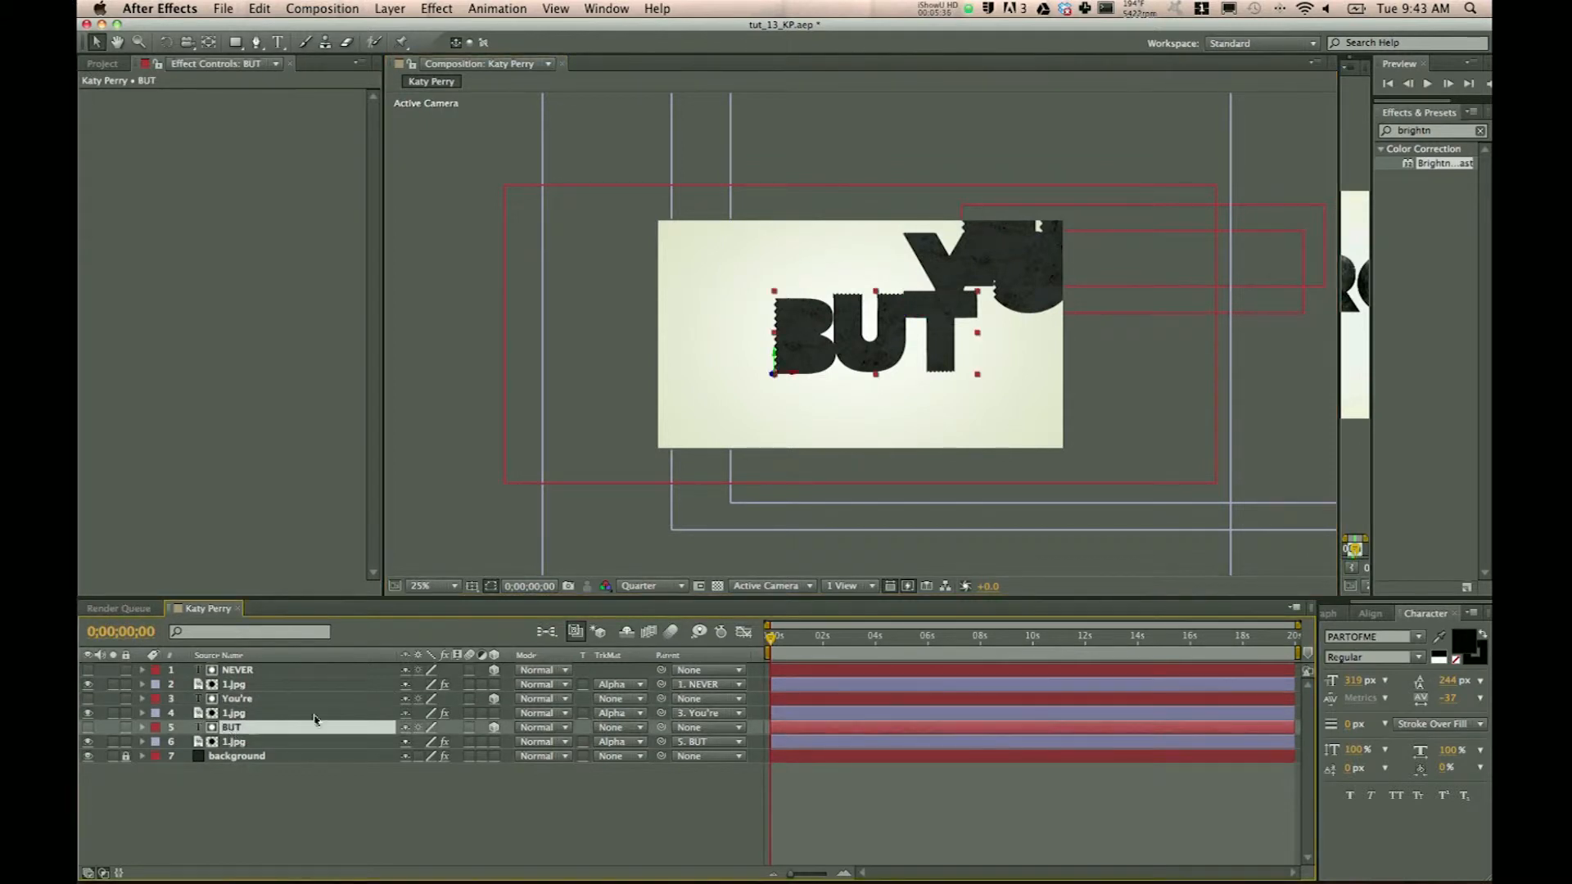
pyautogui.click(237, 670)
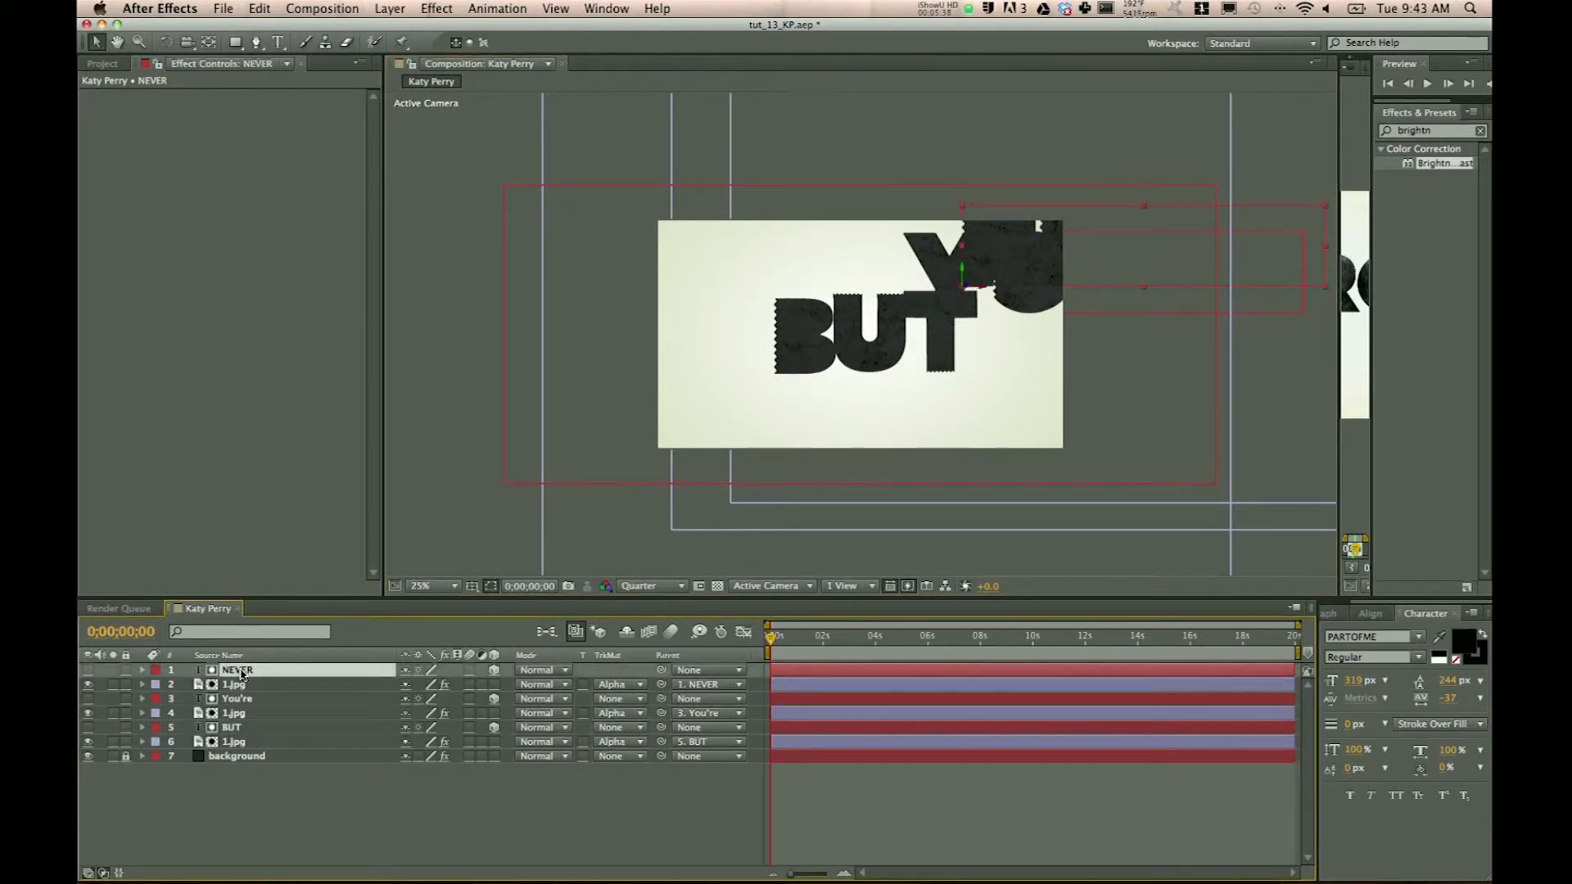
# Set the Parent of both NEVER and You're to 5. BUT
pyautogui.click(237, 698)
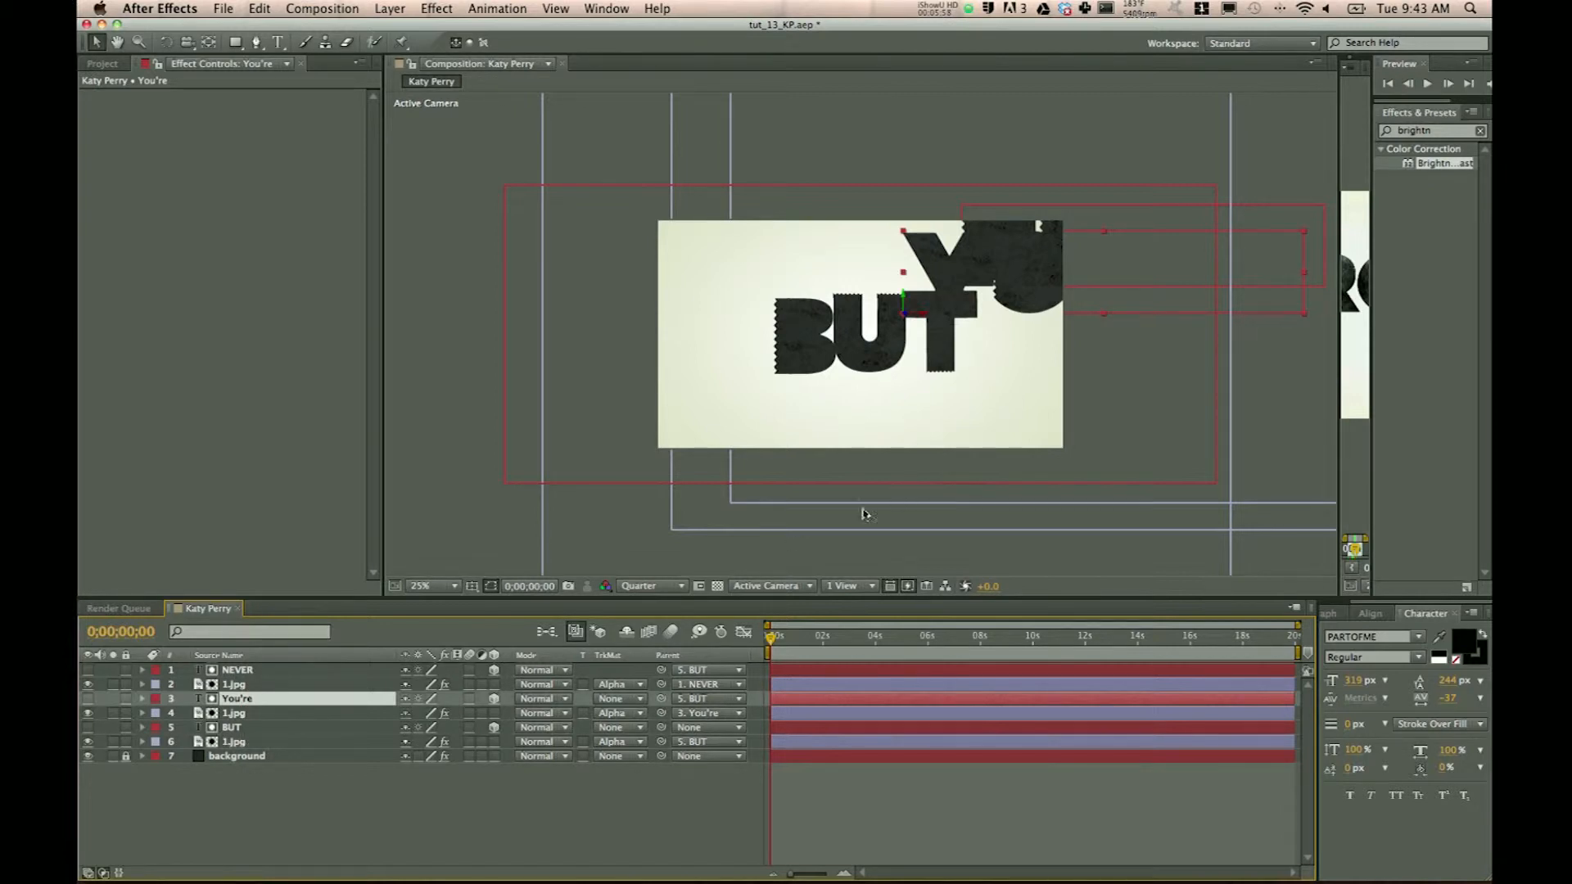
pyautogui.click(231, 727)
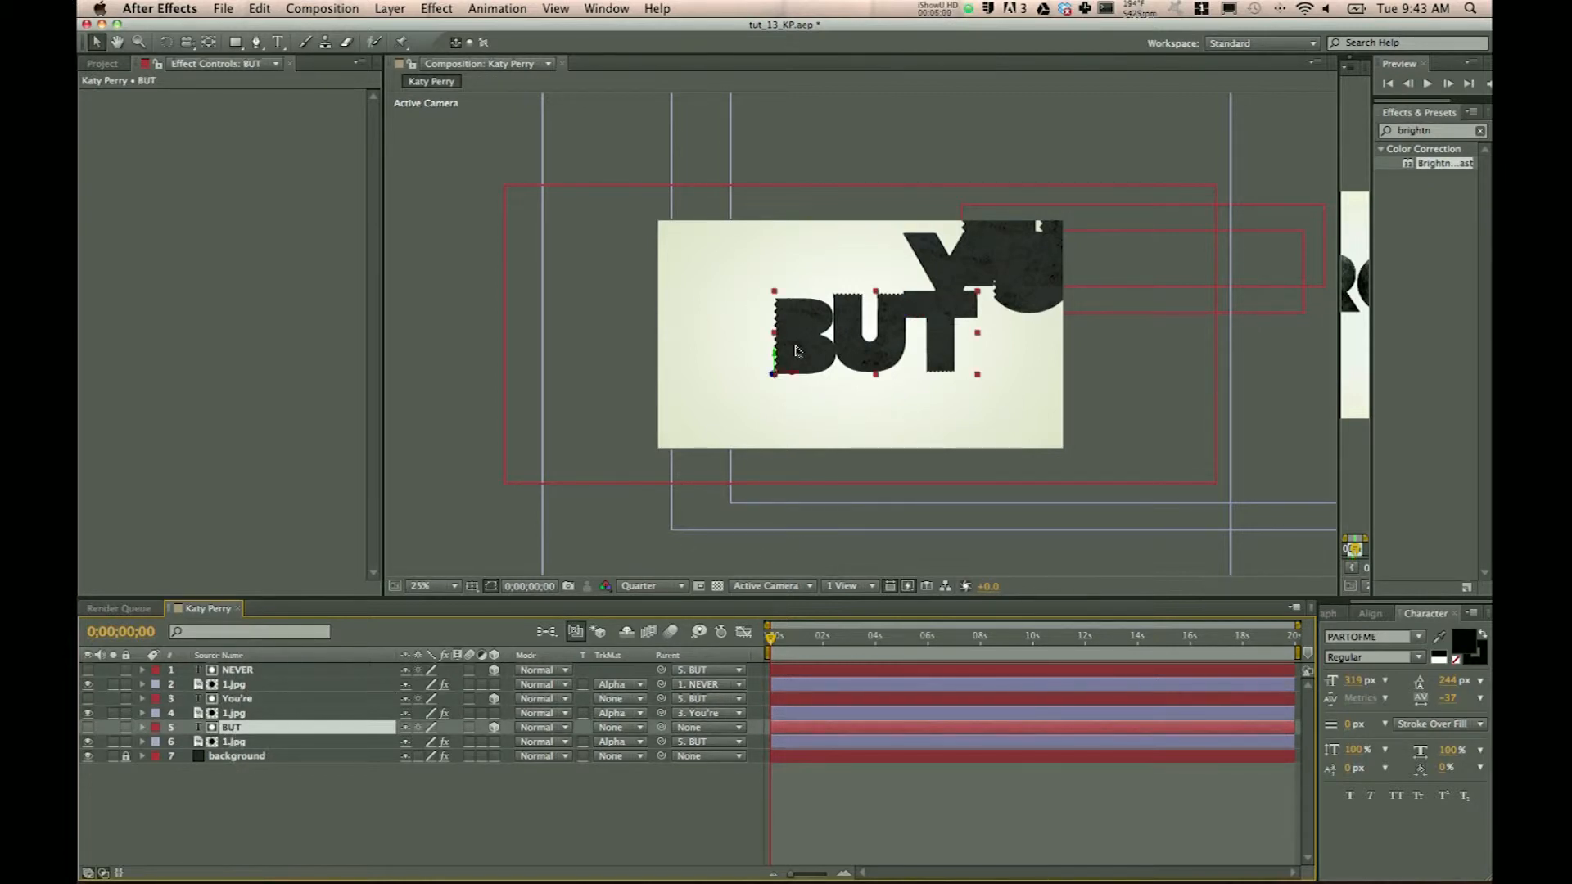
pyautogui.click(231, 684)
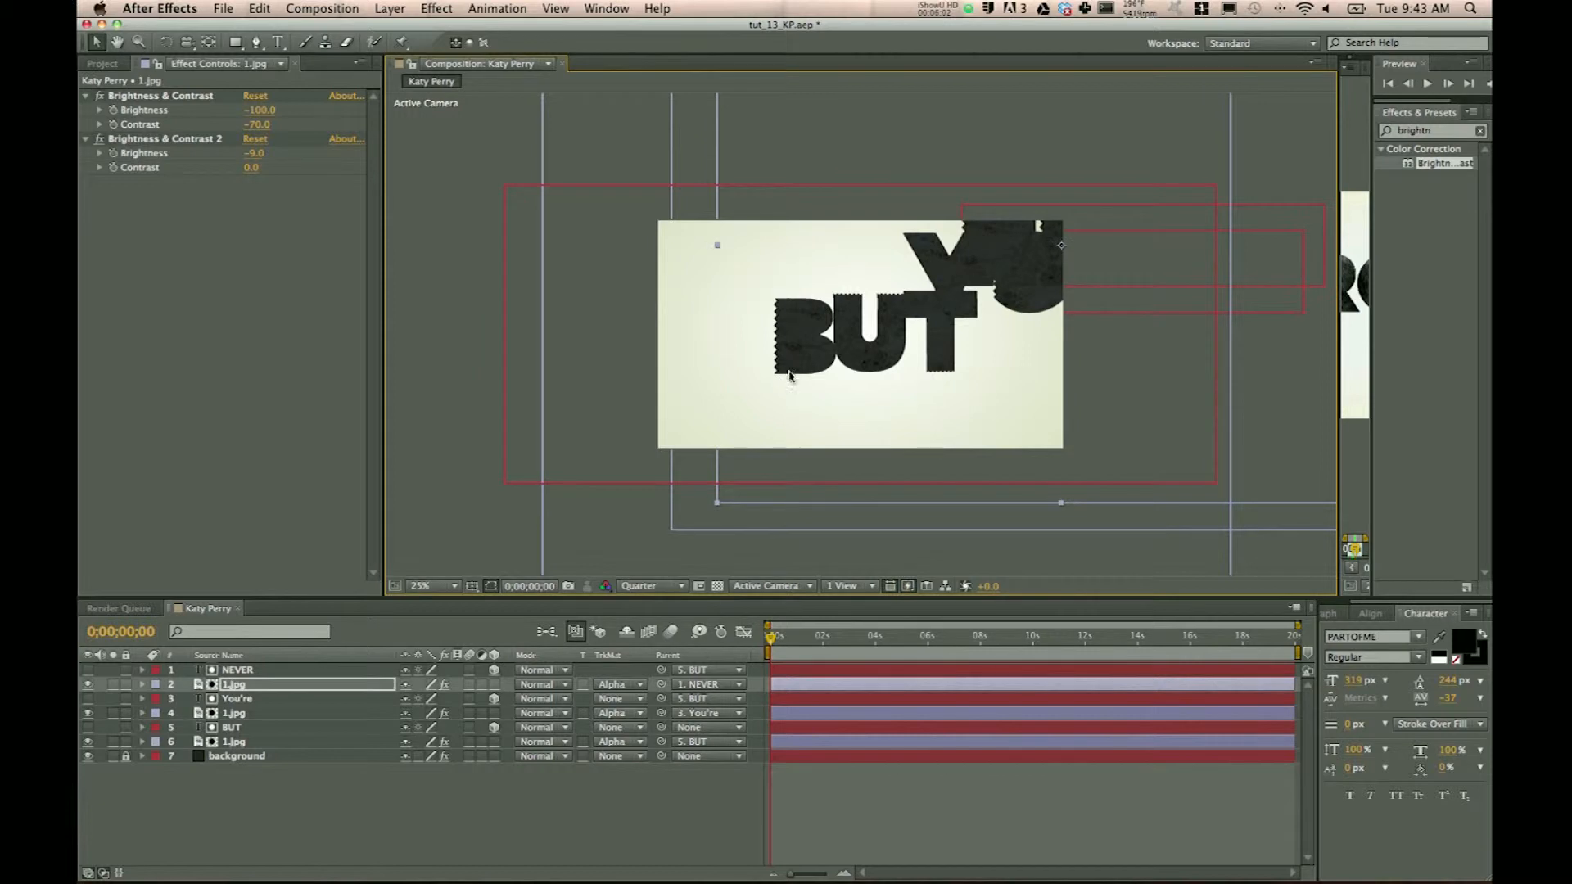
pyautogui.click(232, 727)
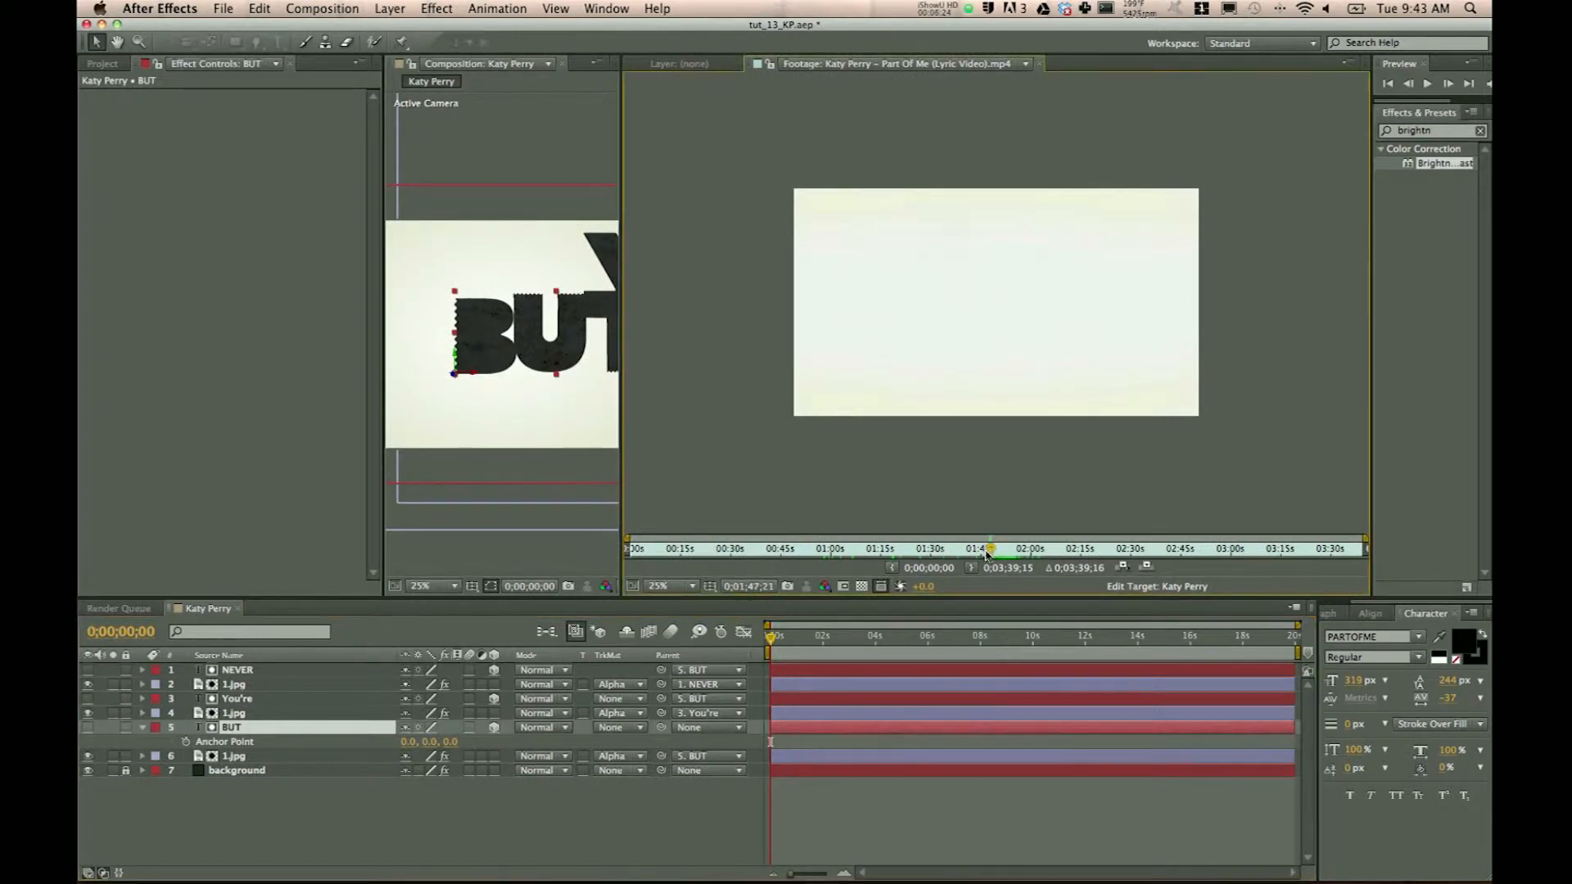
# Scrub the lyric video to about 1:52, where blurred NOT and GONNA fly past
pyautogui.moveTo(990, 549); pyautogui.dragTo(1021, 549)
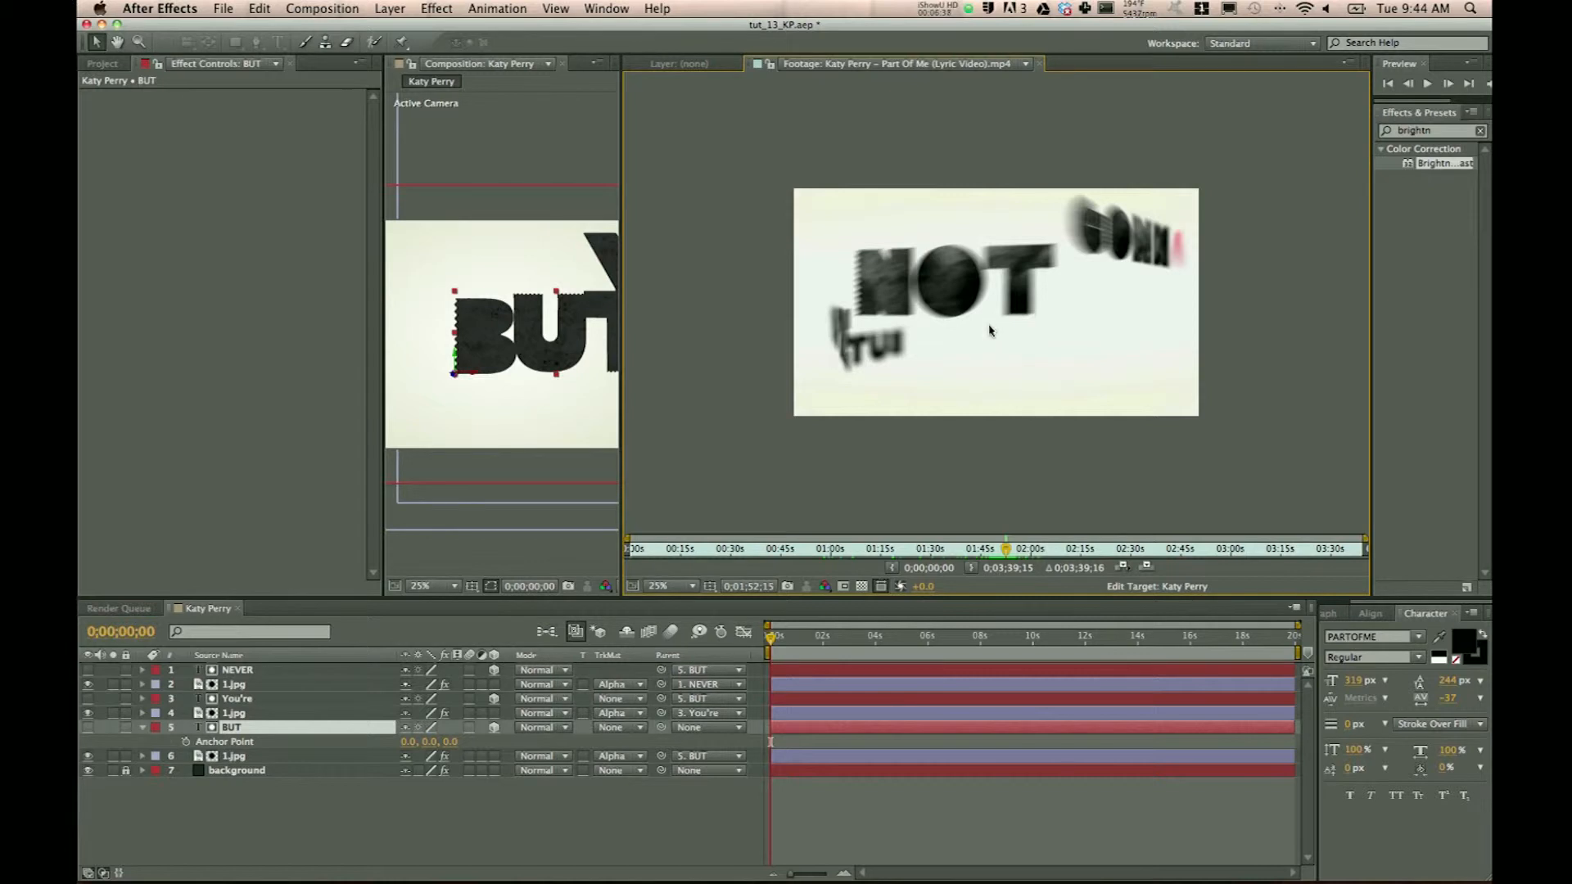
pyautogui.moveTo(396, 127)
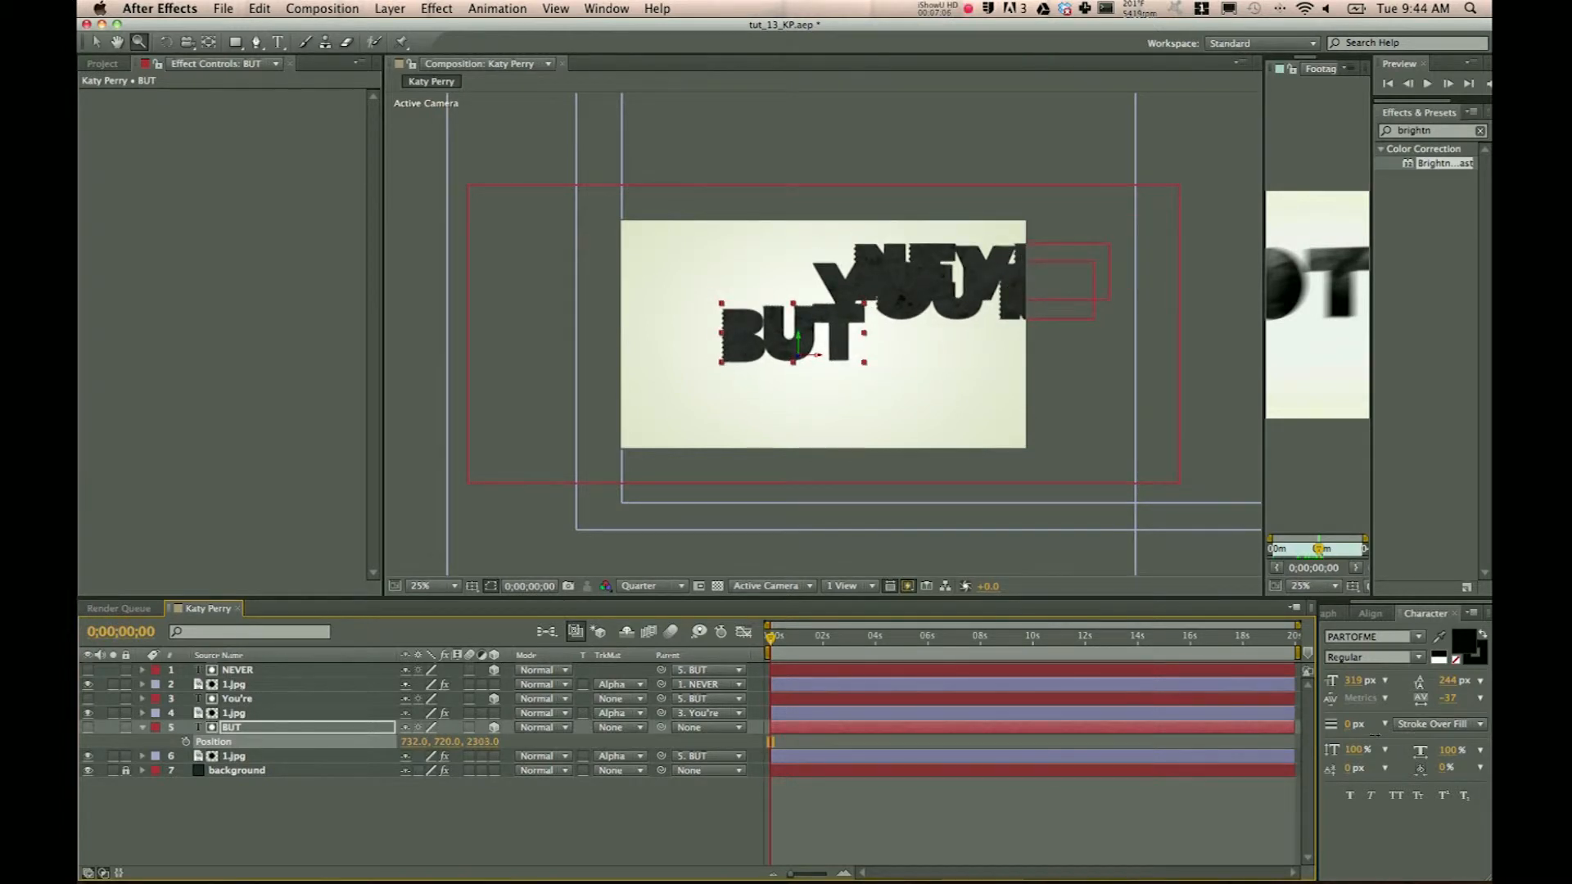
# Move BUT back in depth and left to position 944, 720, 2275
pyautogui.moveTo(797, 356); pyautogui.dragTo(817, 363)
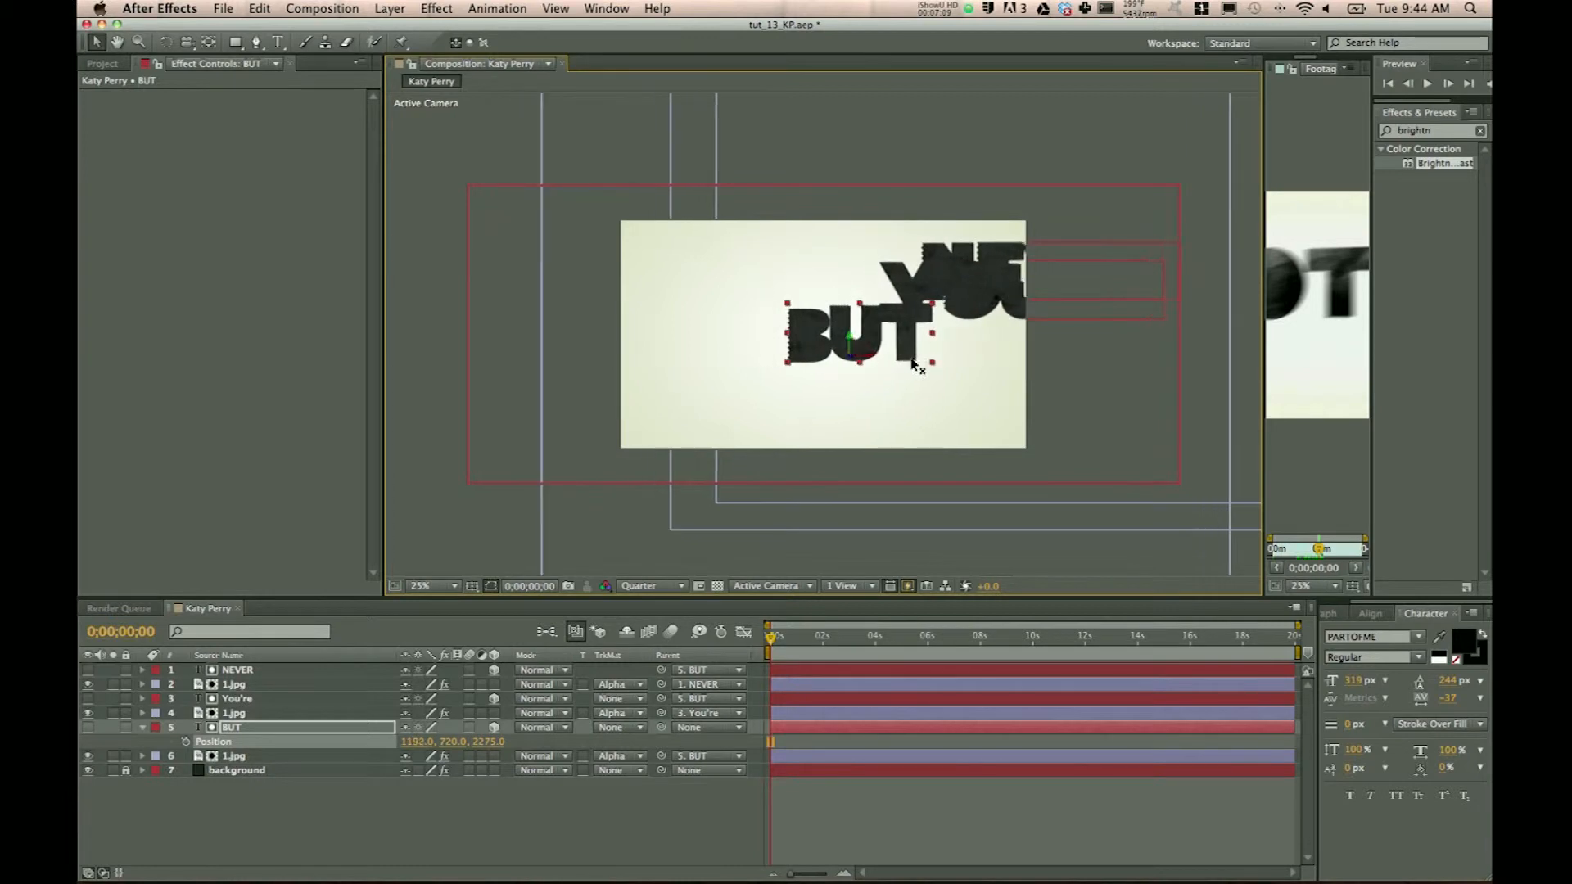
pyautogui.moveTo(852, 336); pyautogui.dragTo(822, 356)
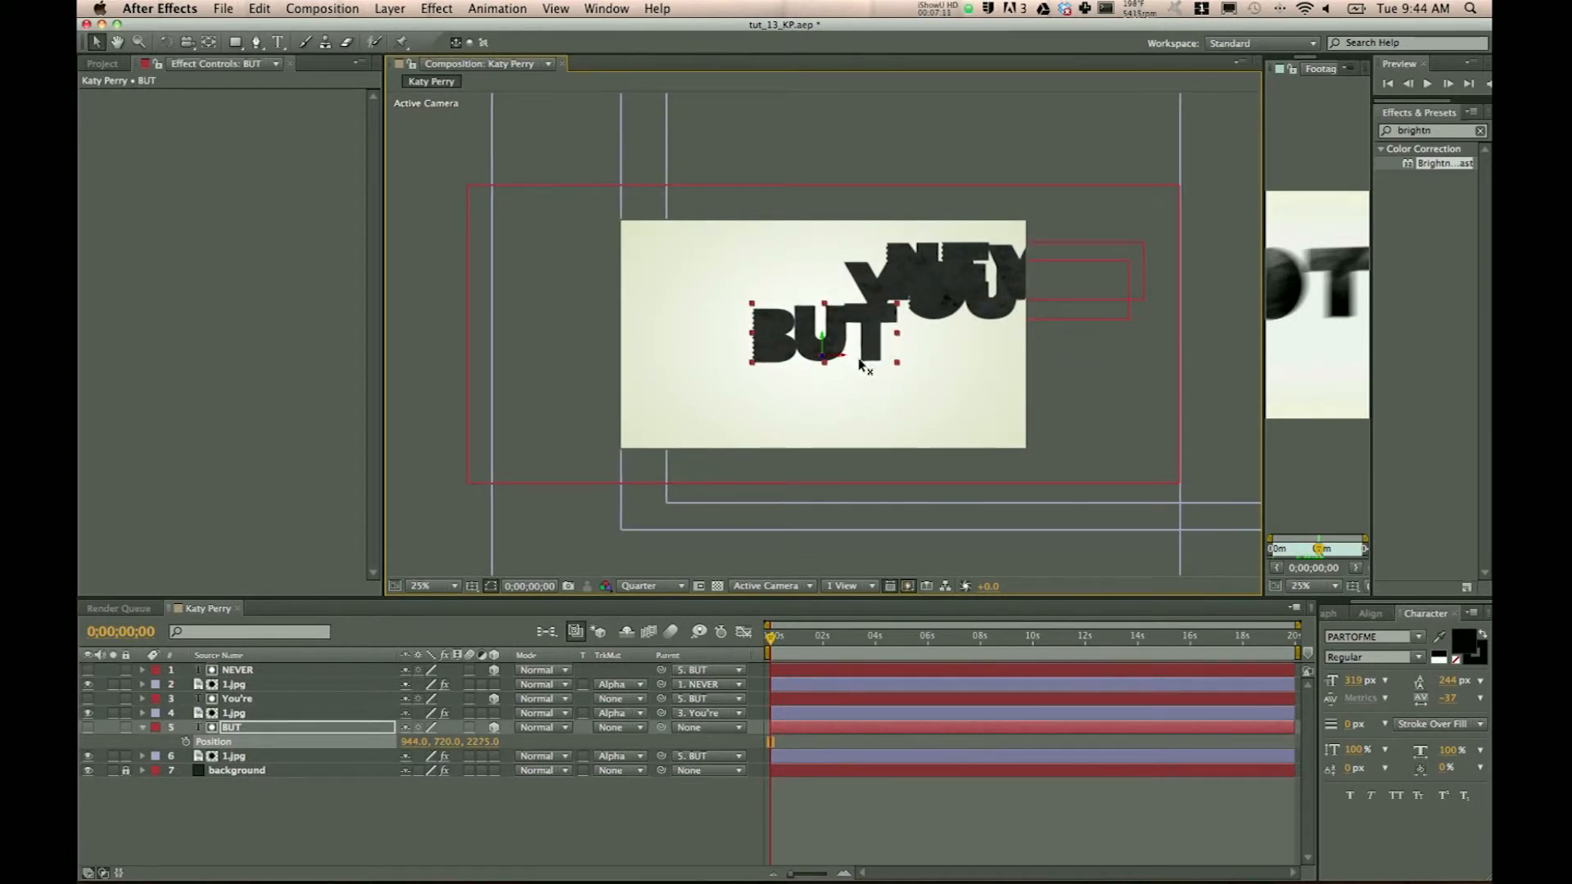
pyautogui.moveTo(834, 439)
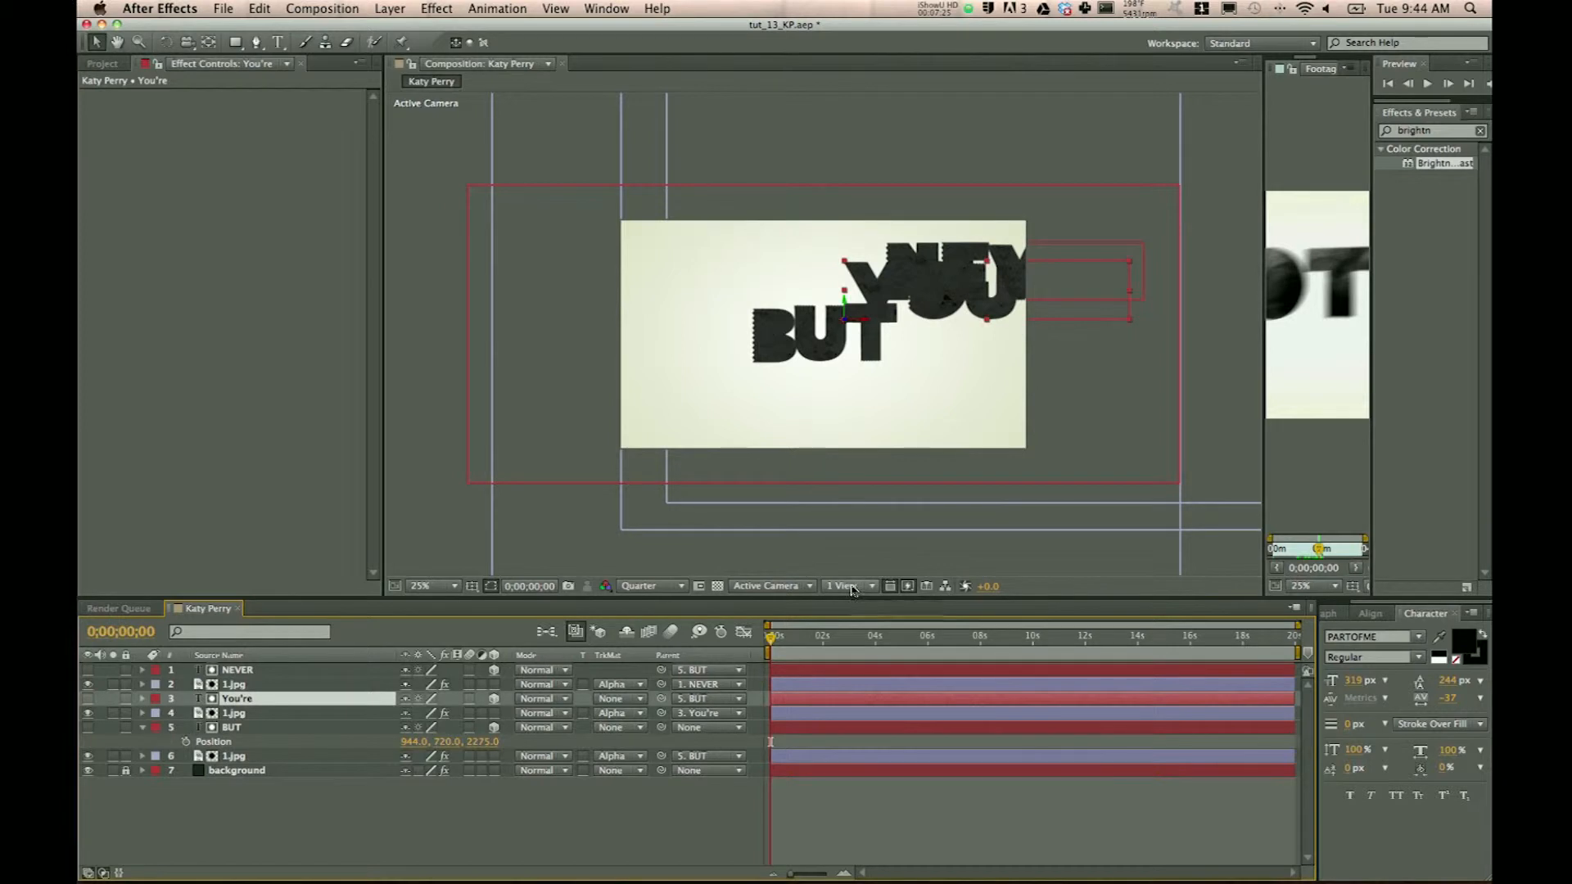
pyautogui.moveTo(848, 587)
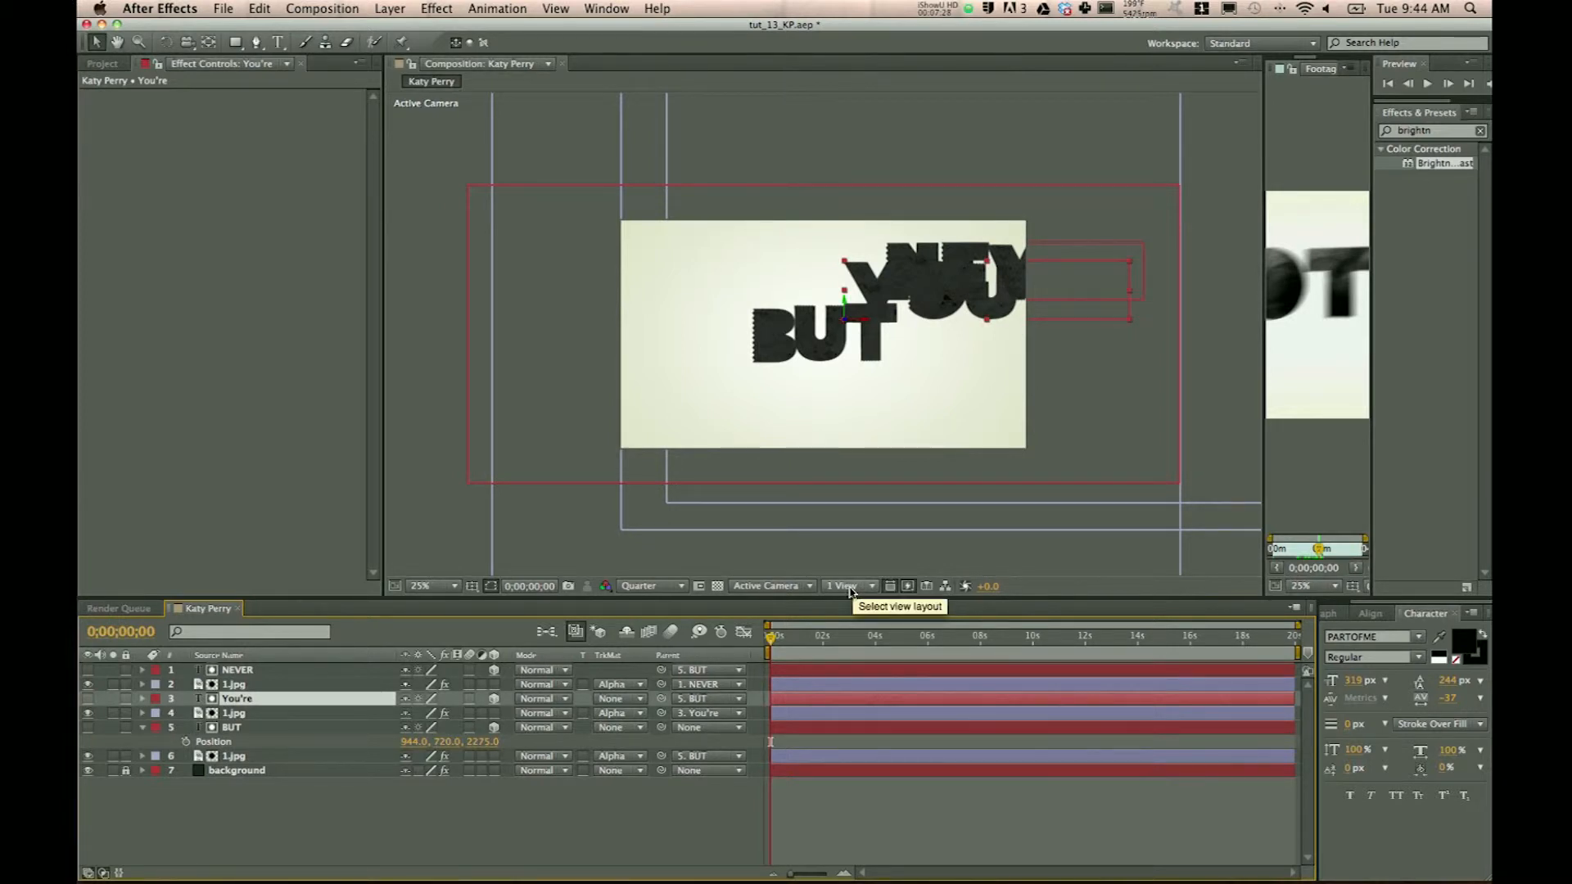
# Split the viewer into four views and select You're to set its Y Rotation to -29°
pyautogui.click(847, 585)
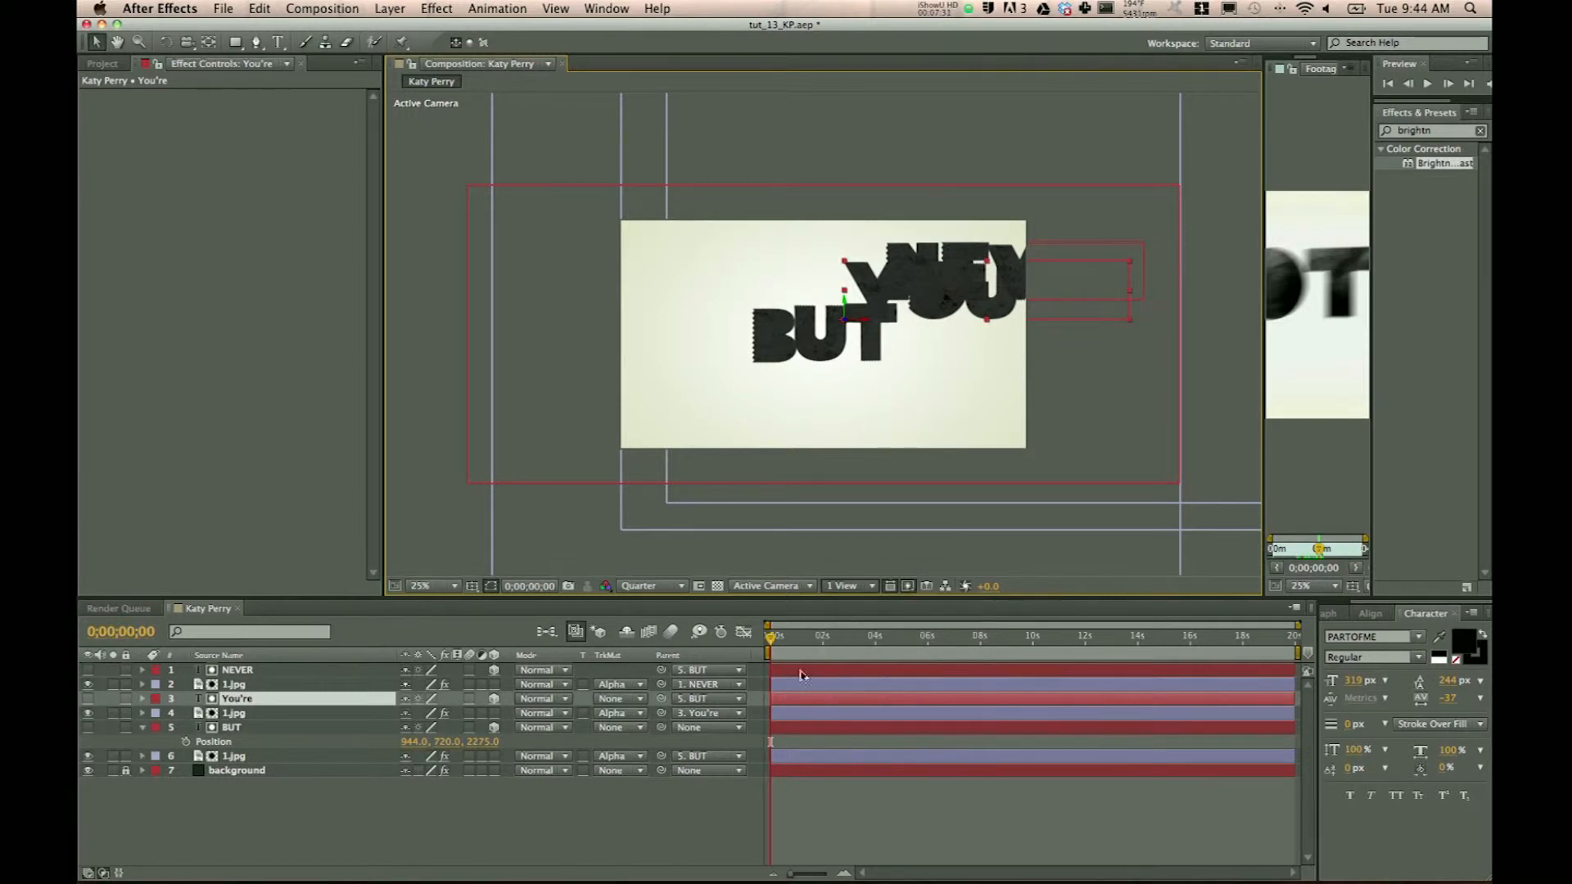
pyautogui.click(848, 586)
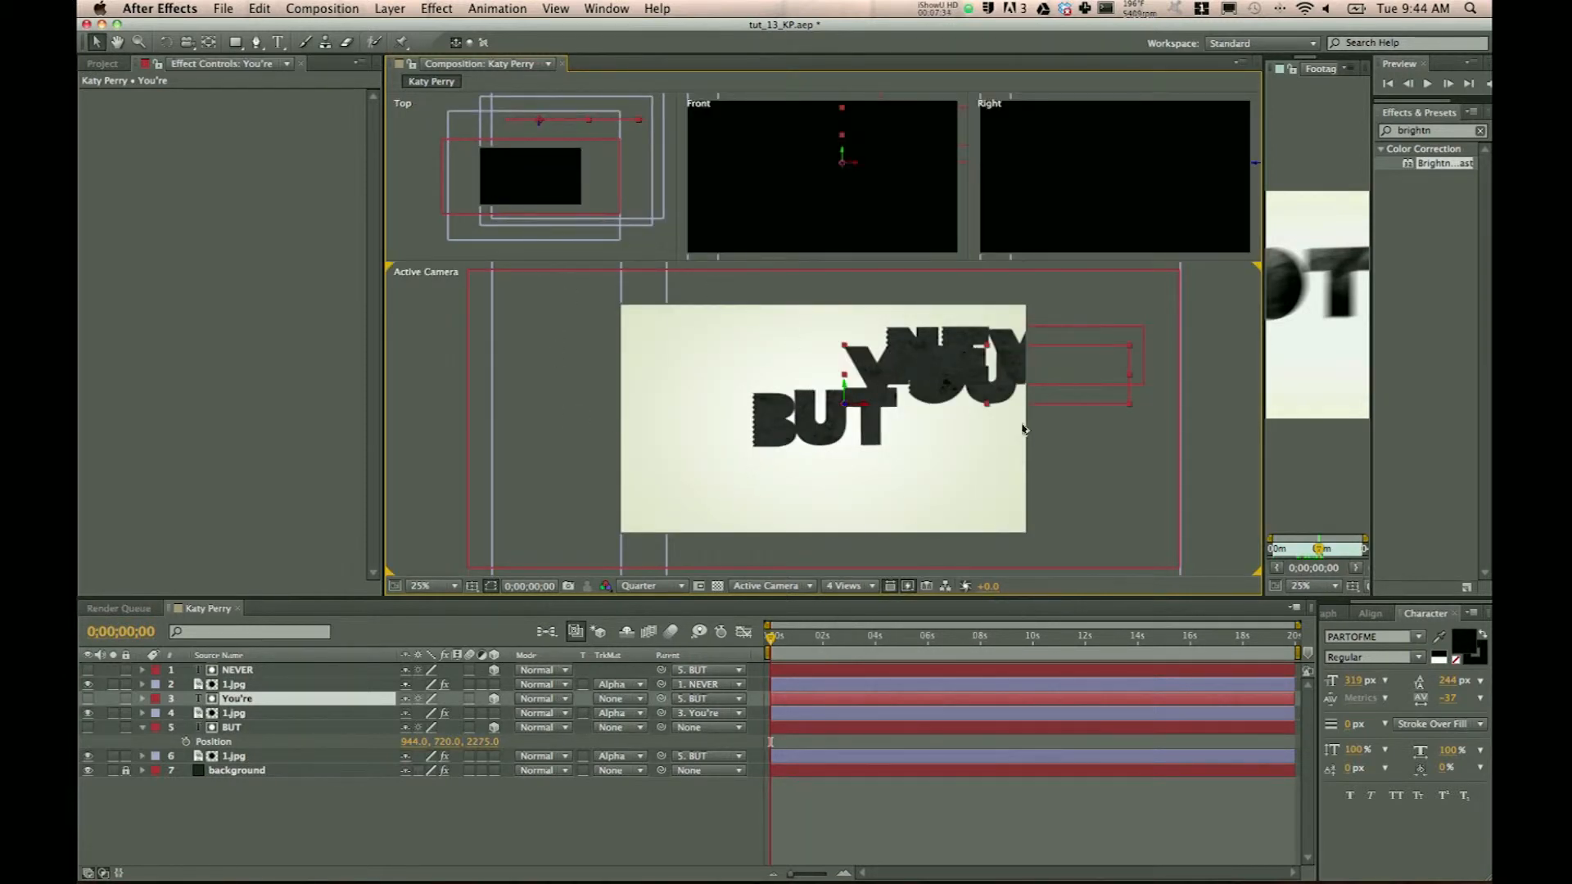
pyautogui.moveTo(295, 704)
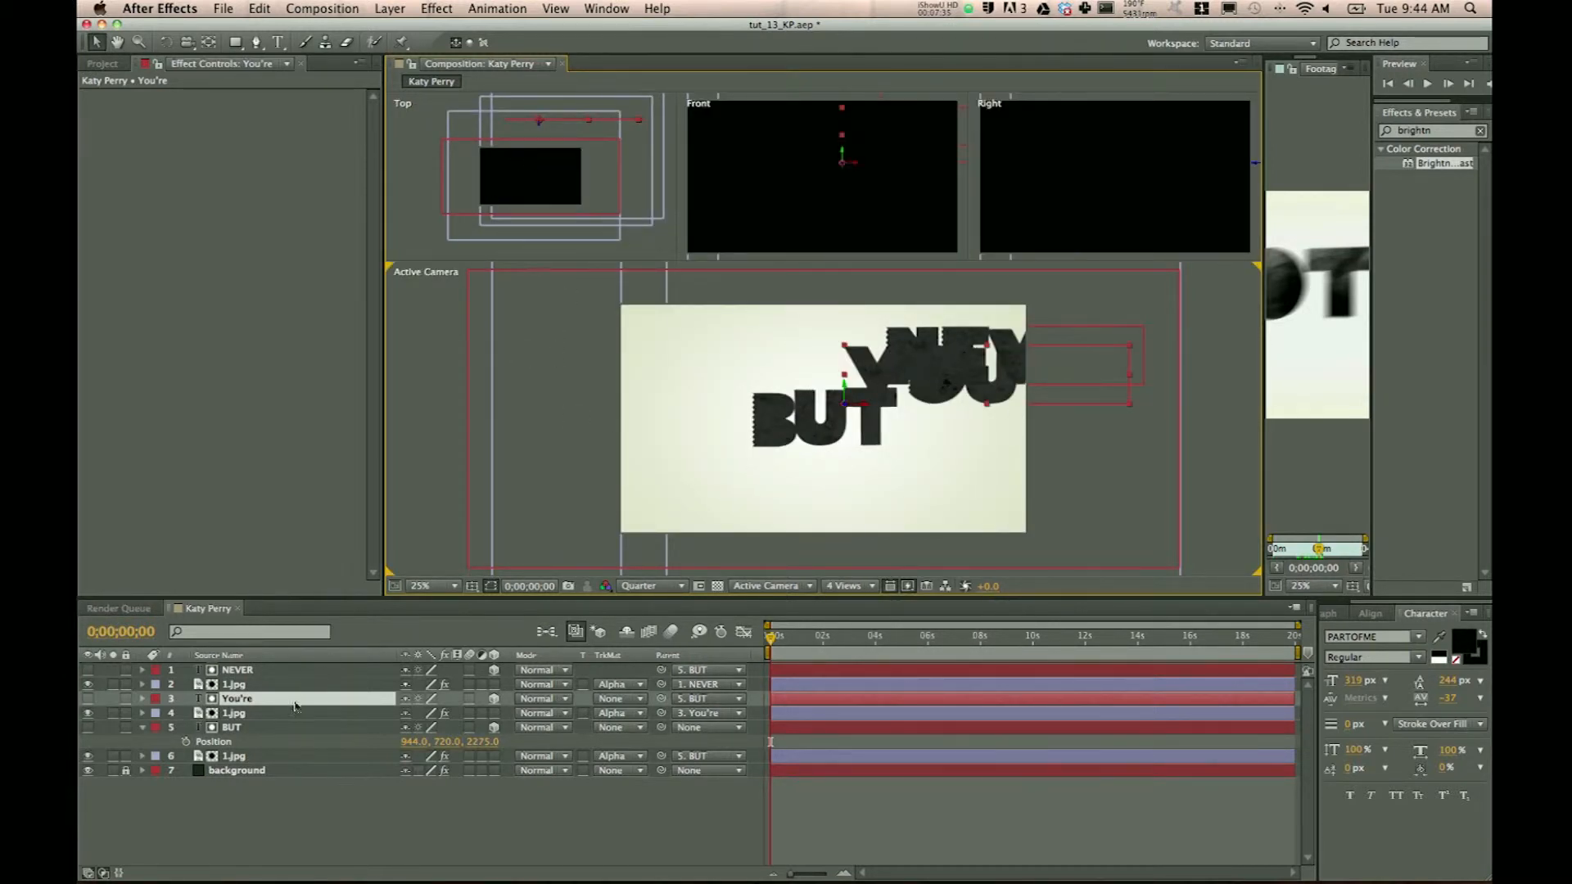
pyautogui.click(145, 697)
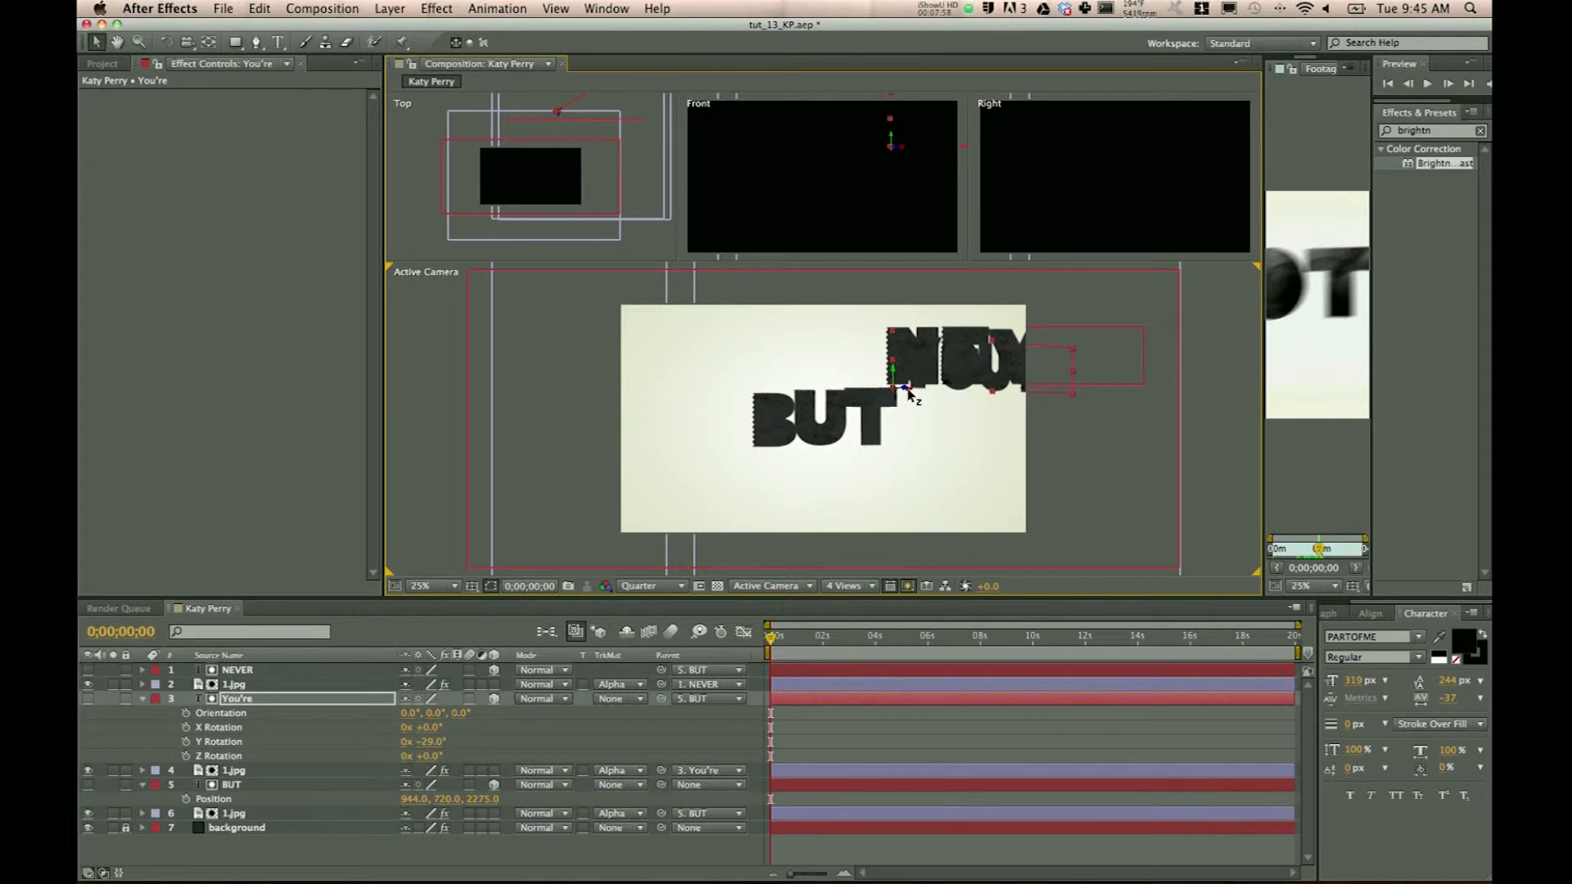
pyautogui.moveTo(644, 175)
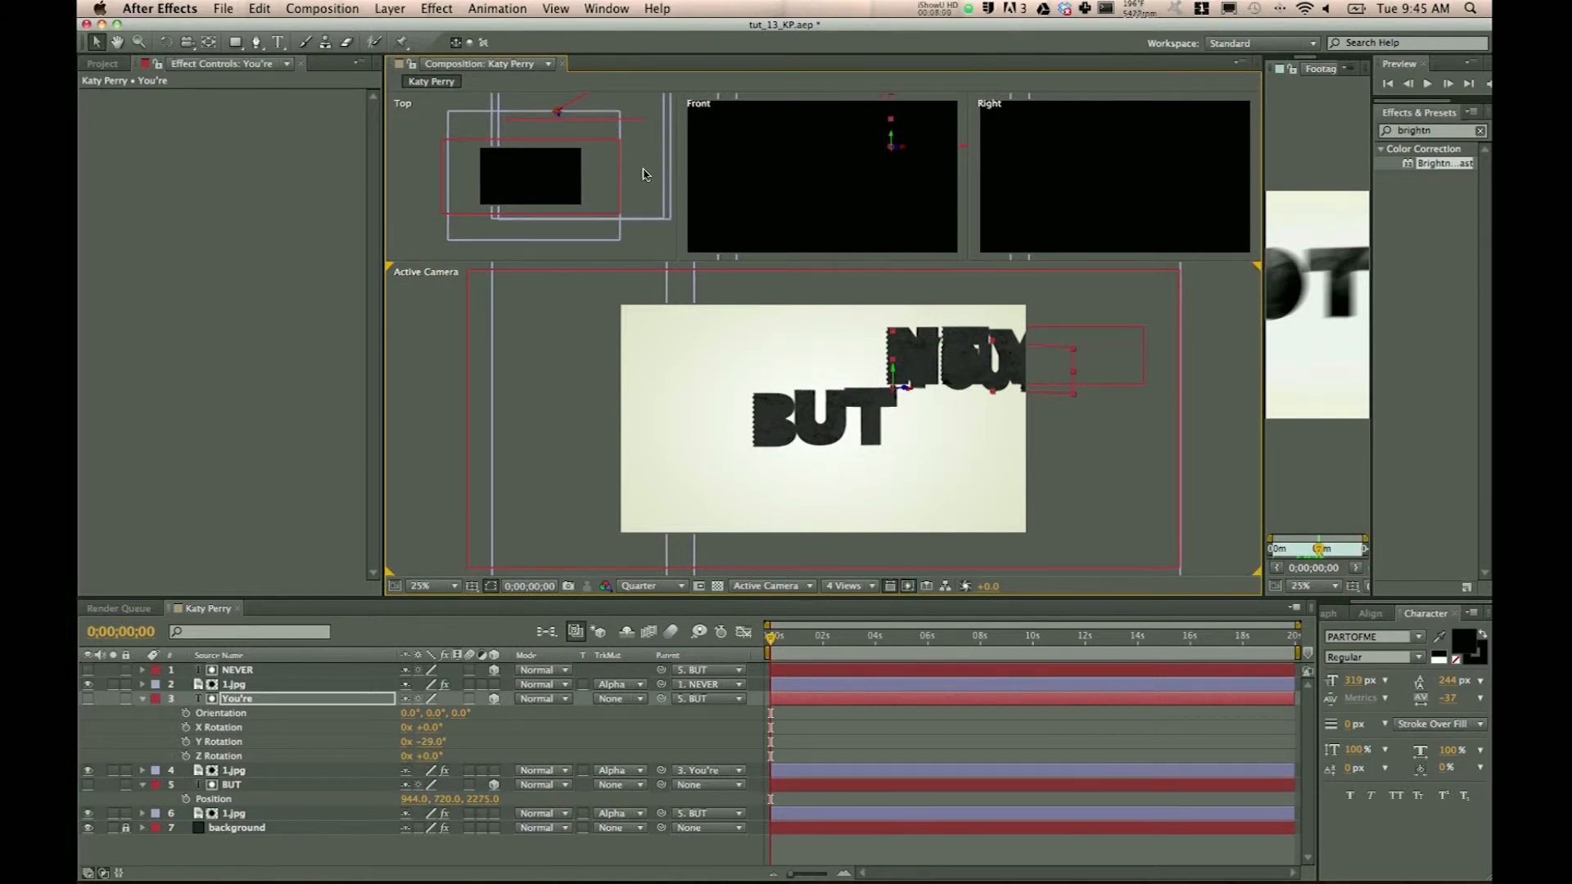
# Rotate BUT 75° on Y, then select the You're layer to solo it
pyautogui.click(234, 784)
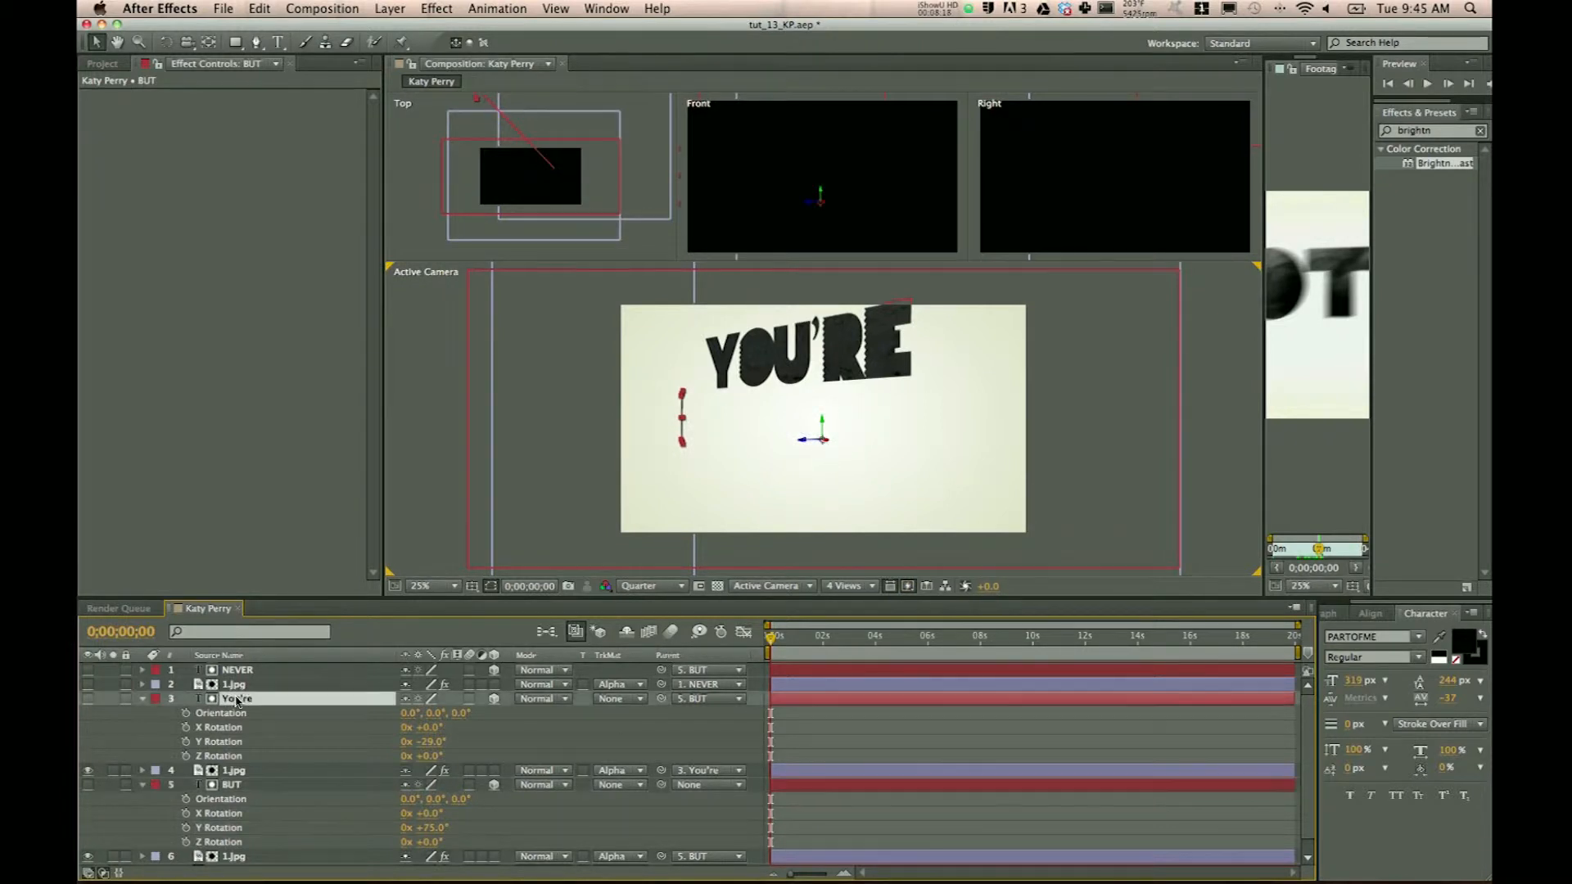
pyautogui.click(236, 698)
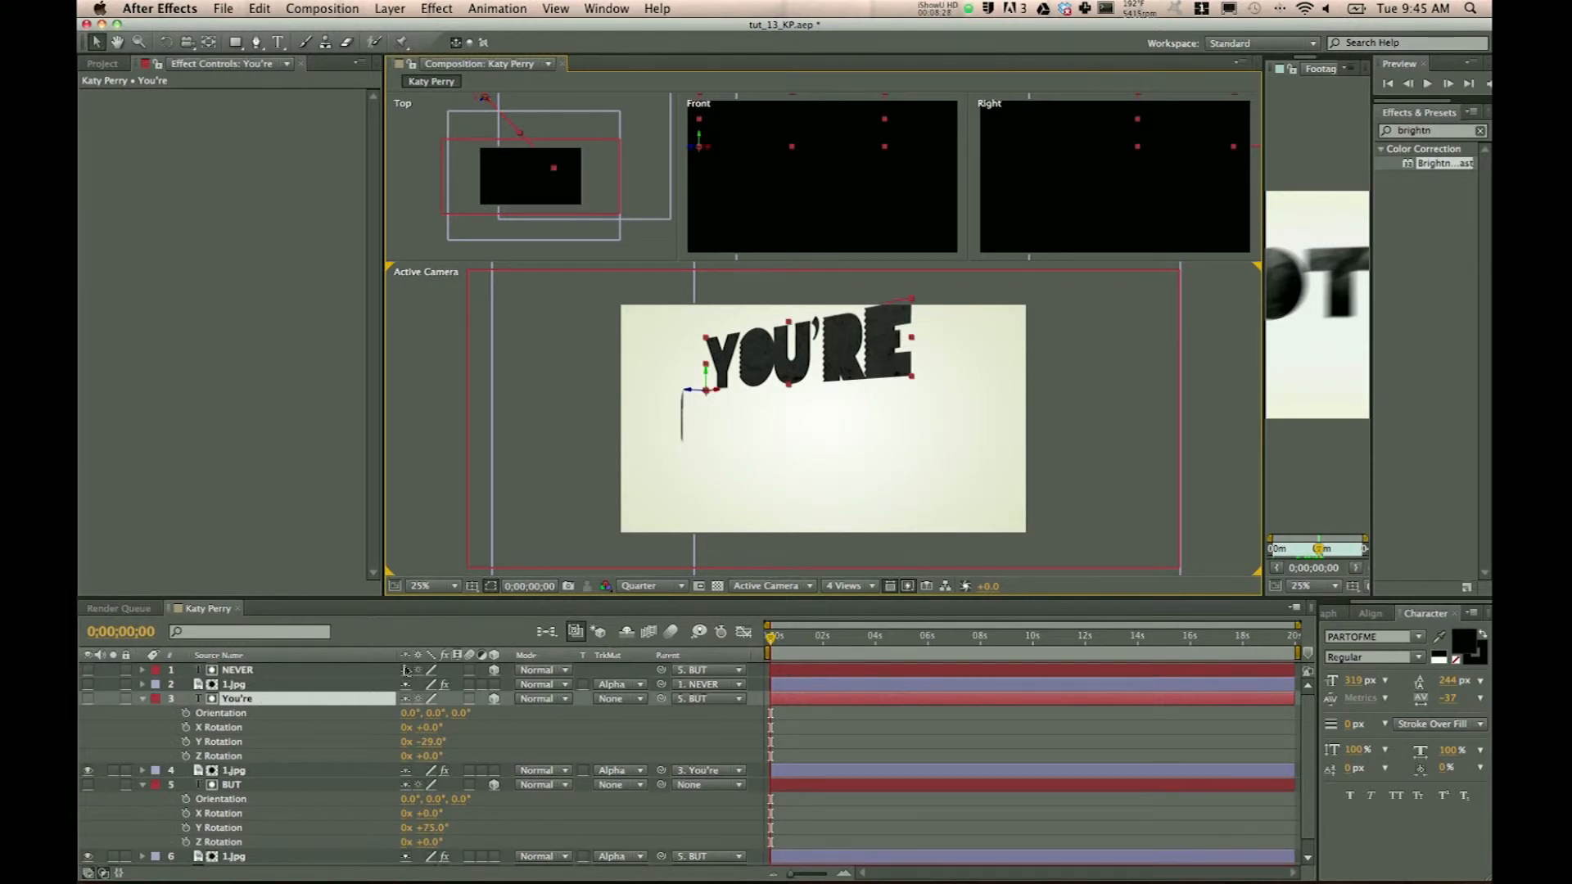
pyautogui.click(234, 770)
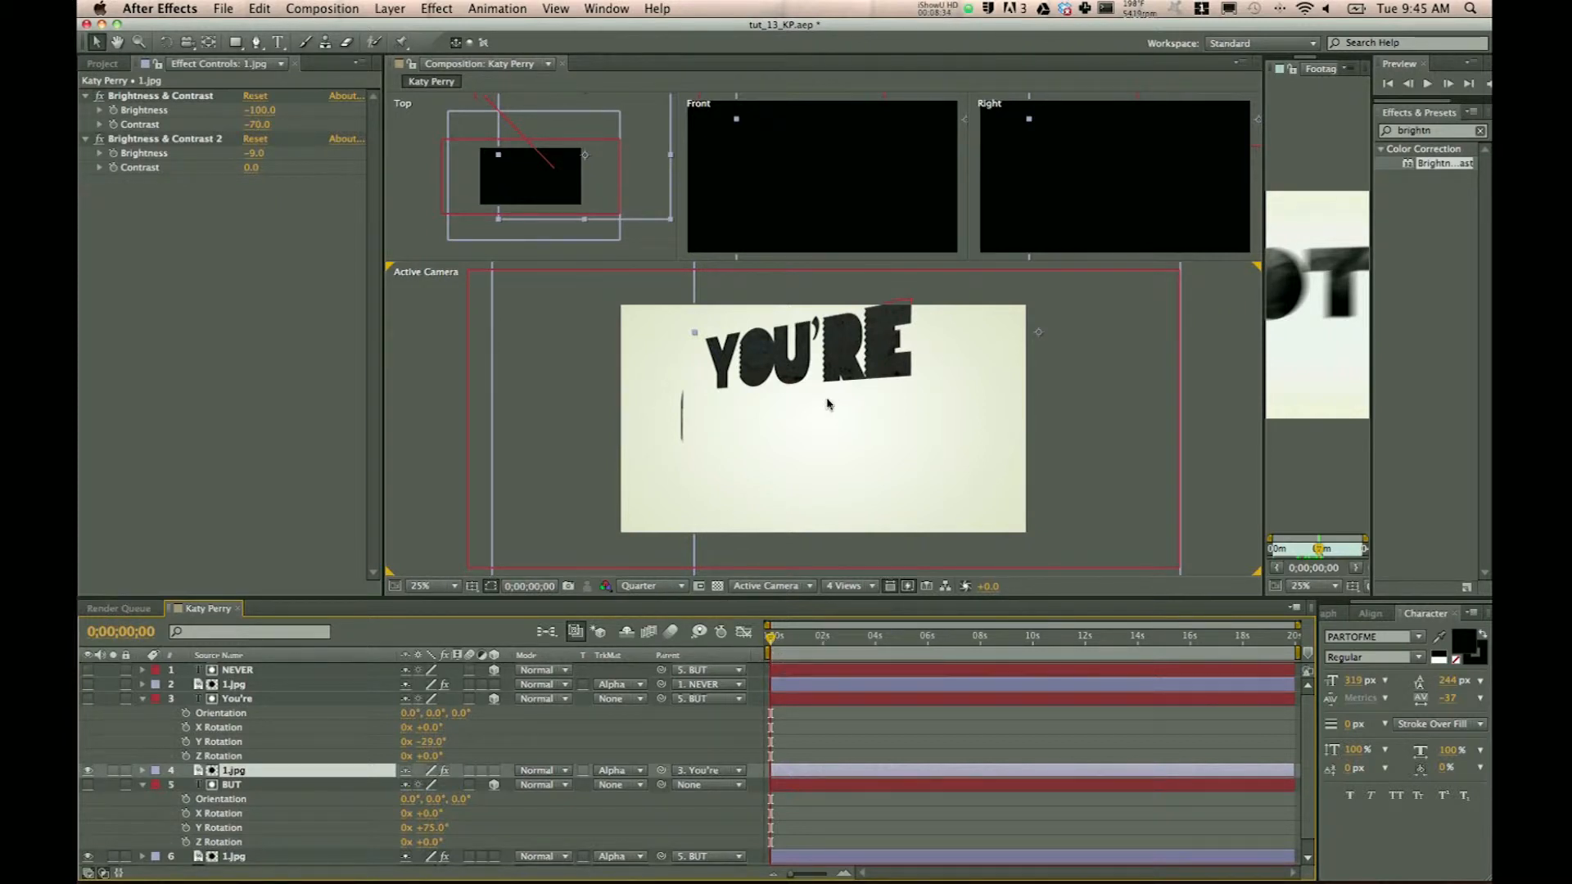
# Select the You're layer and change its Y Rotation from -29° to -45°
pyautogui.click(237, 698)
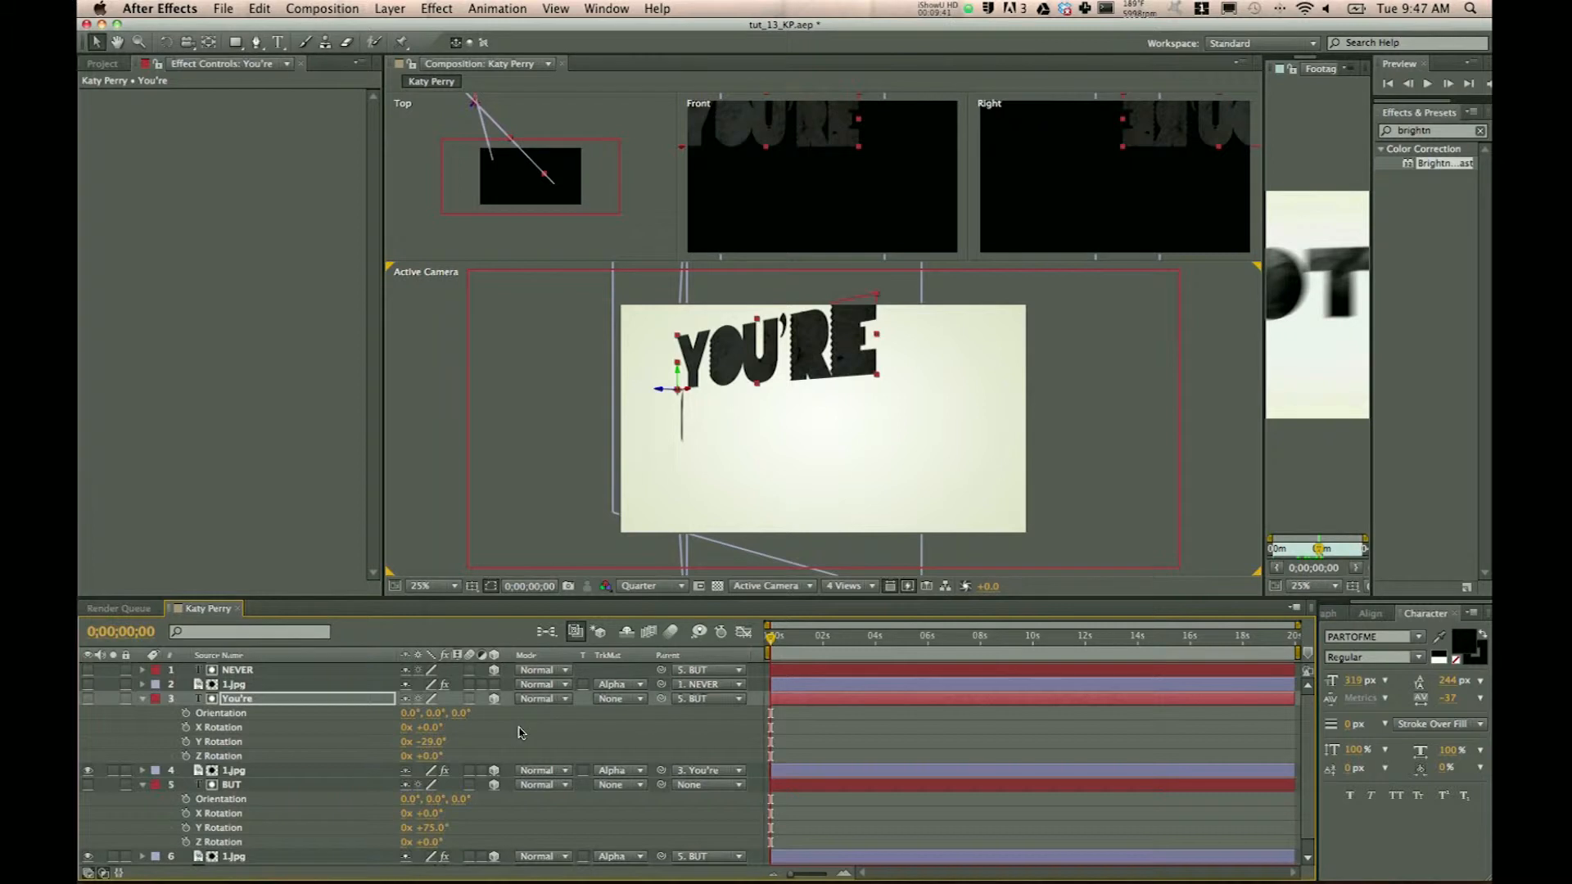
pyautogui.moveTo(530, 735)
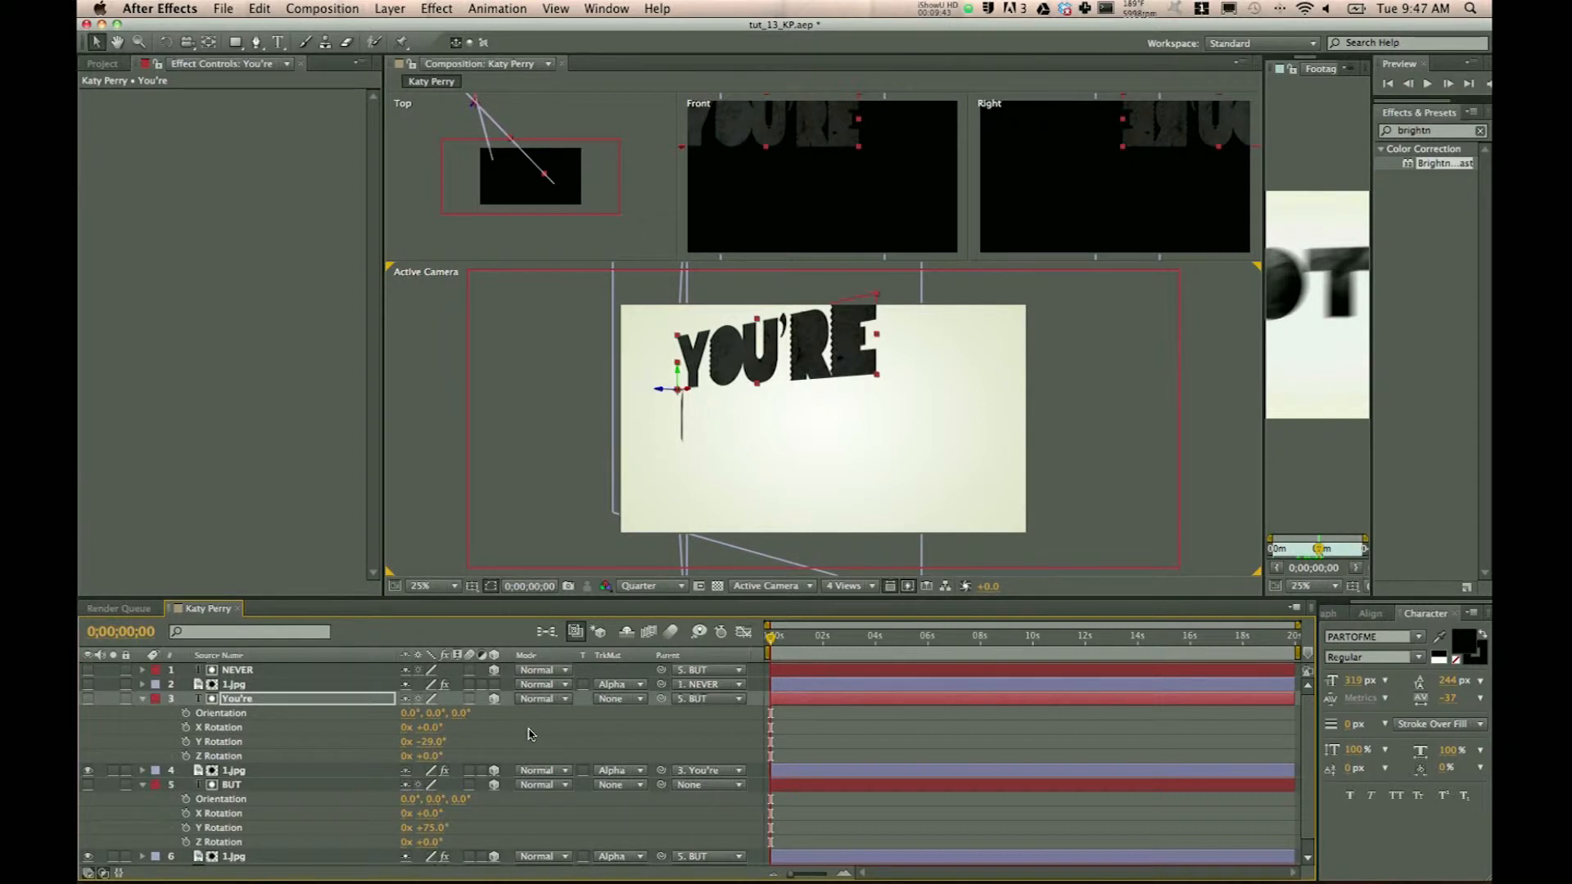
pyautogui.moveTo(426, 646)
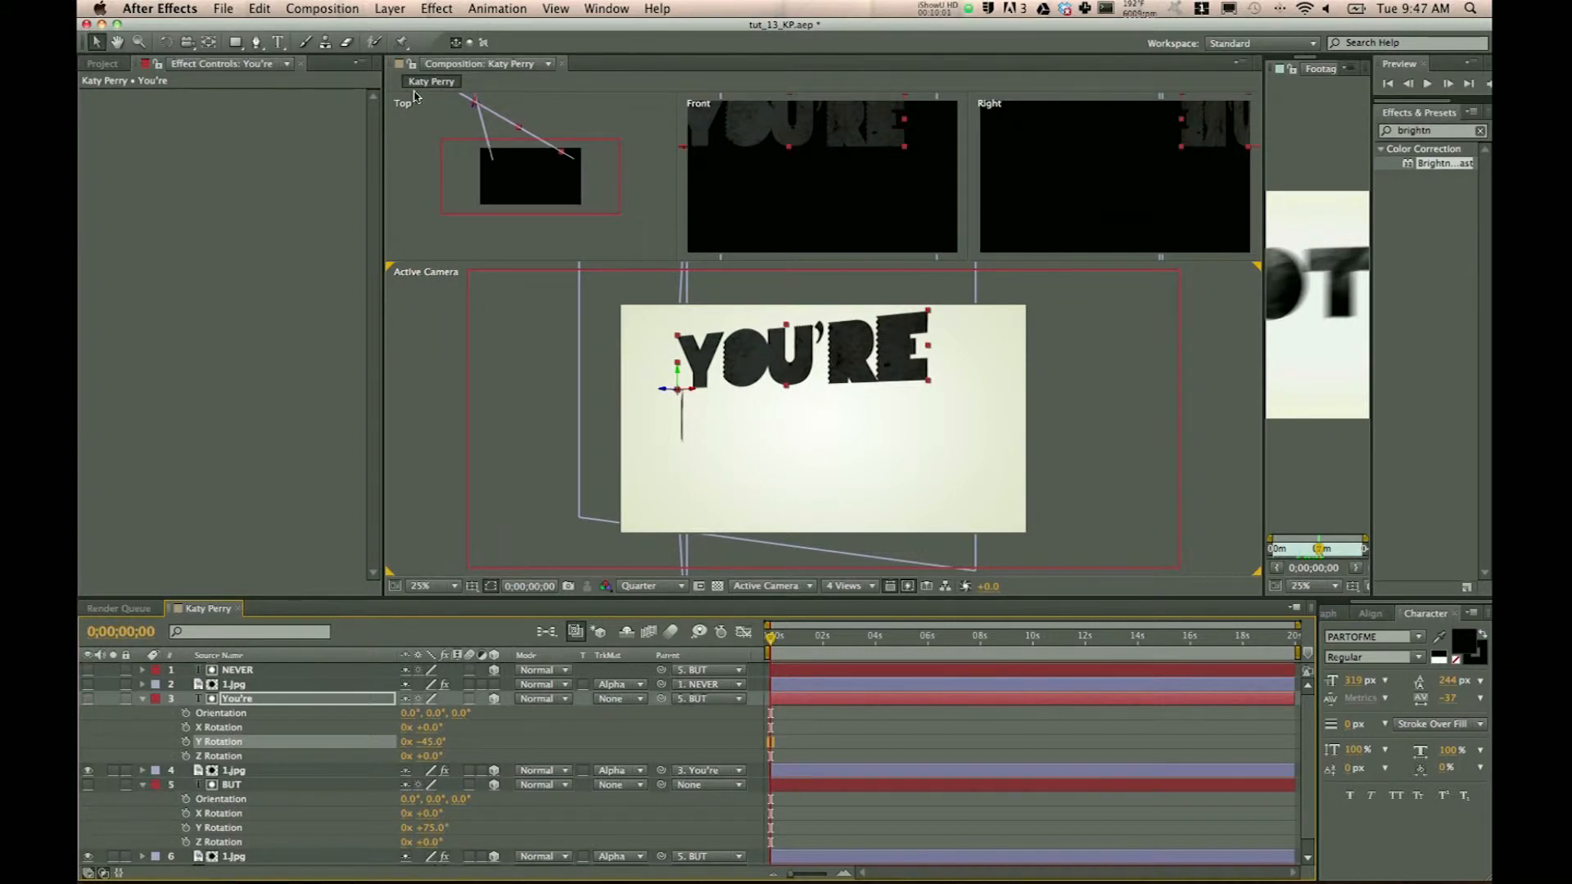
pyautogui.moveTo(653, 208)
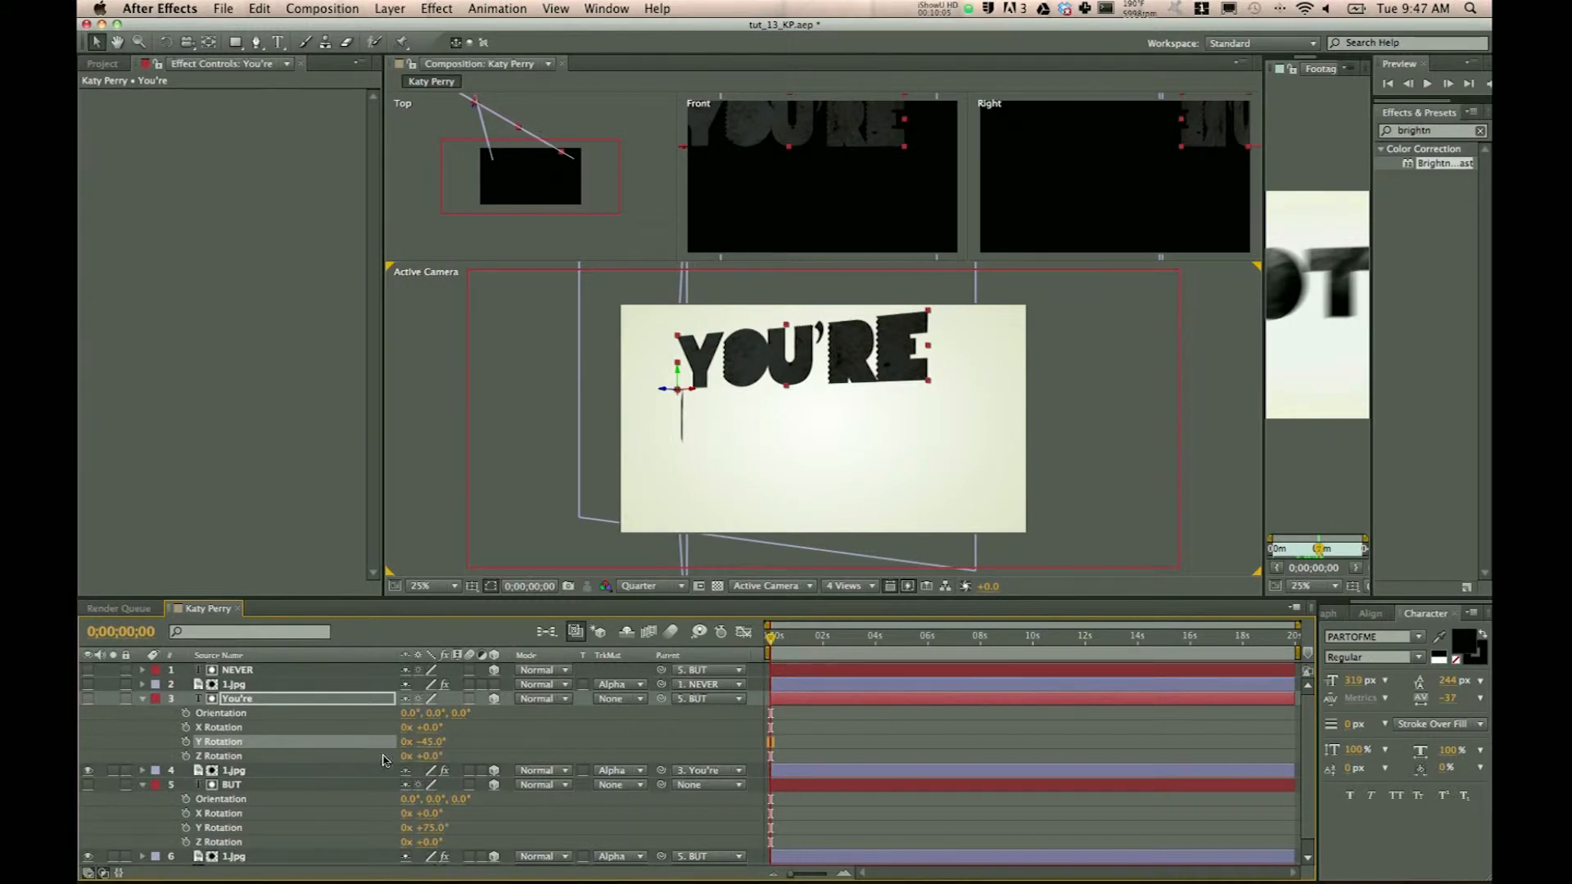
# Keyframe BUT's Y Rotation to reach +45° at 2 seconds and scrub to check
pyautogui.click(233, 784)
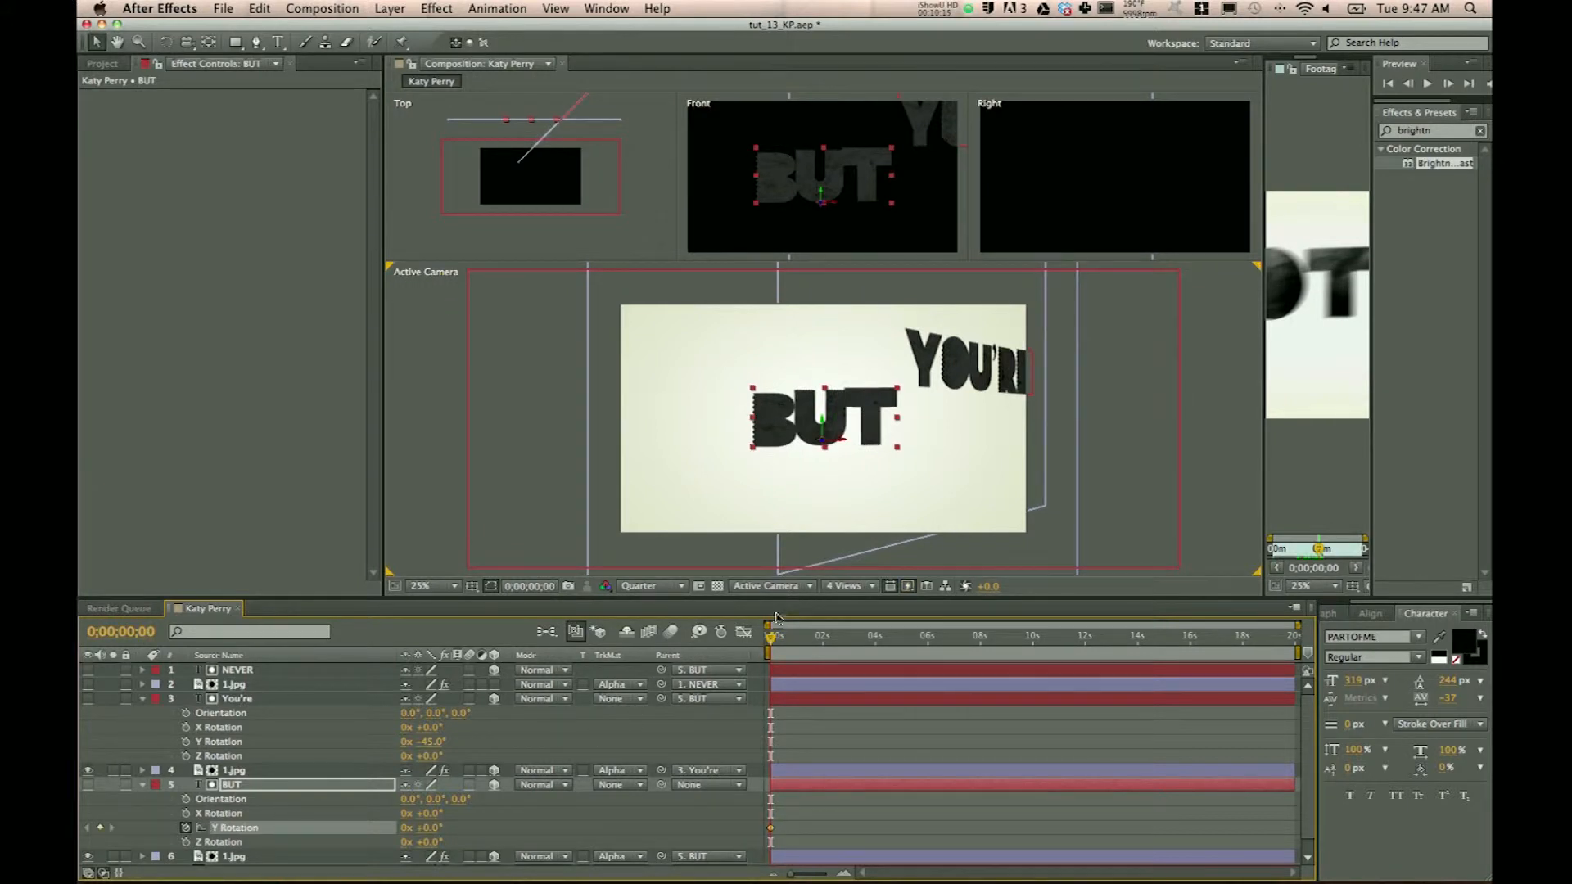
pyautogui.click(827, 637)
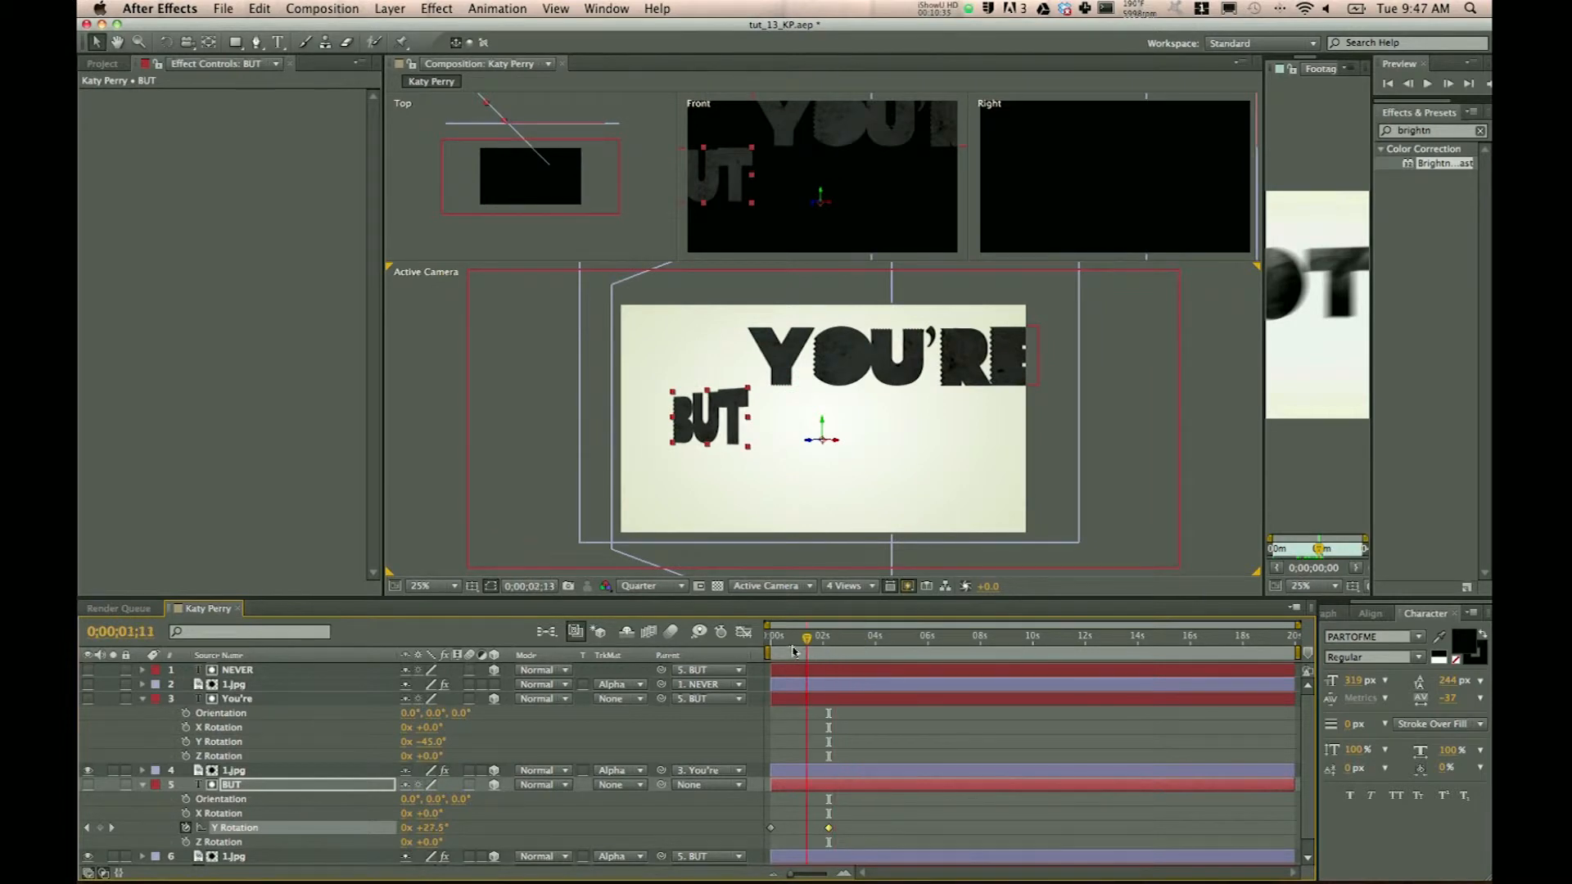
pyautogui.click(910, 636)
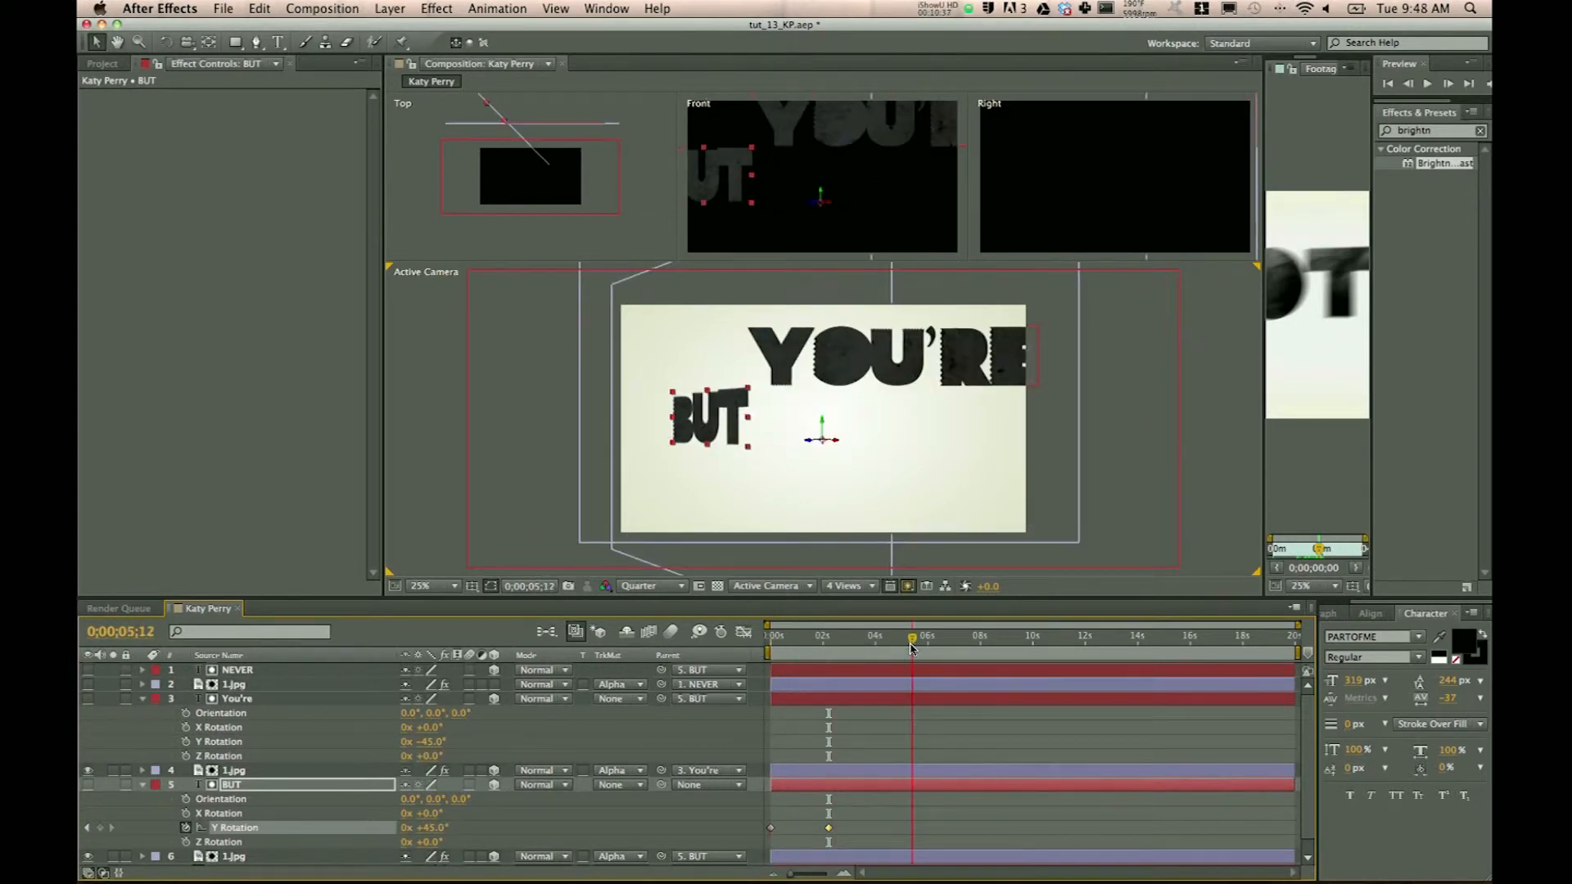
pyautogui.moveTo(912, 637); pyautogui.dragTo(824, 637)
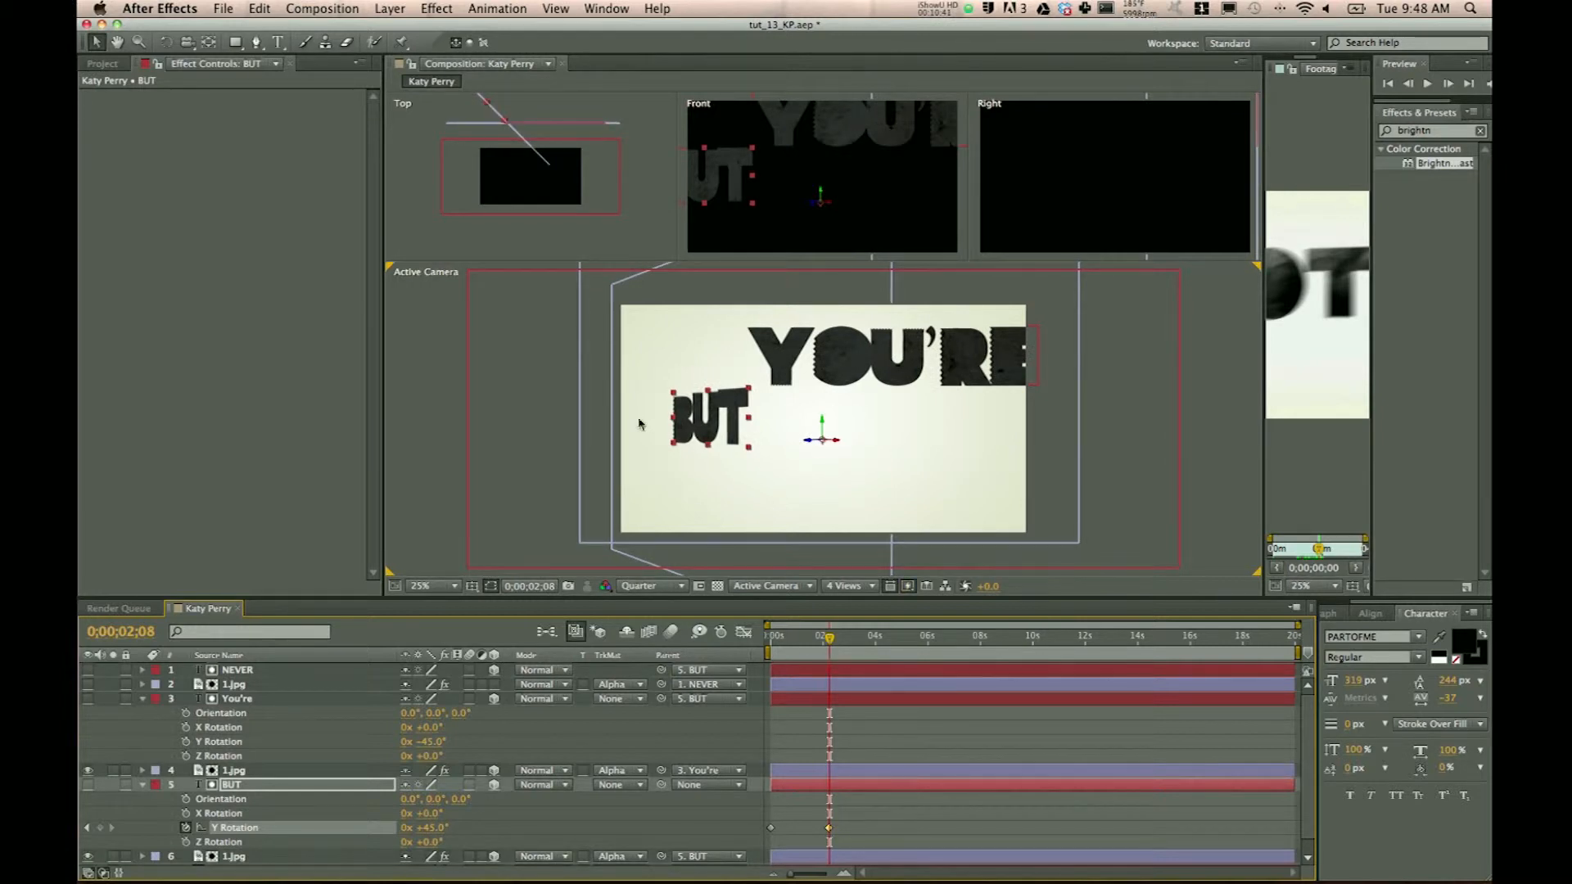
pyautogui.moveTo(694, 440)
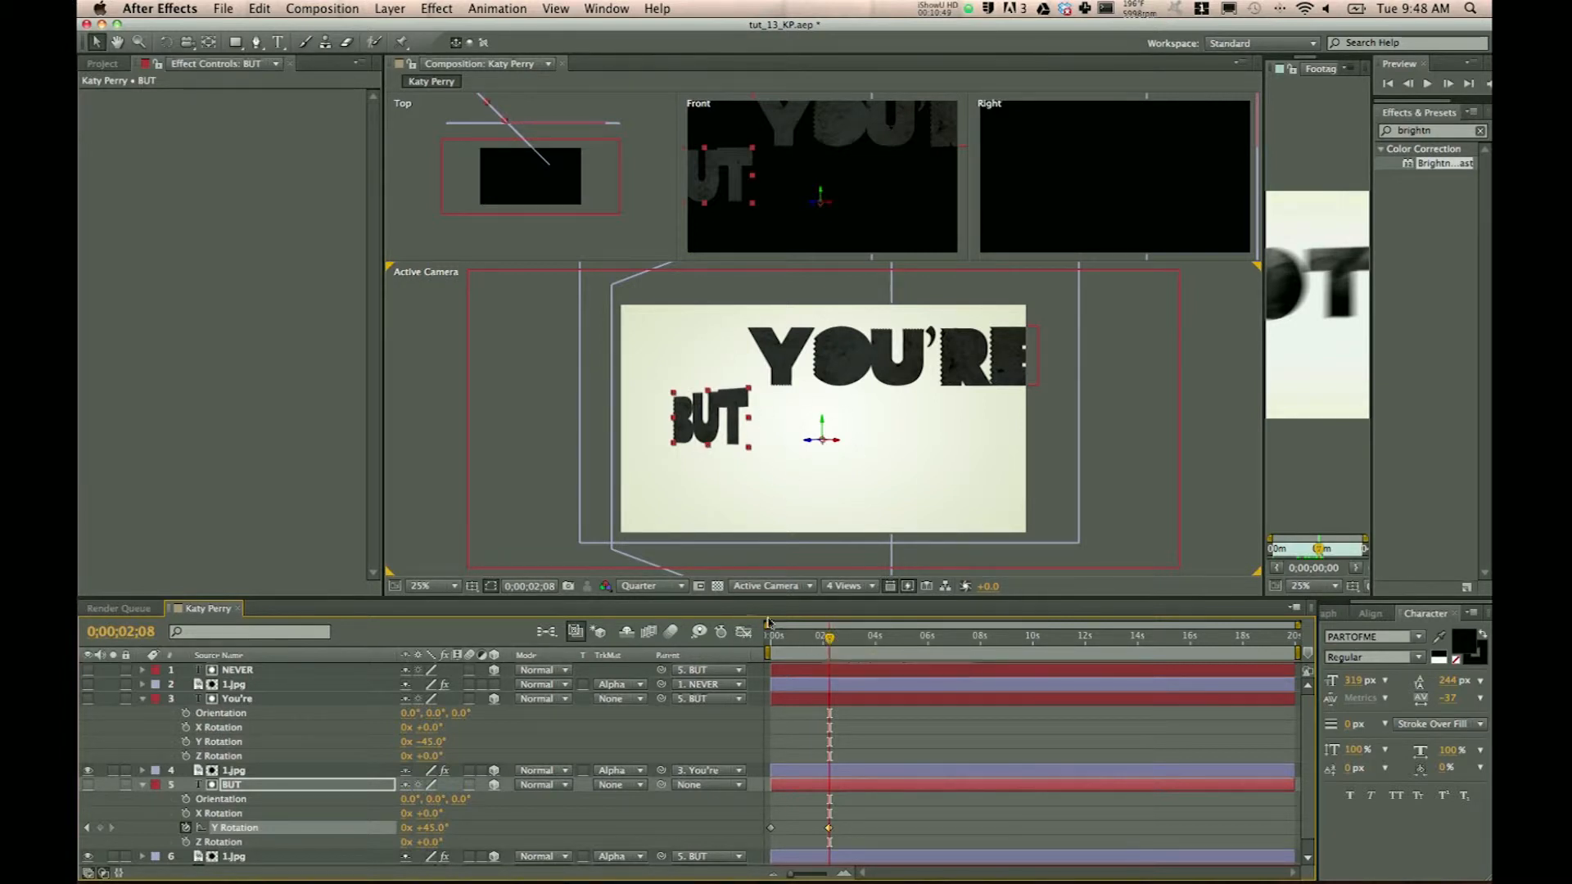
pyautogui.moveTo(1050, 373)
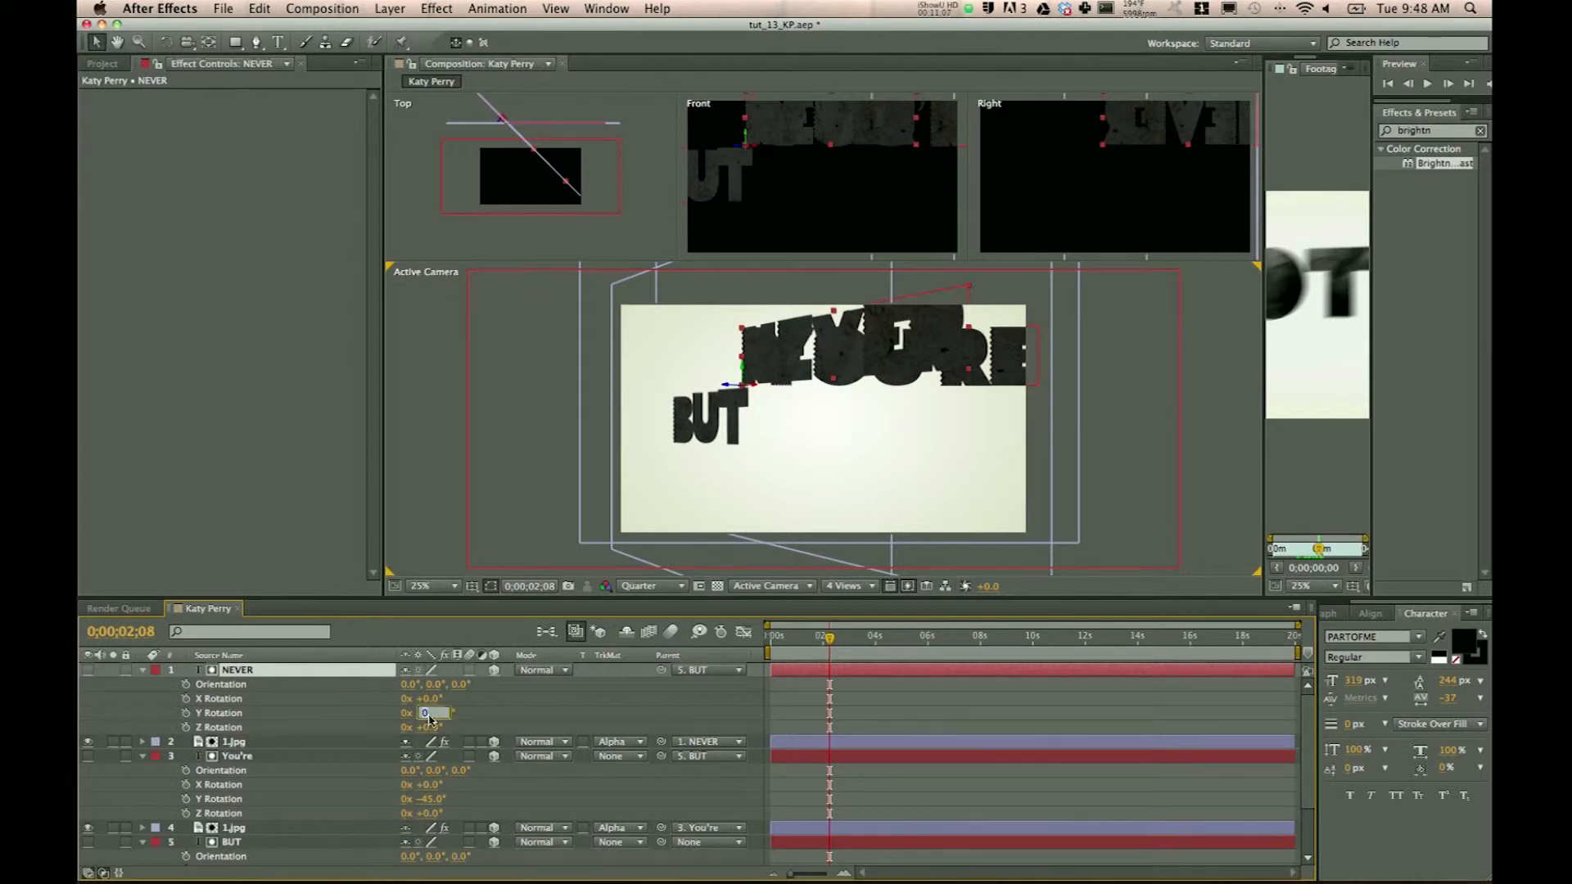
# Enter -90 as the NEVER layer's Y Rotation
pyautogui.write('-90')
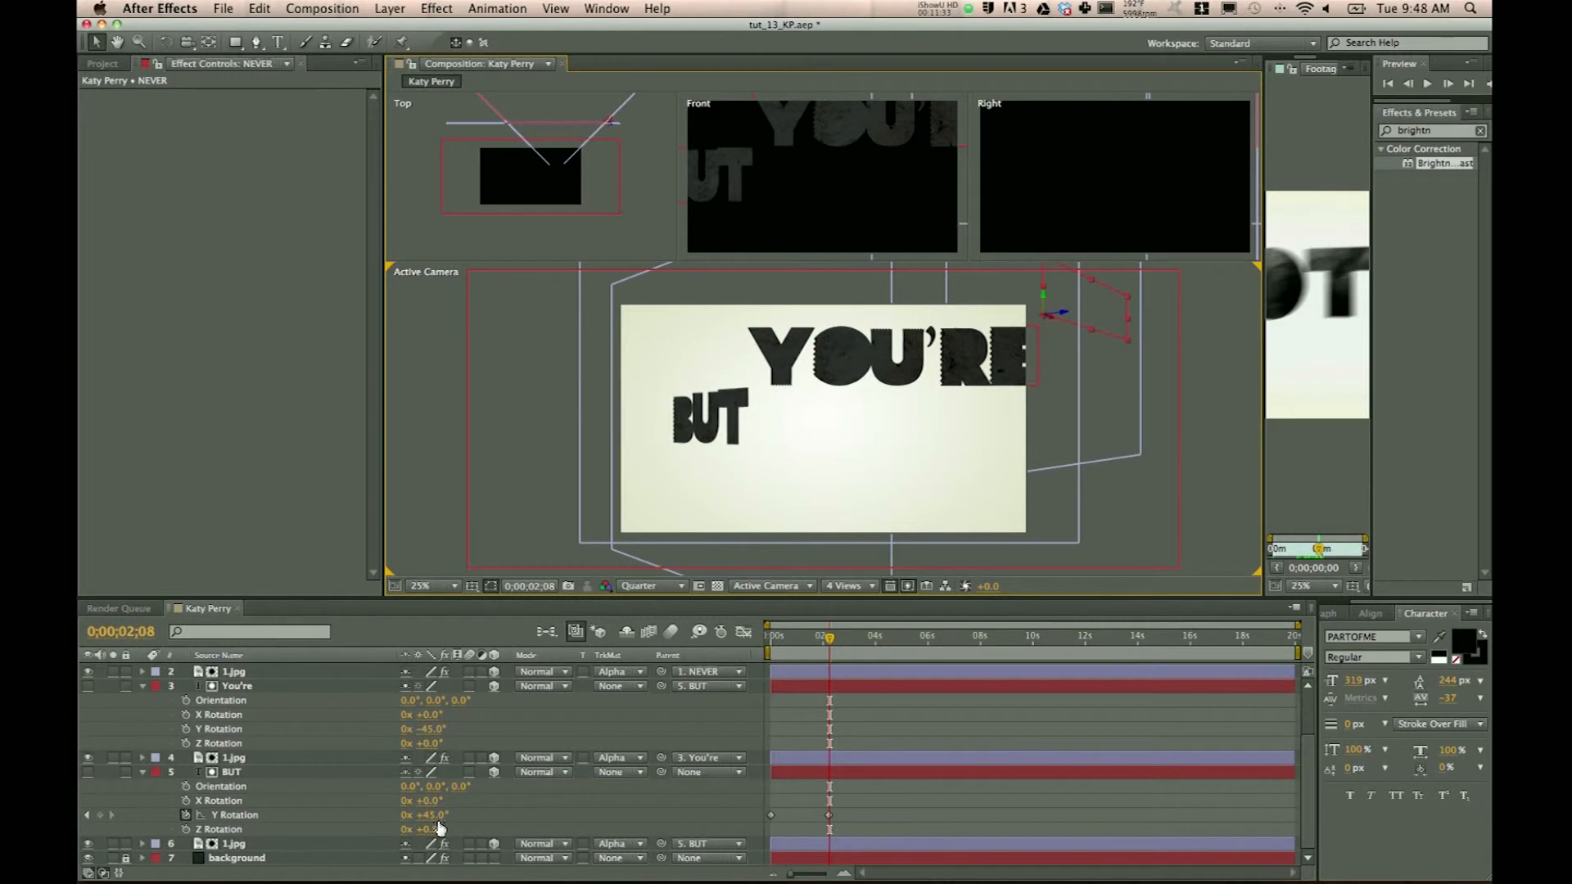
# Keyframe BUT's position from centre at 0s to 0, 1293, 2275 at 4s
pyautogui.click(893, 646)
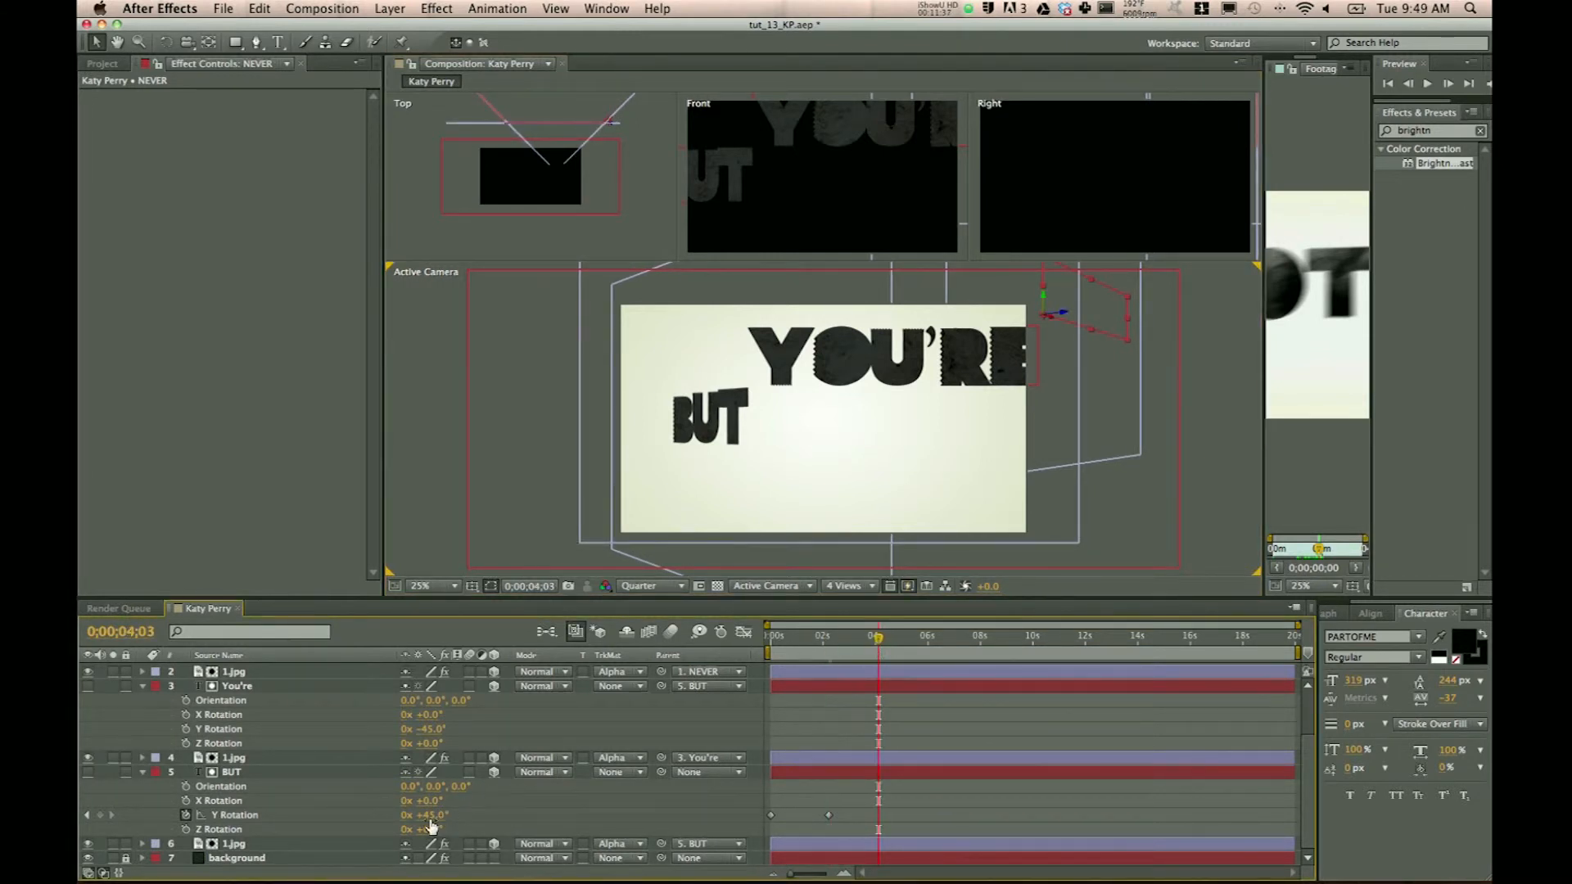
pyautogui.moveTo(426, 815); pyautogui.dragTo(451, 816)
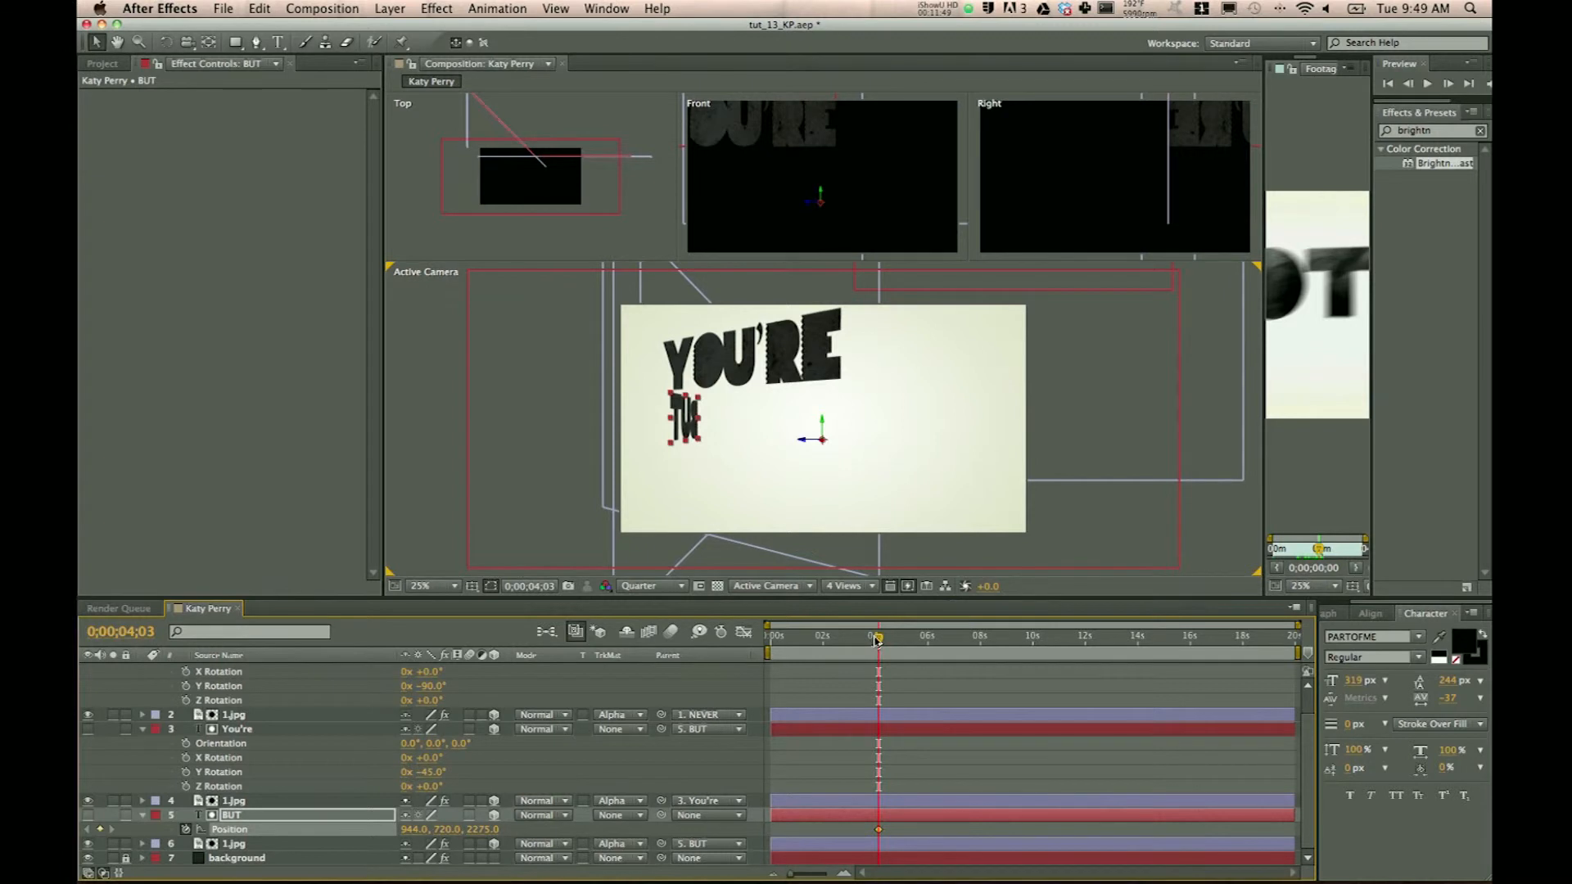
pyautogui.moveTo(876, 639); pyautogui.dragTo(772, 639)
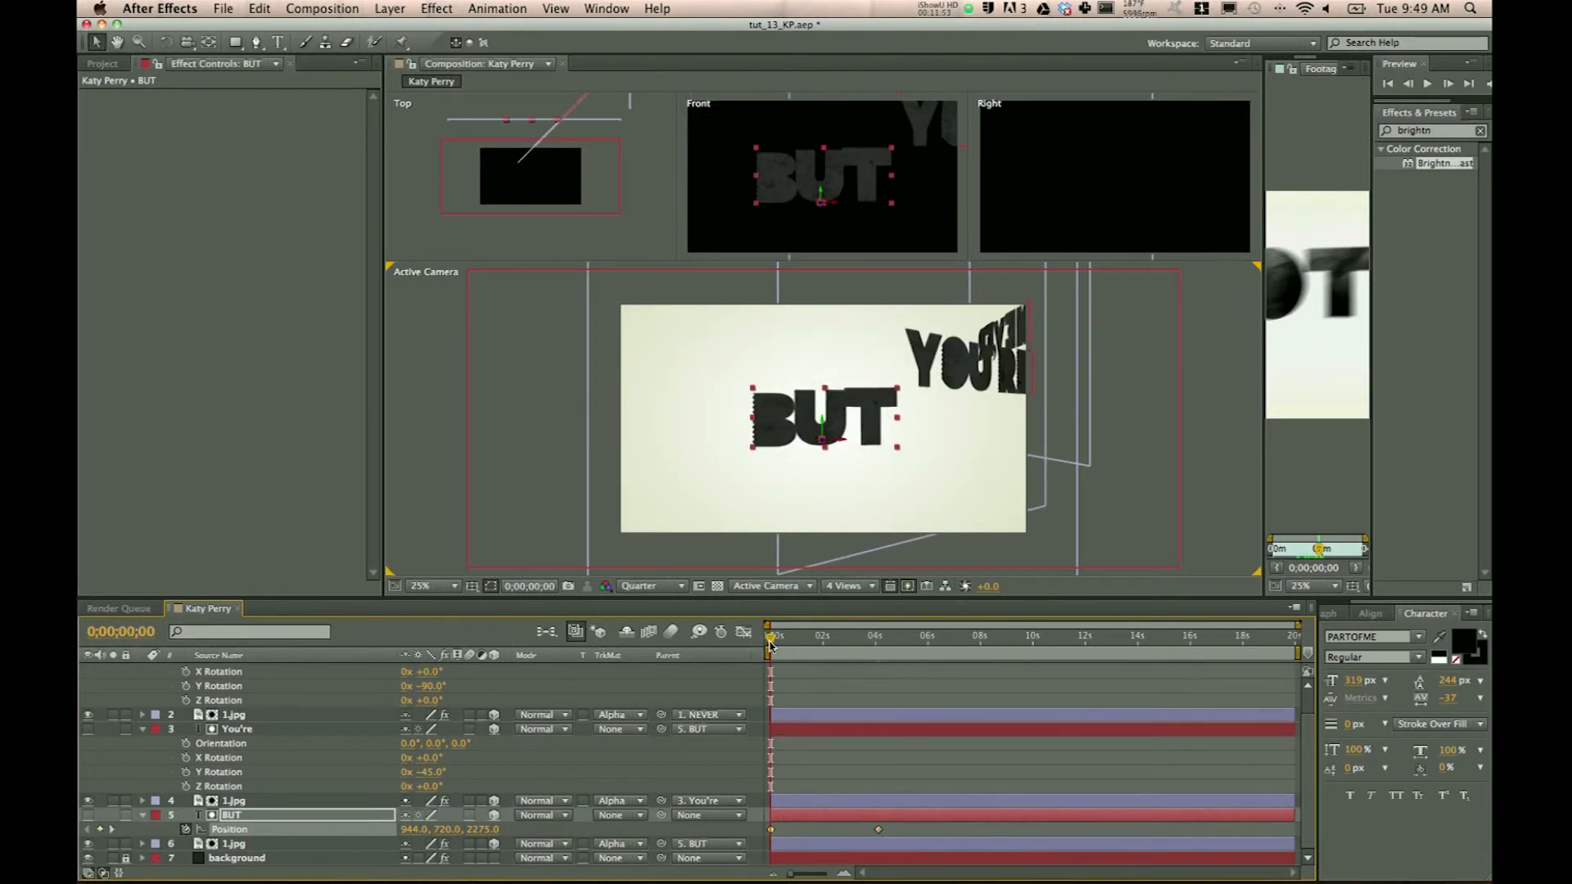
pyautogui.click(878, 637)
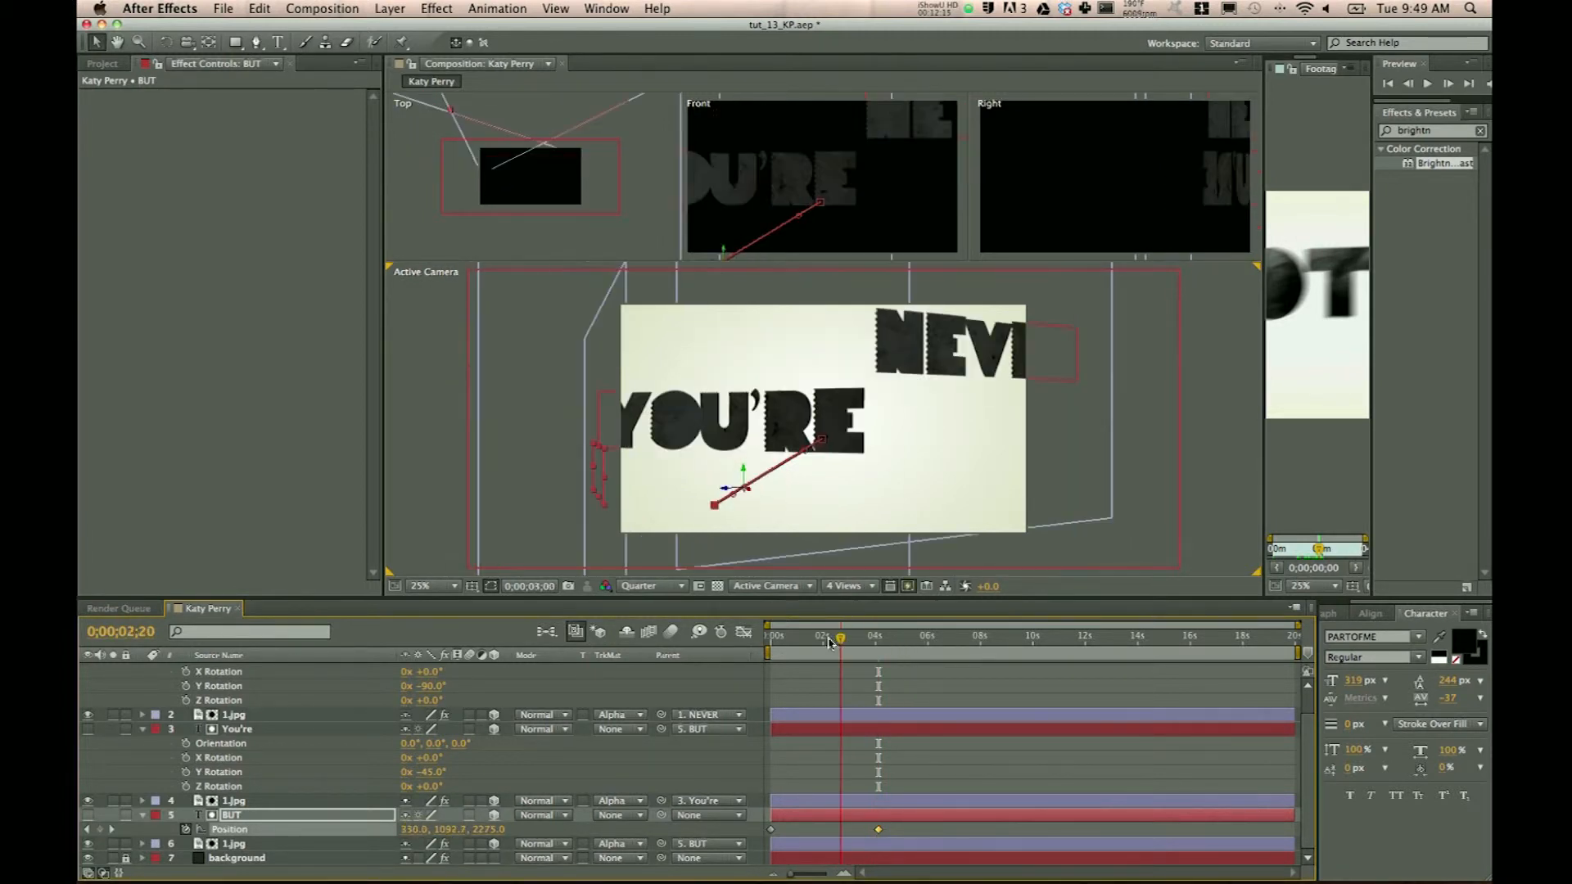
pyautogui.click(771, 638)
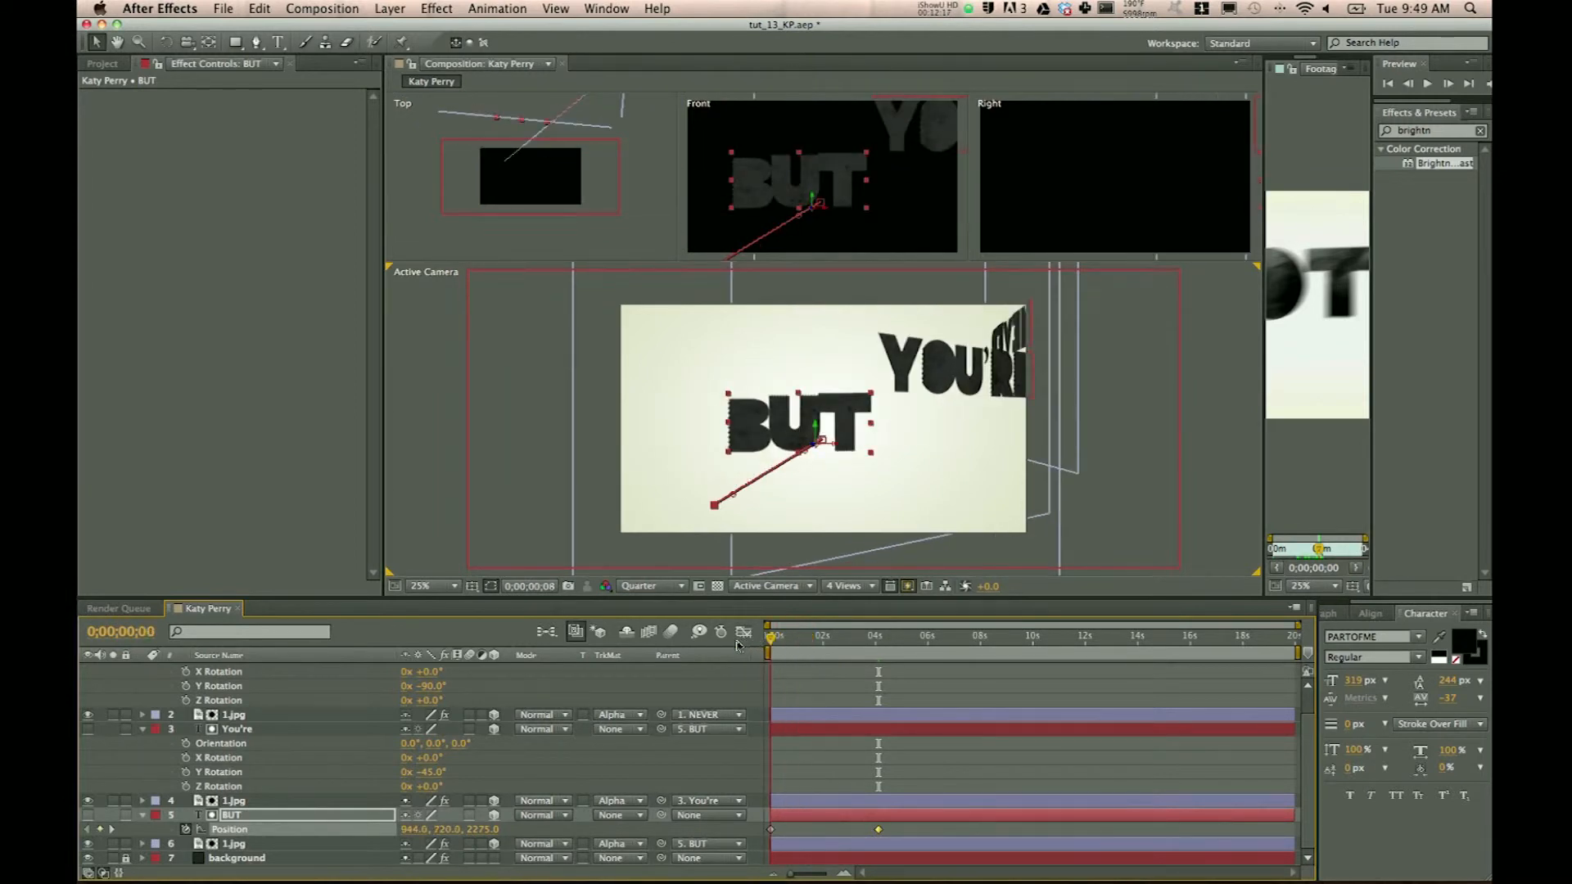
pyautogui.click(808, 636)
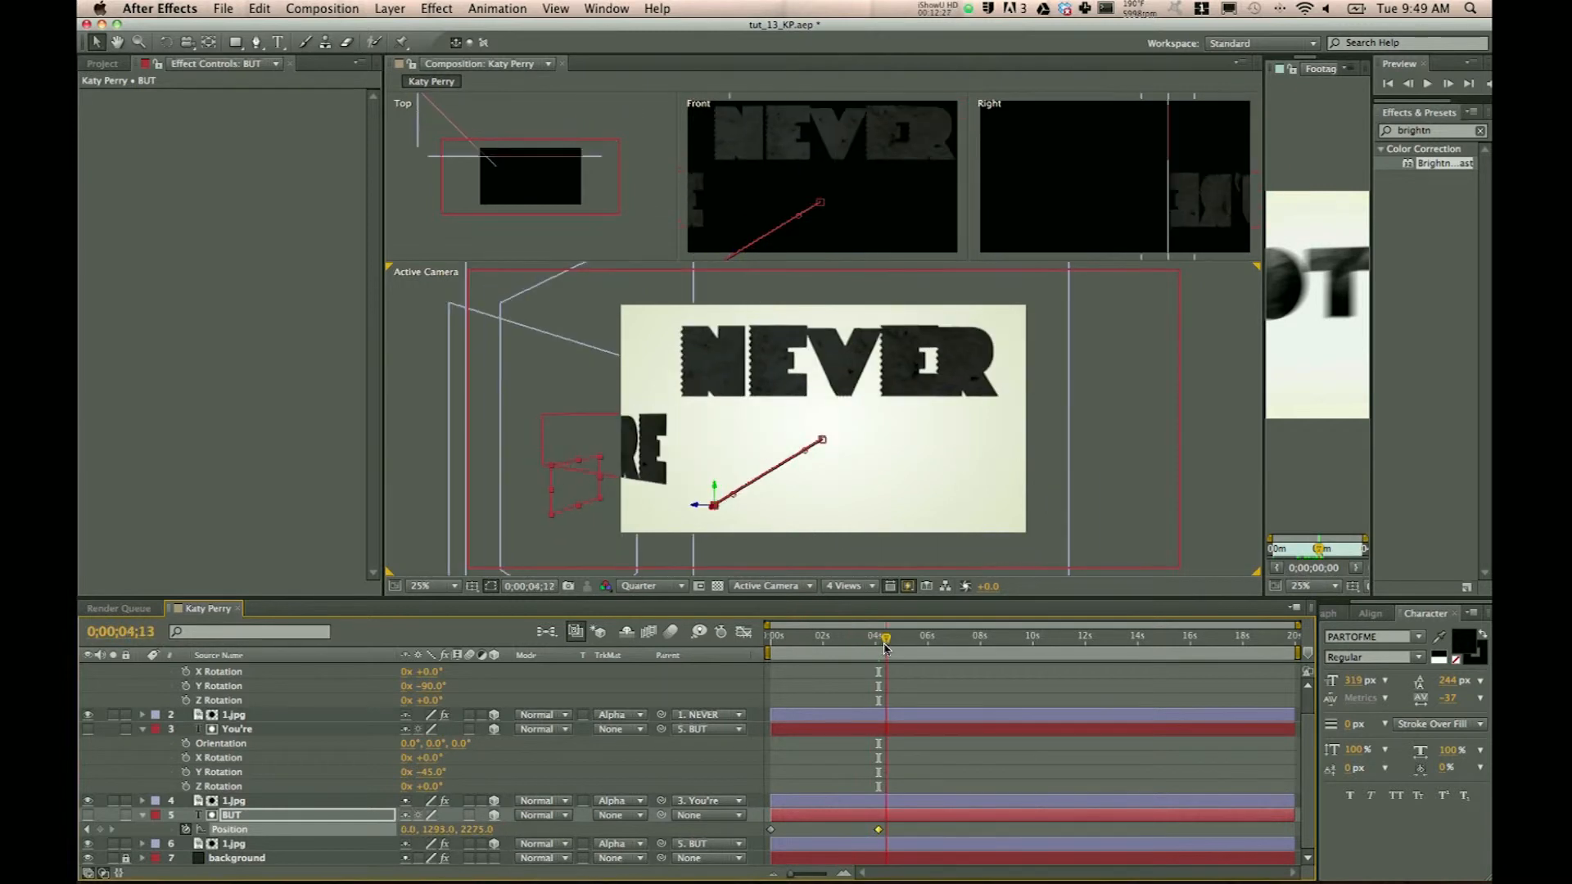
pyautogui.click(879, 636)
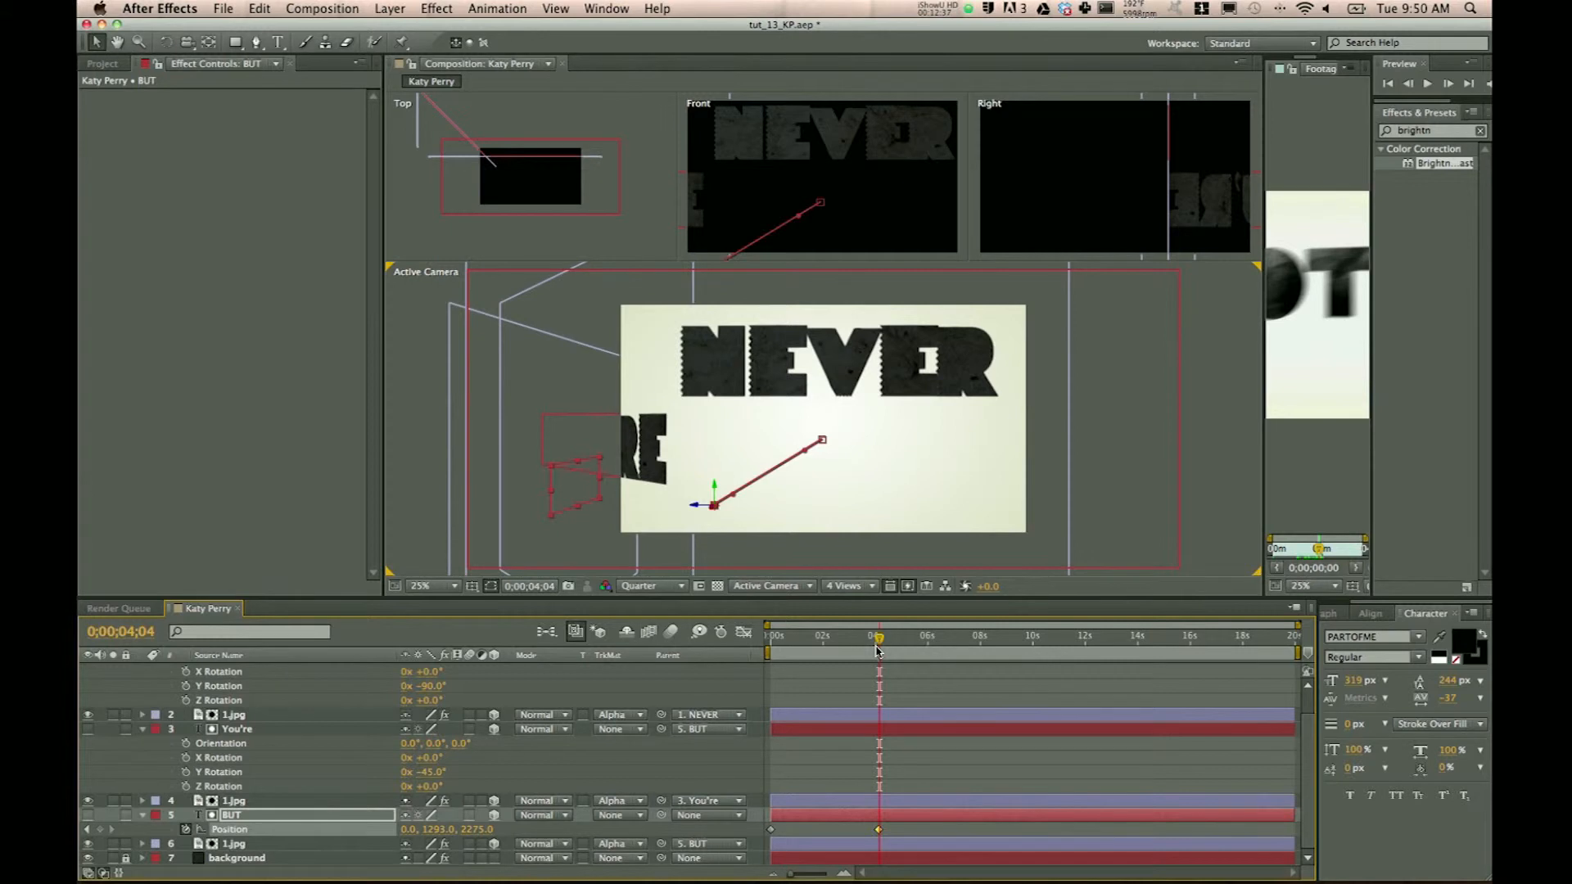
pyautogui.moveTo(878, 650)
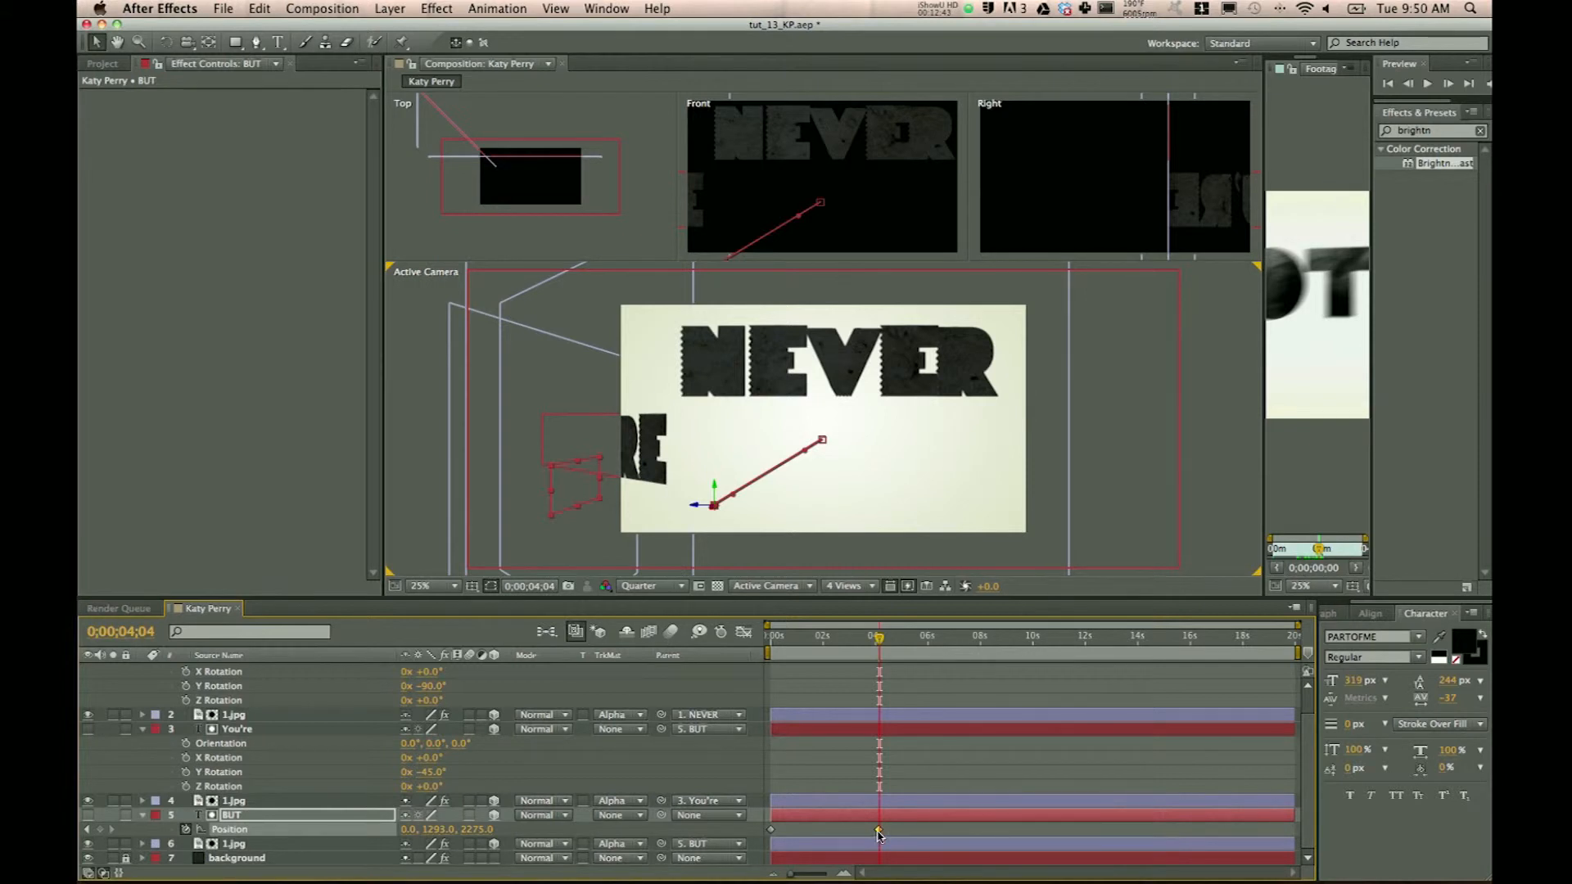
pyautogui.rightClick(876, 832)
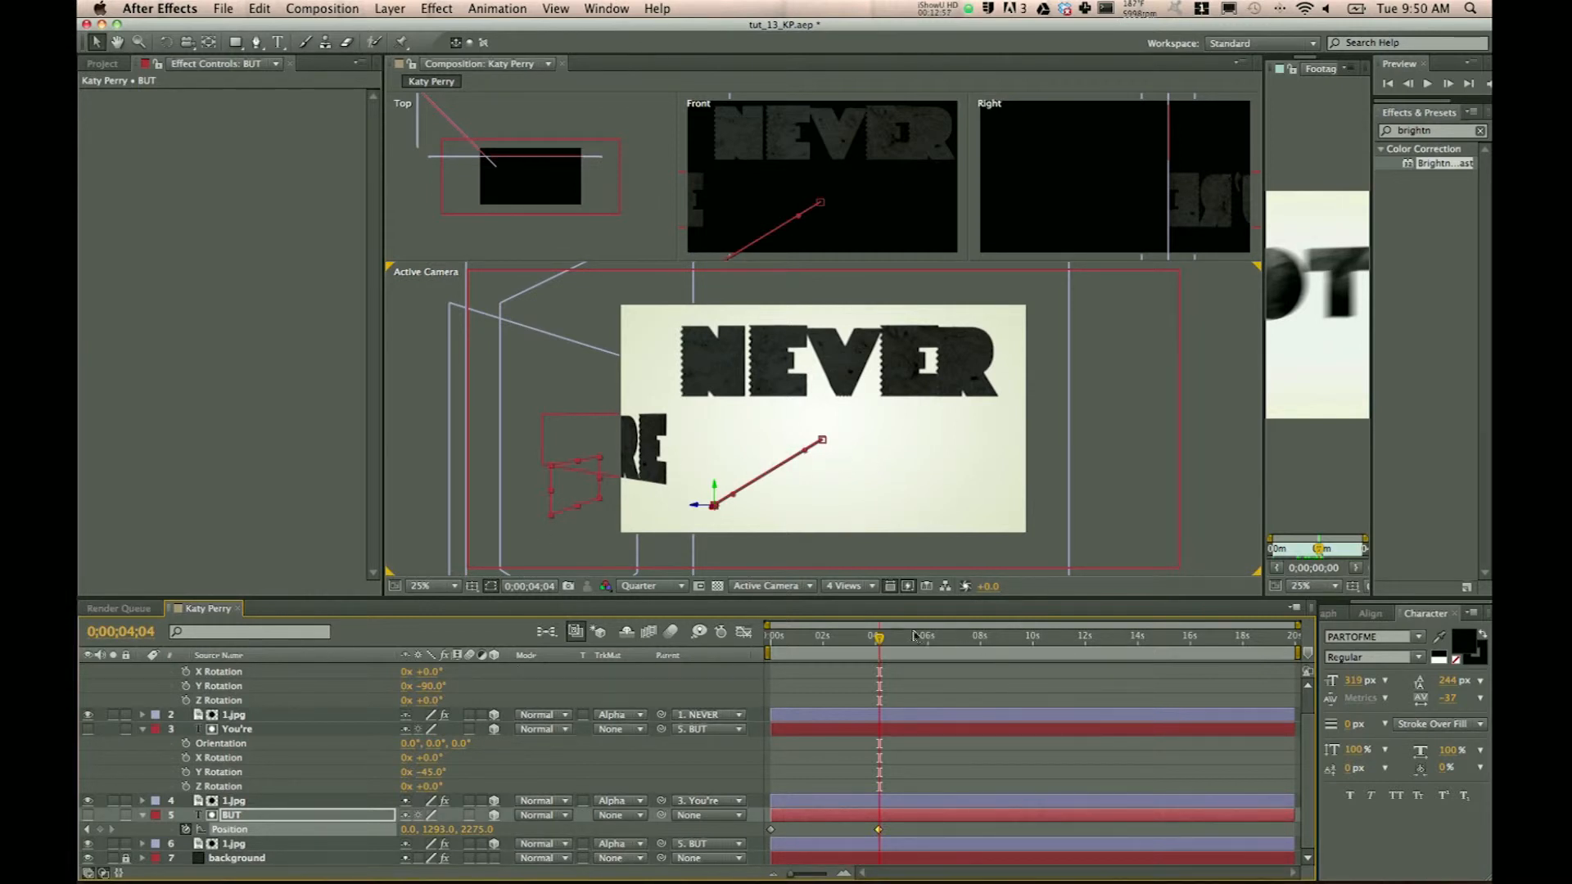
pyautogui.moveTo(879, 639)
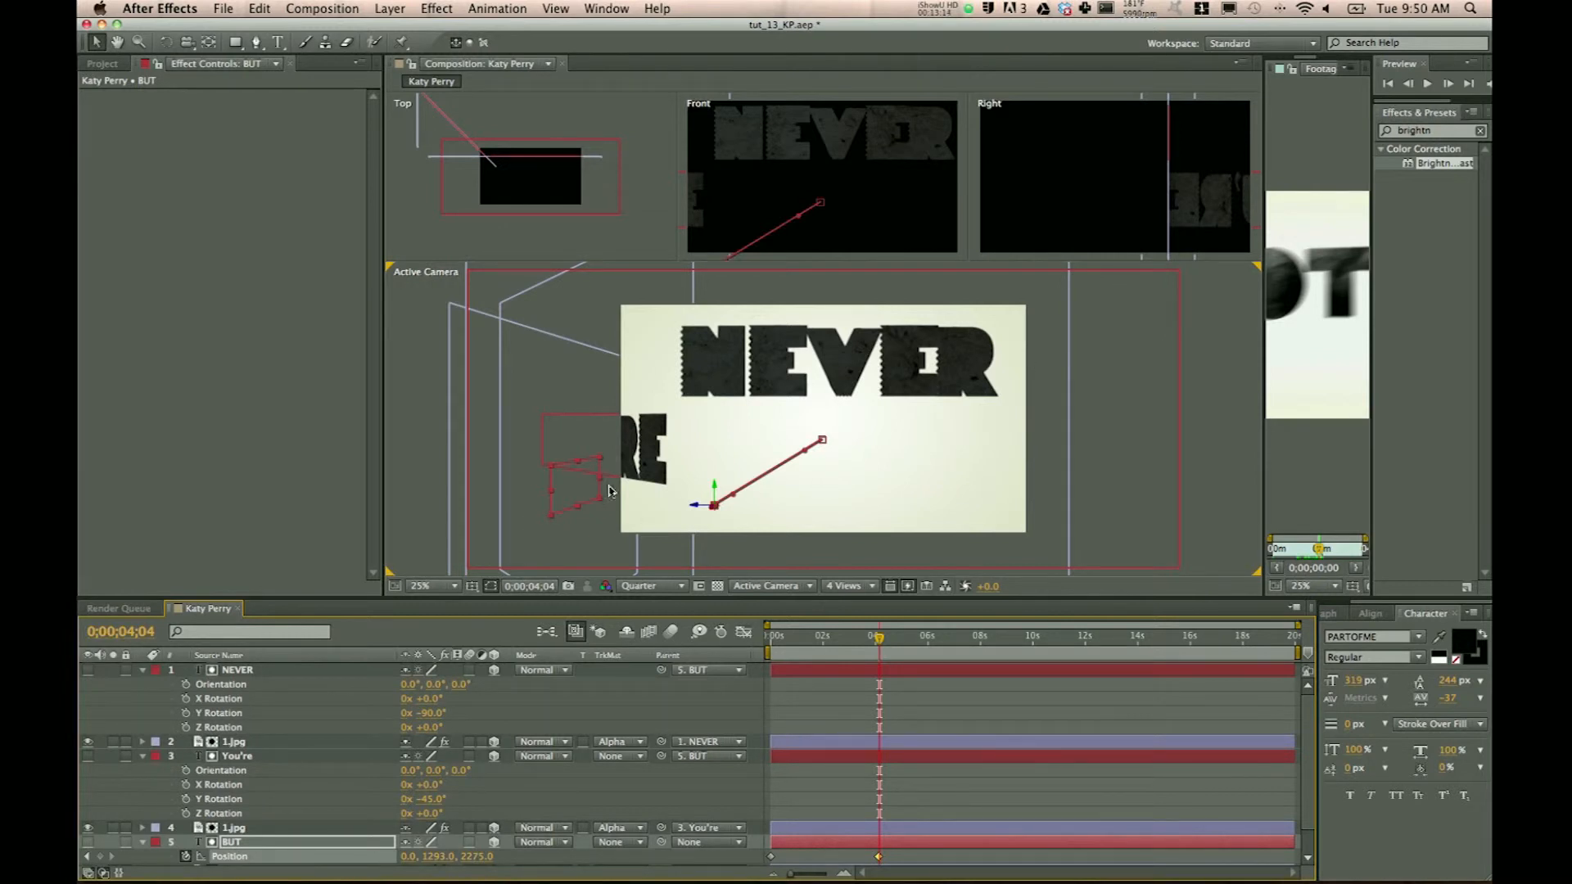
pyautogui.moveTo(572, 500)
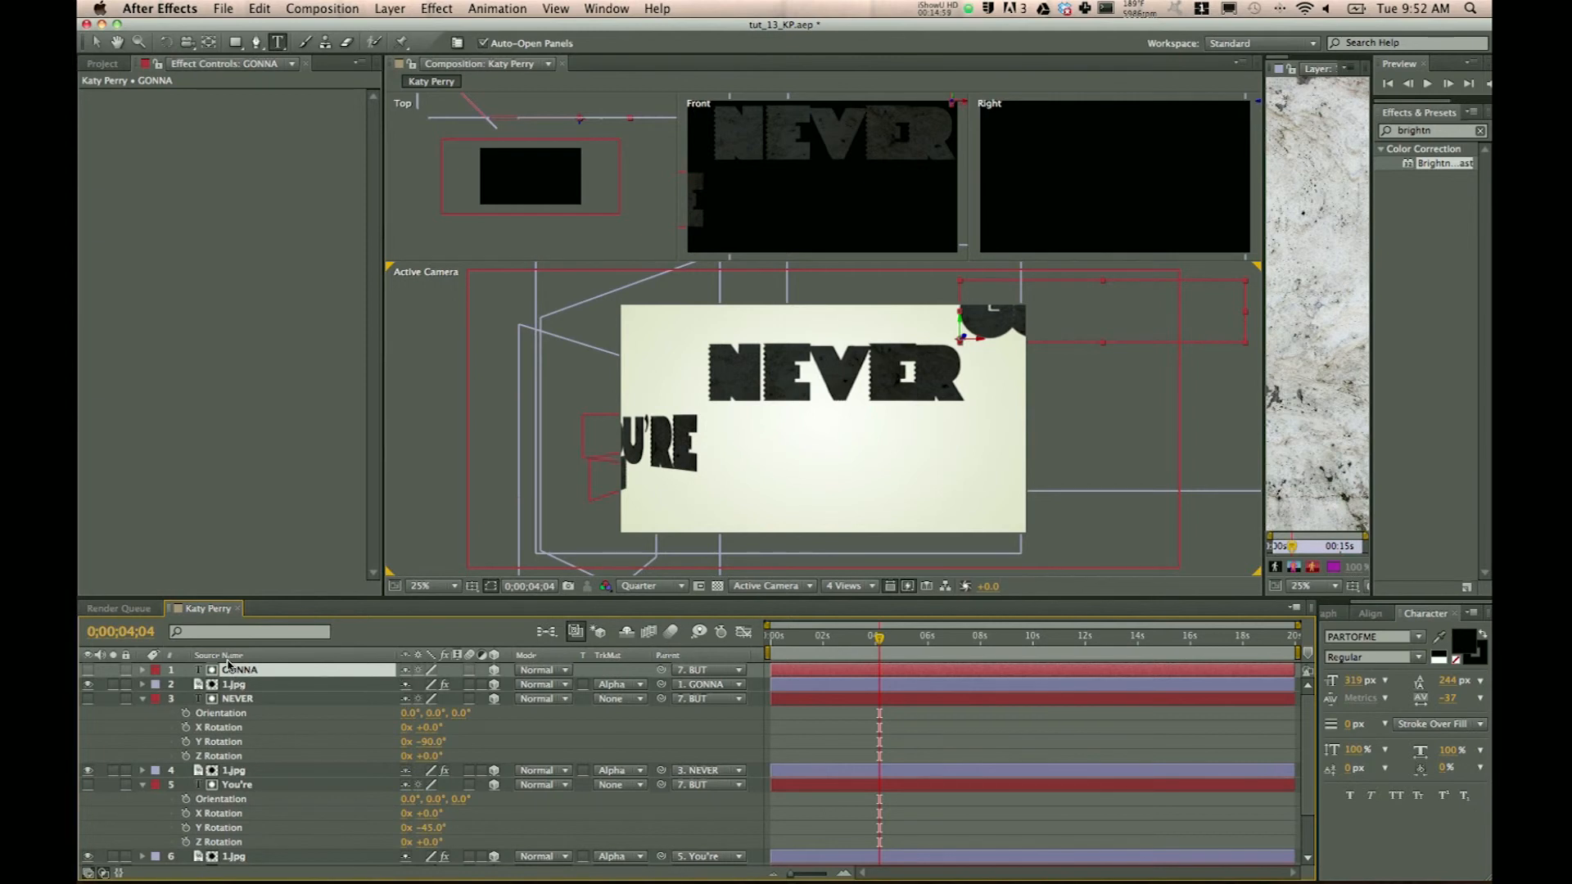
# Select the GONNA layer, parent it to BUT and rotate it -135° on Y
pyautogui.click(116, 670)
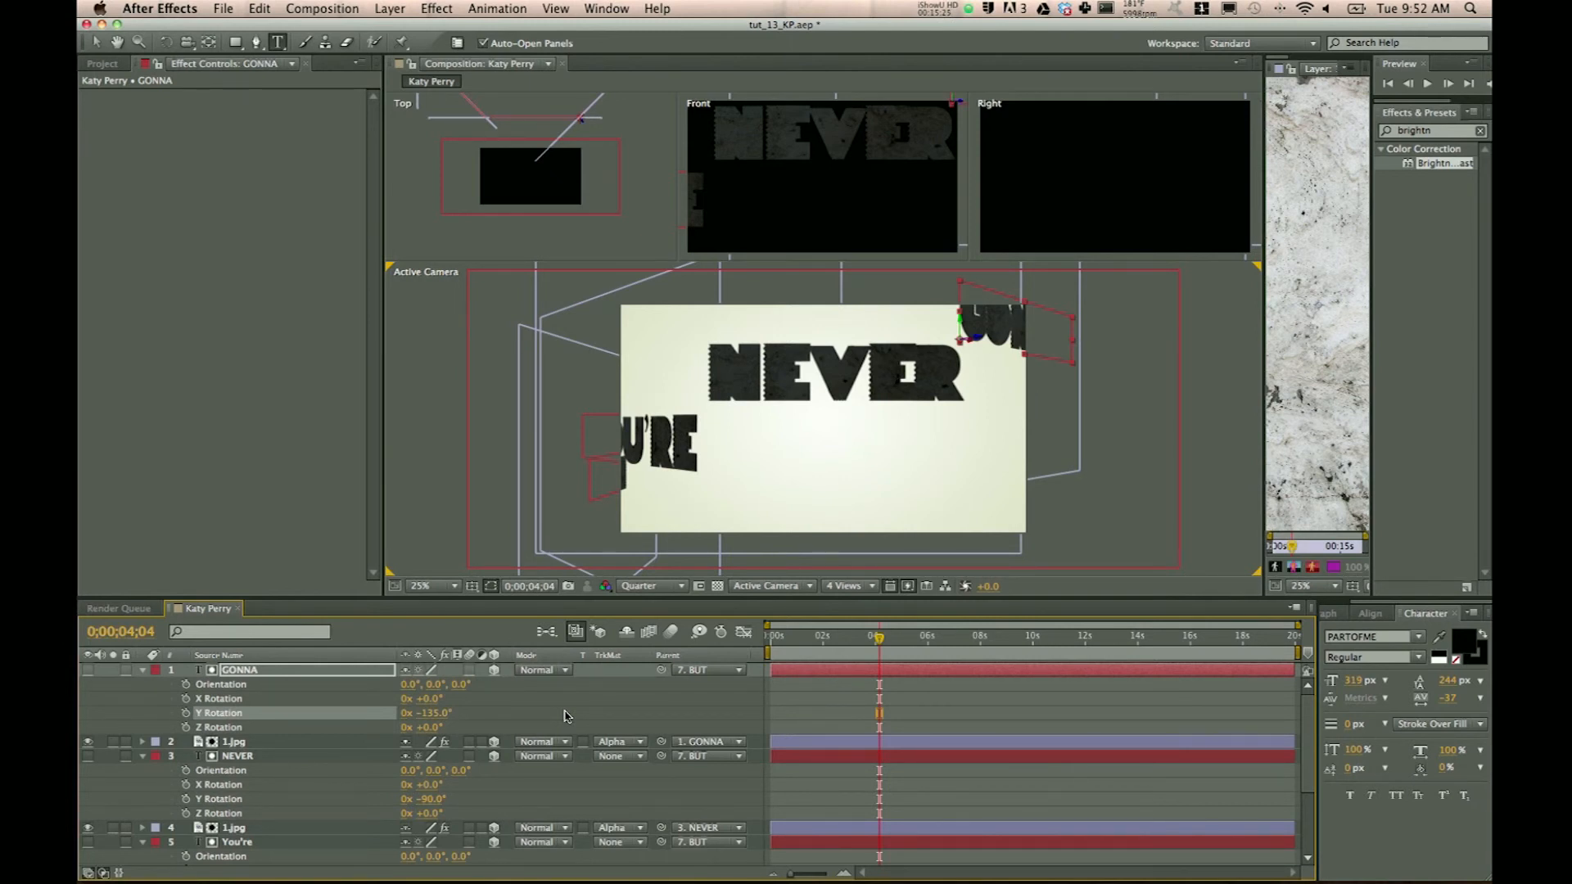
pyautogui.moveTo(461, 700)
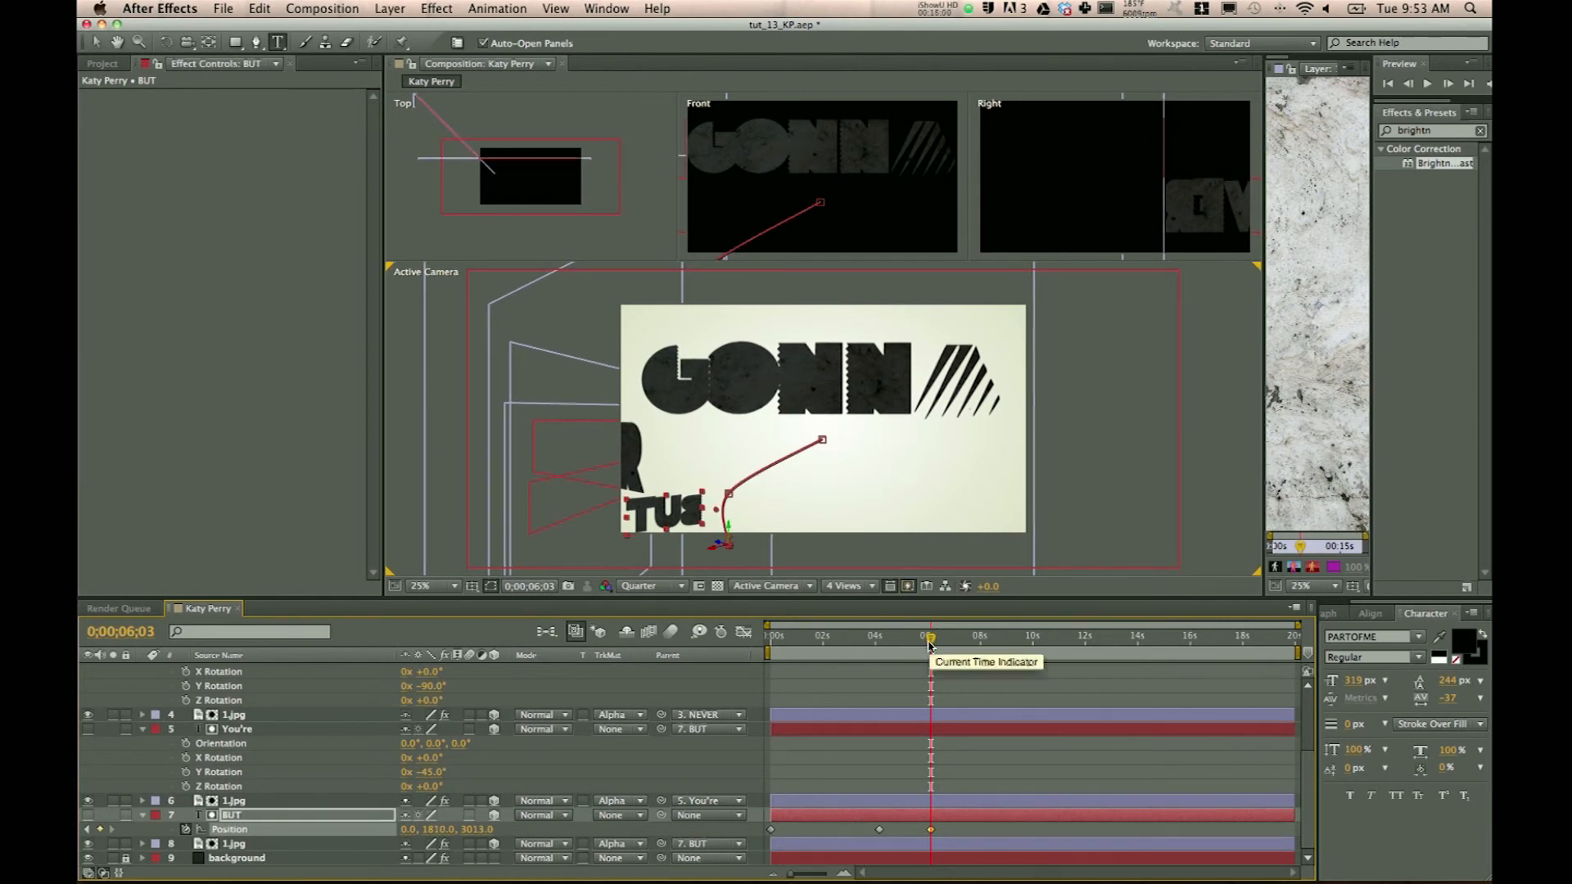
# Review BUT's 6-second position keyframe (0, 1810, 3013) by jumping between 0s and 6s
pyautogui.moveTo(929, 647); pyautogui.dragTo(887, 647)
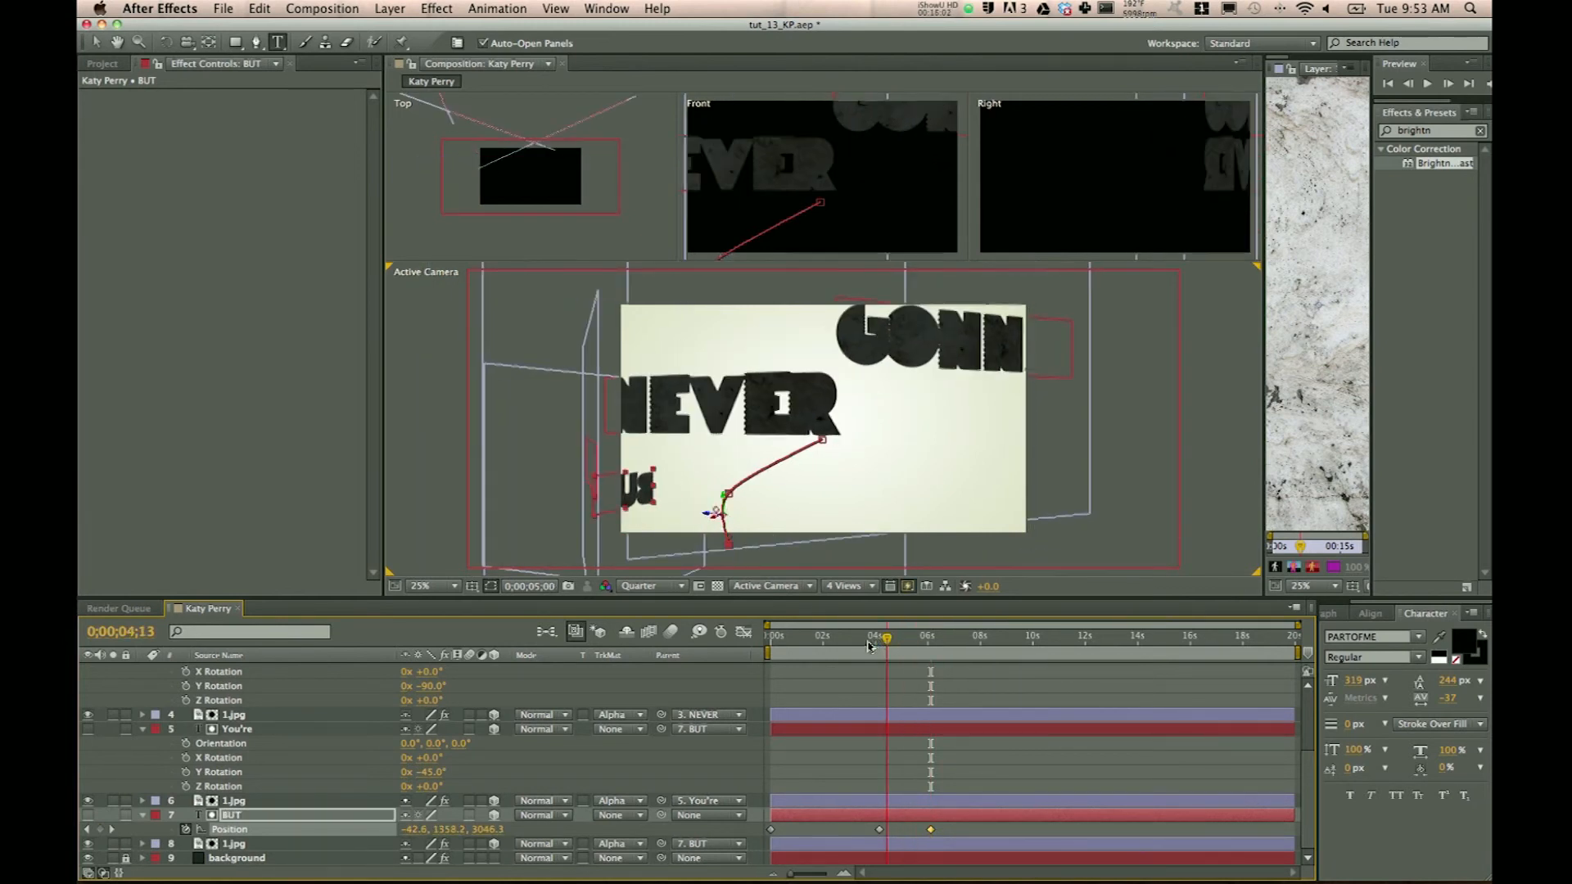
pyautogui.click(771, 642)
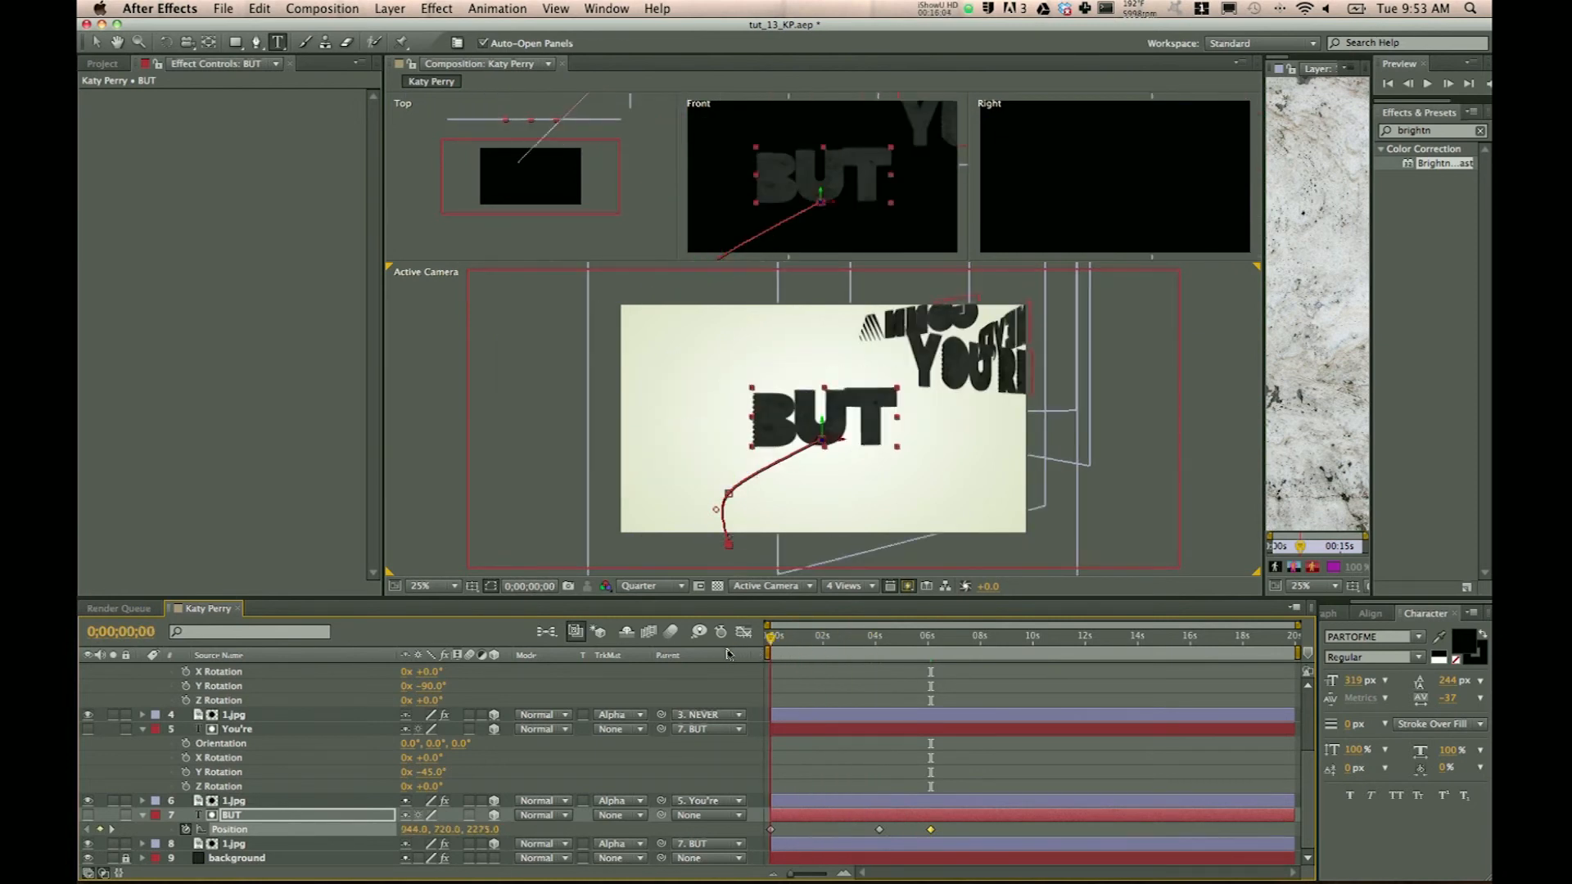
pyautogui.click(860, 636)
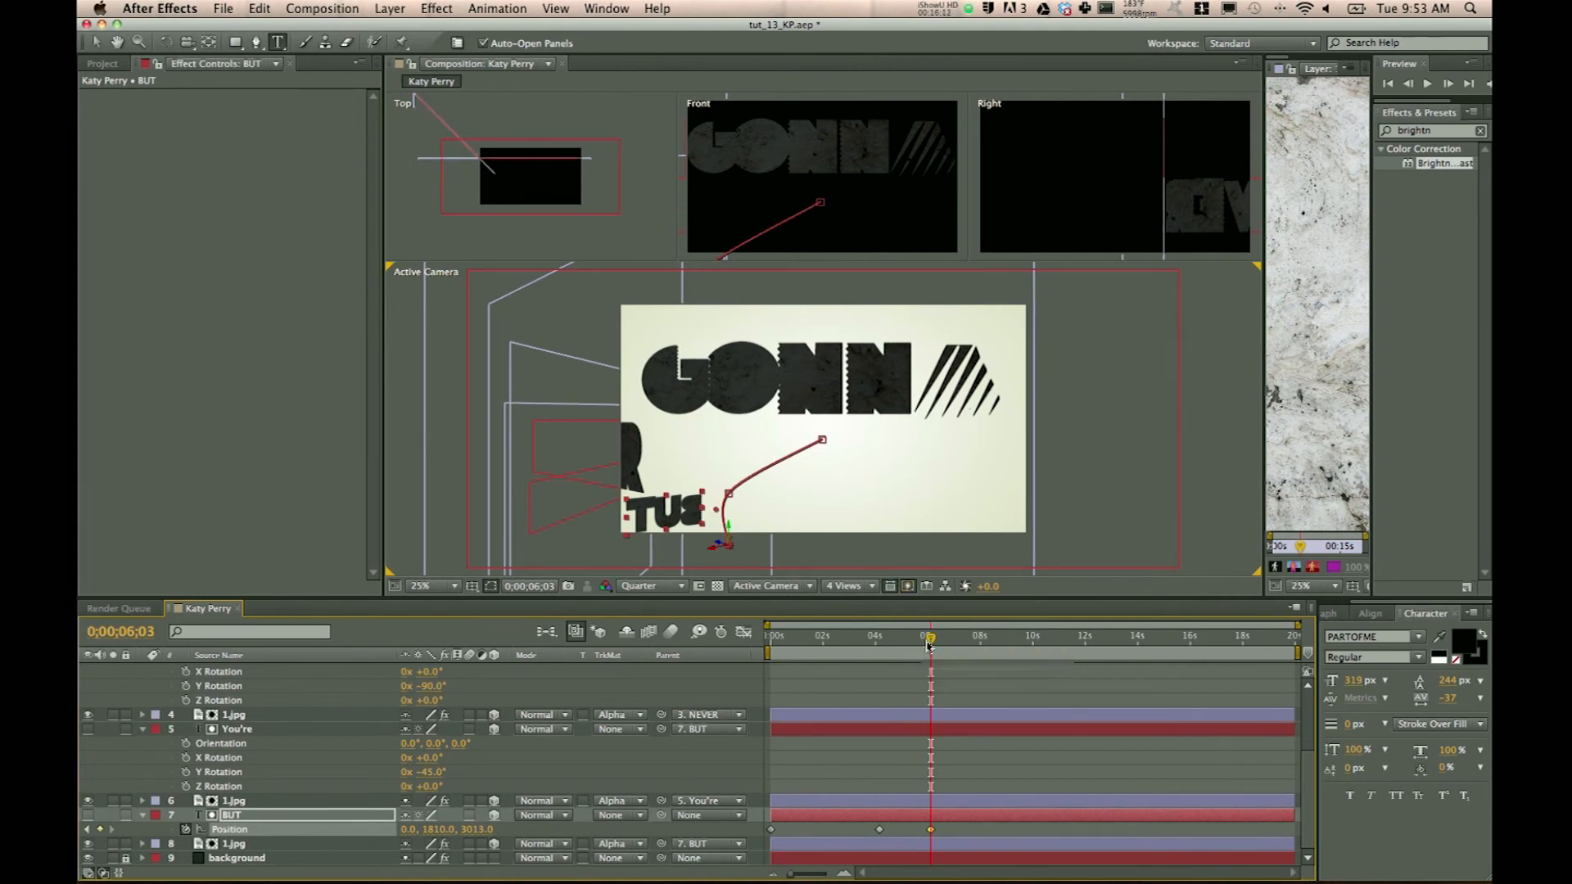
pyautogui.moveTo(933, 642)
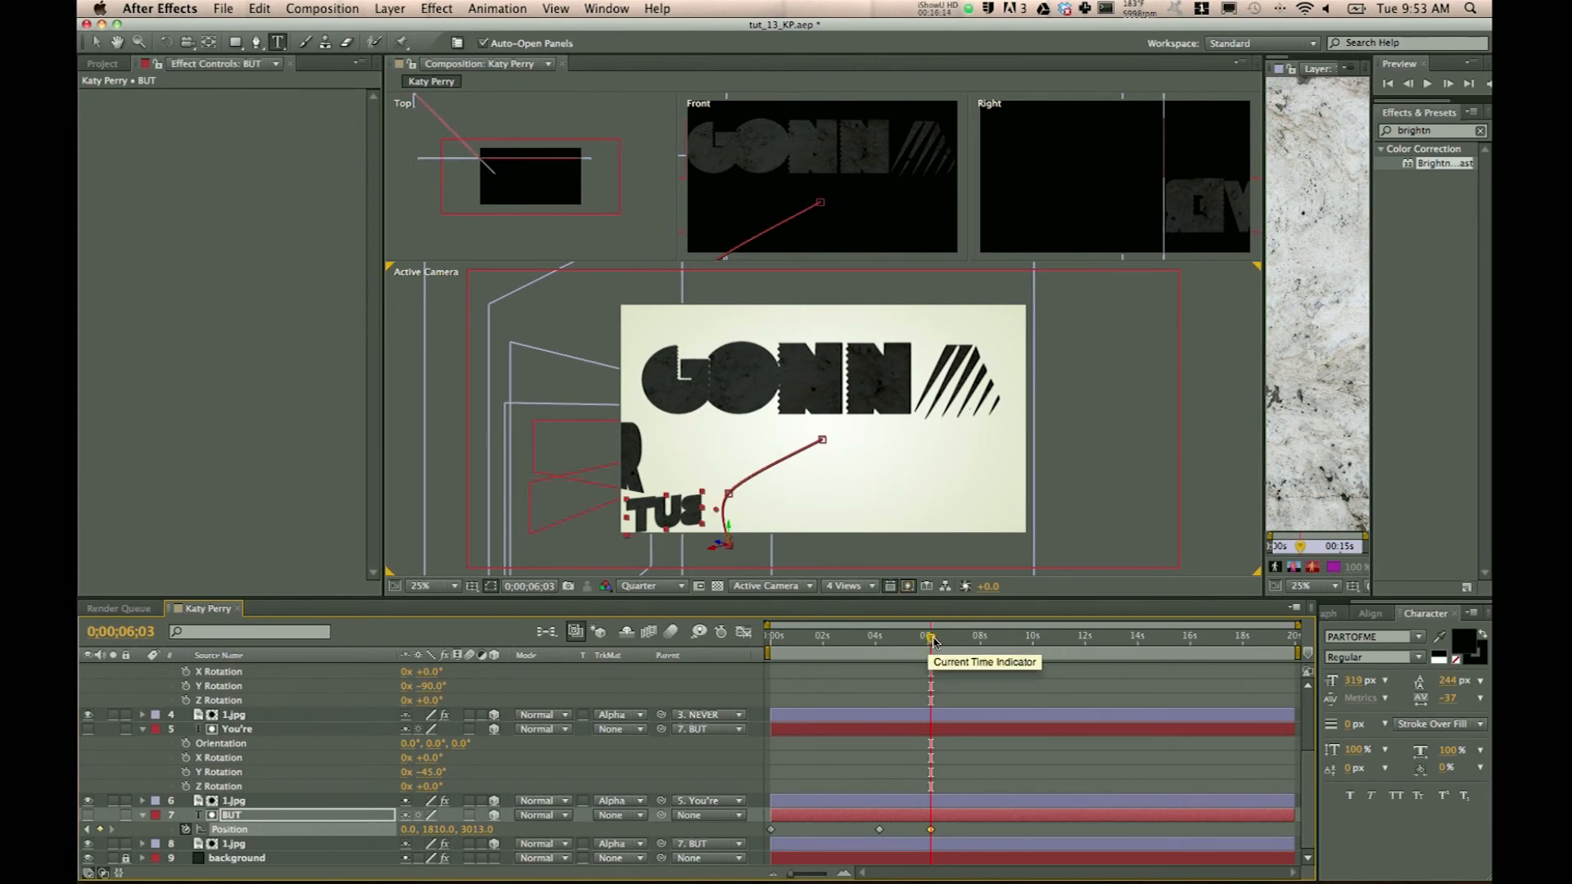
pyautogui.moveTo(272, 714)
pyautogui.write('gau')
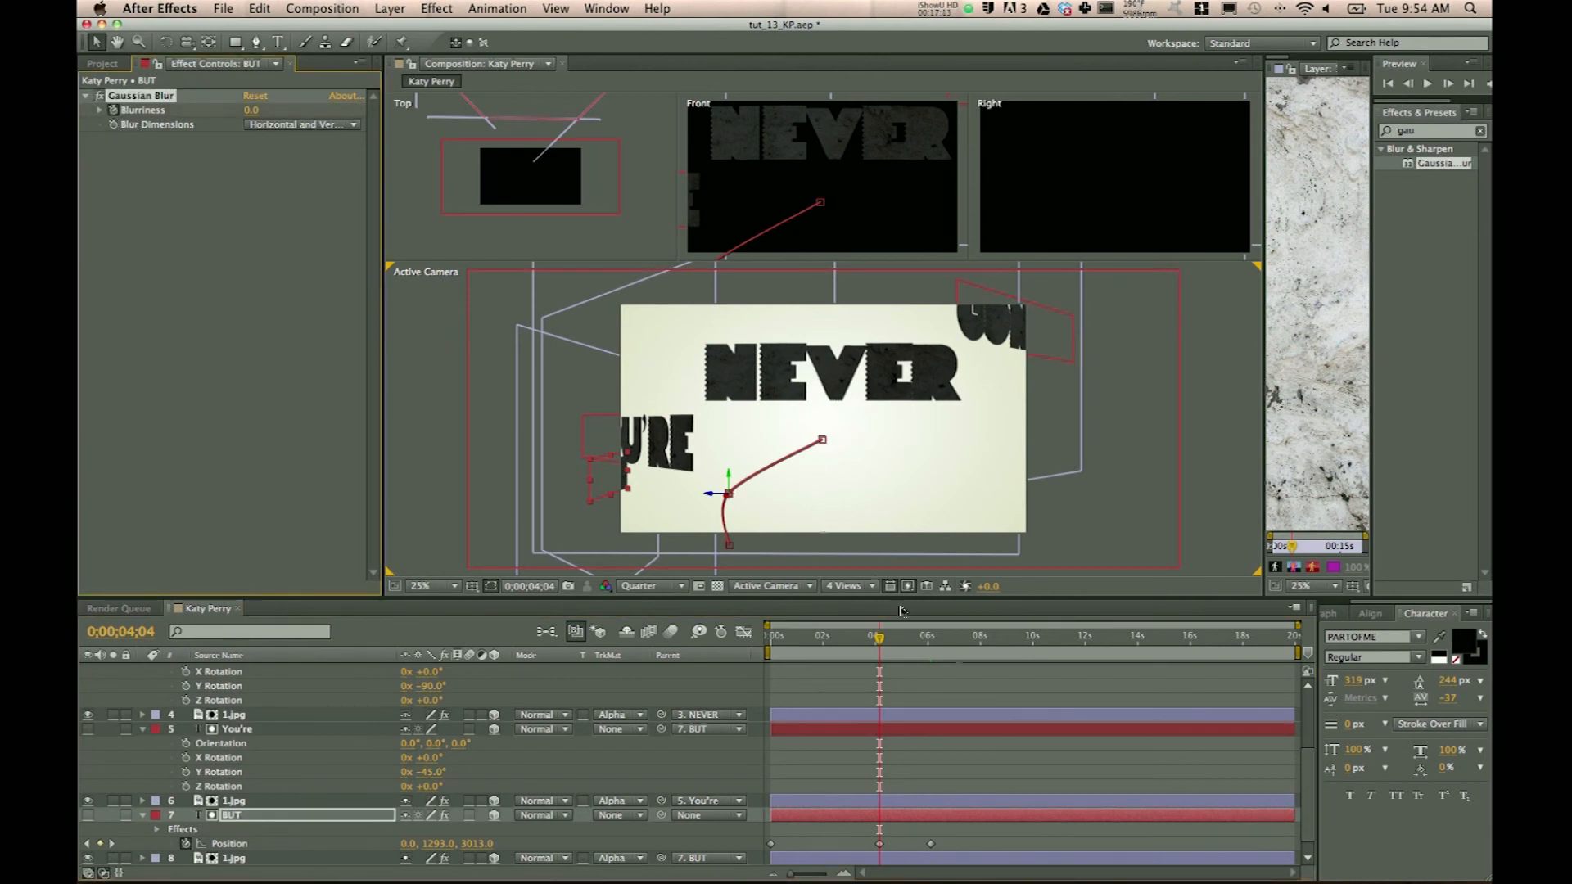
# Keyframe BUT's Gaussian Blur from 0 at 4s to 10 at 6s and preview the ramp
pyautogui.click(929, 638)
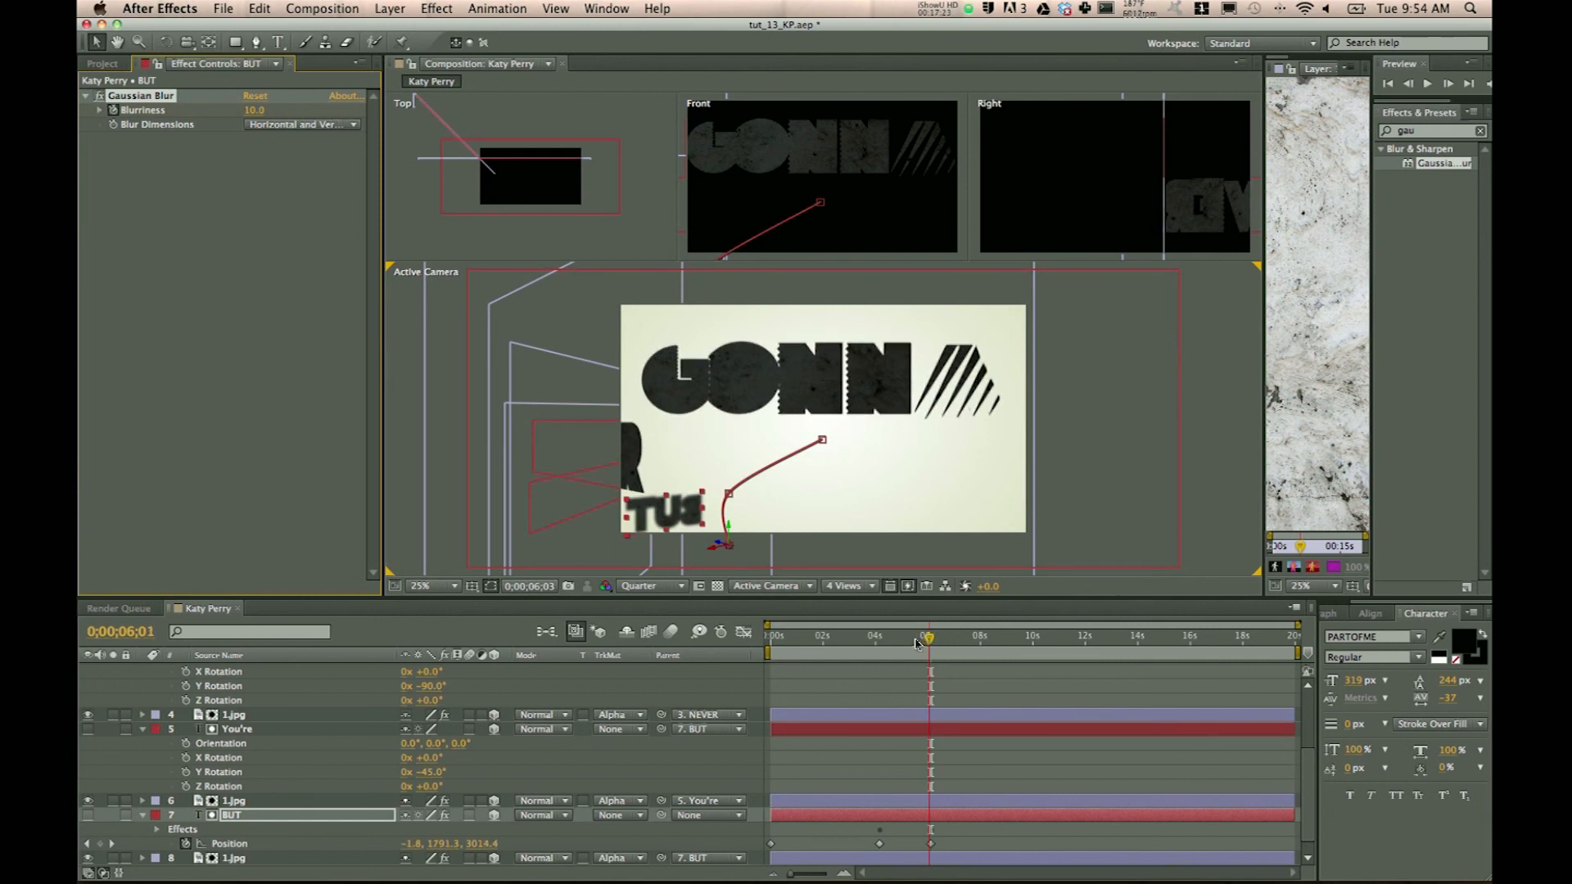
pyautogui.moveTo(928, 637); pyautogui.dragTo(890, 642)
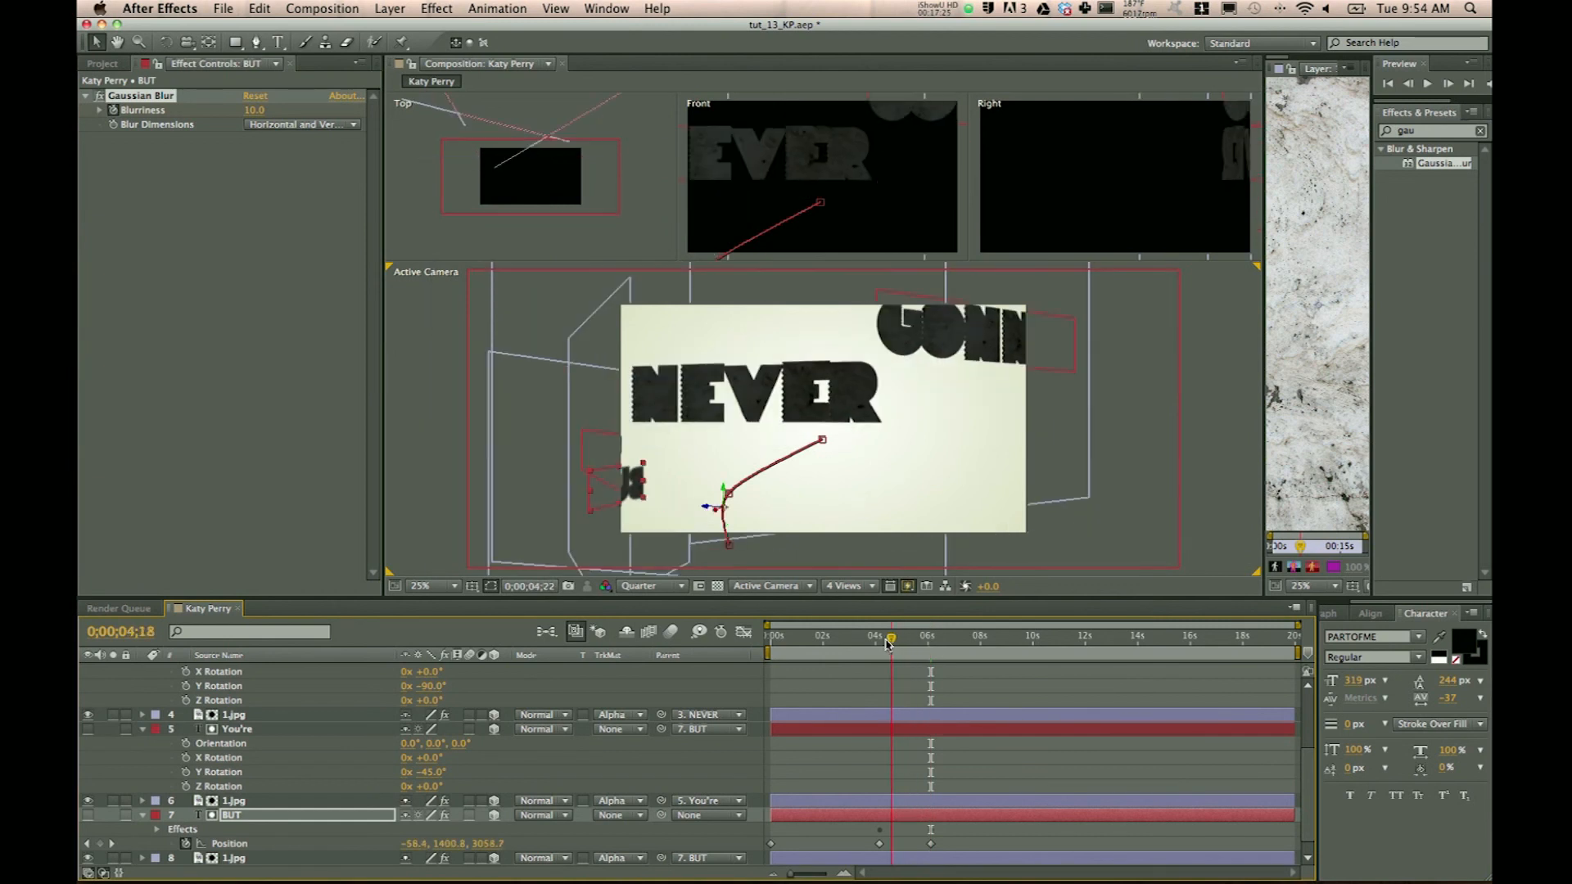
pyautogui.moveTo(889, 640); pyautogui.dragTo(912, 639)
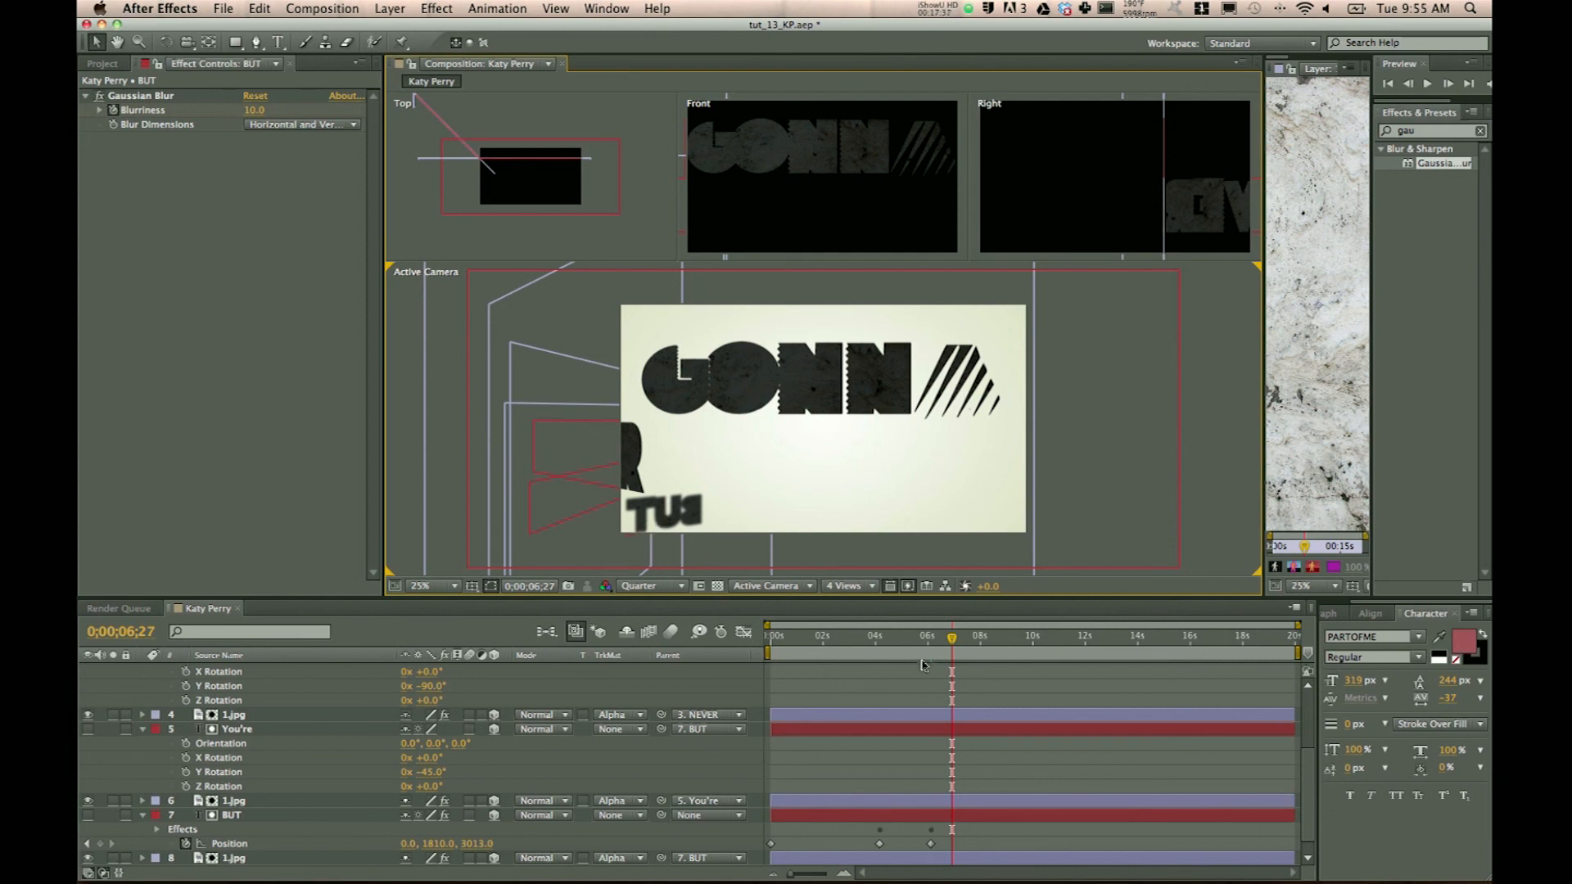
pyautogui.click(101, 63)
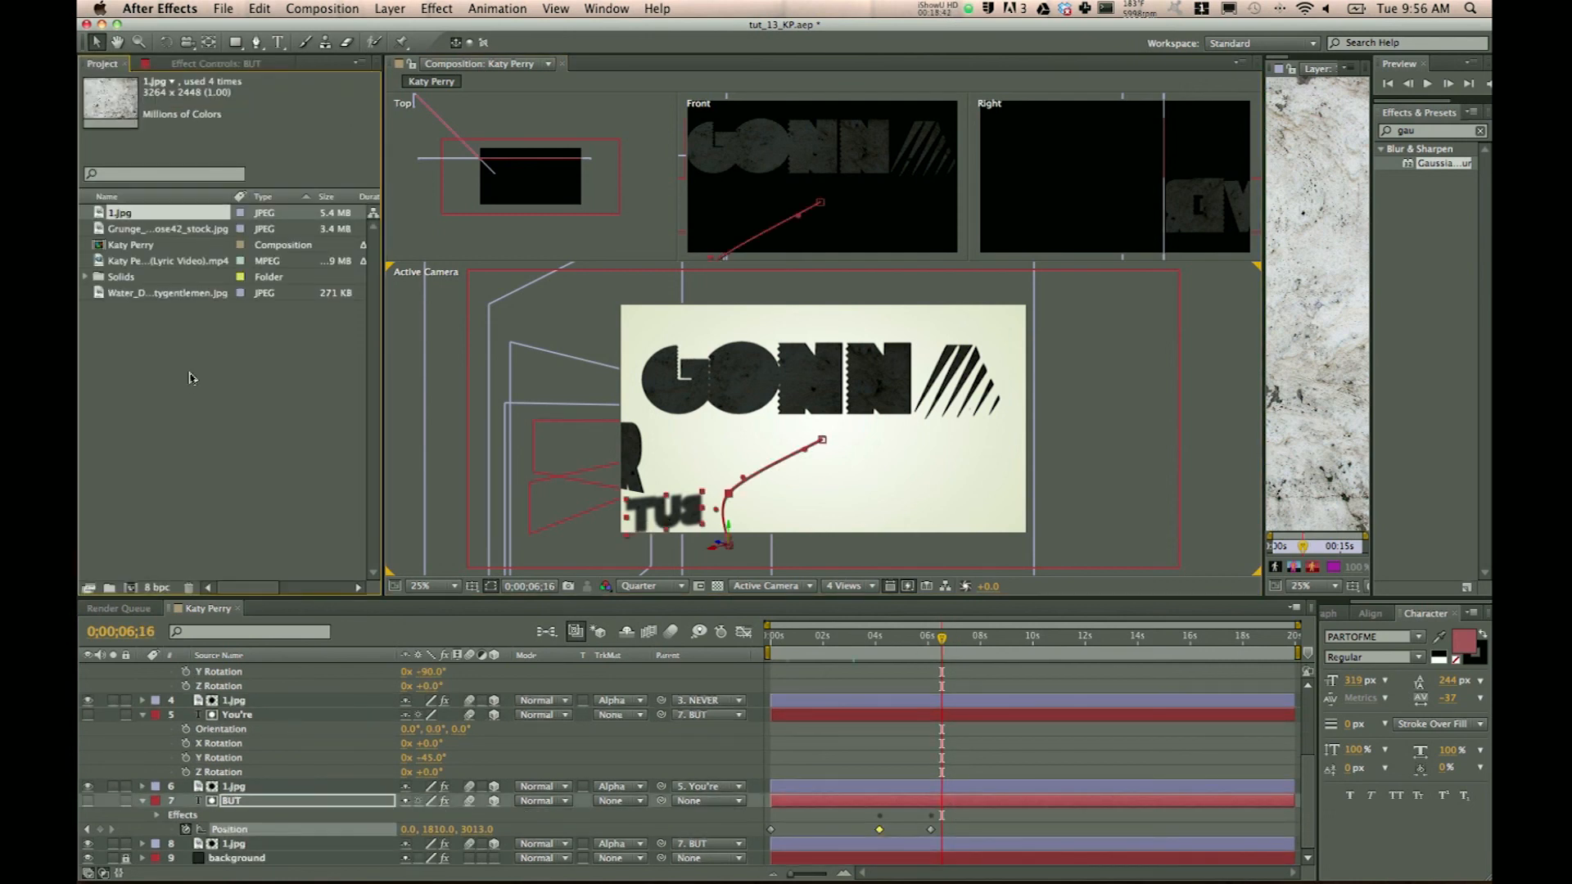